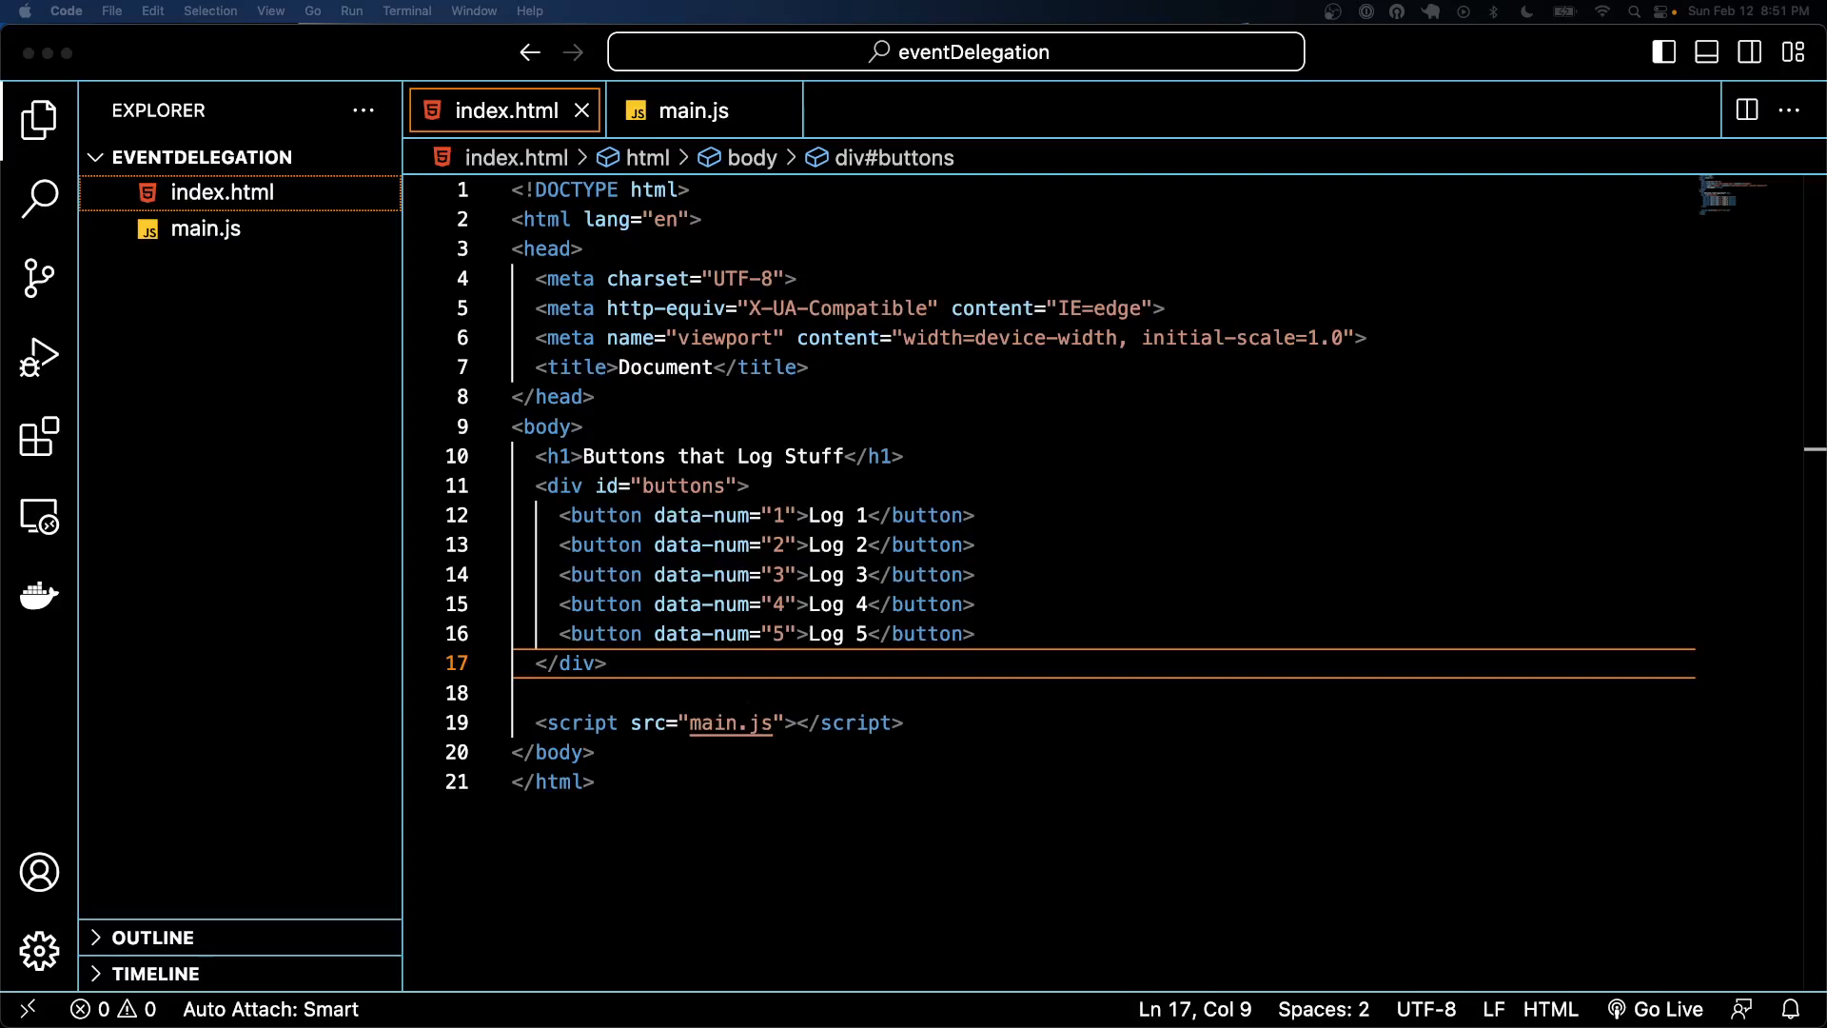
mouse_move(743, 691)
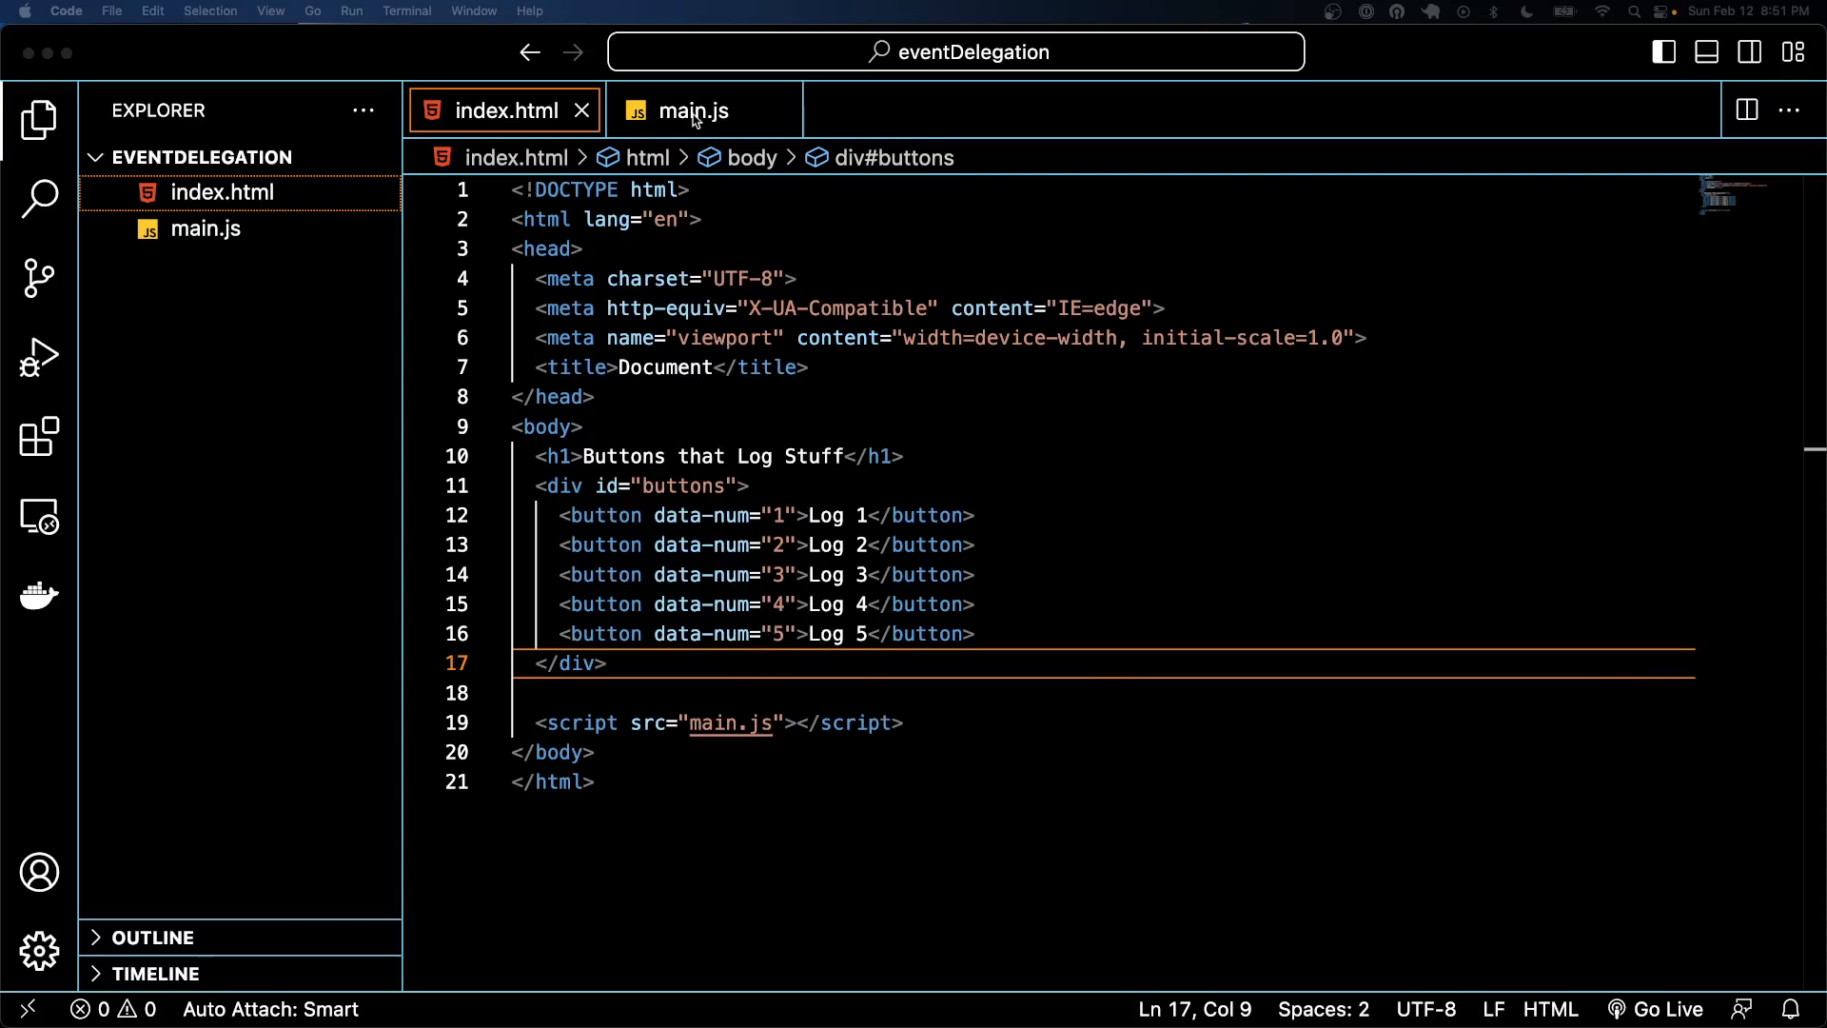
Switch to main.js and place the caret just after the per-button for loop
left_click(691, 110)
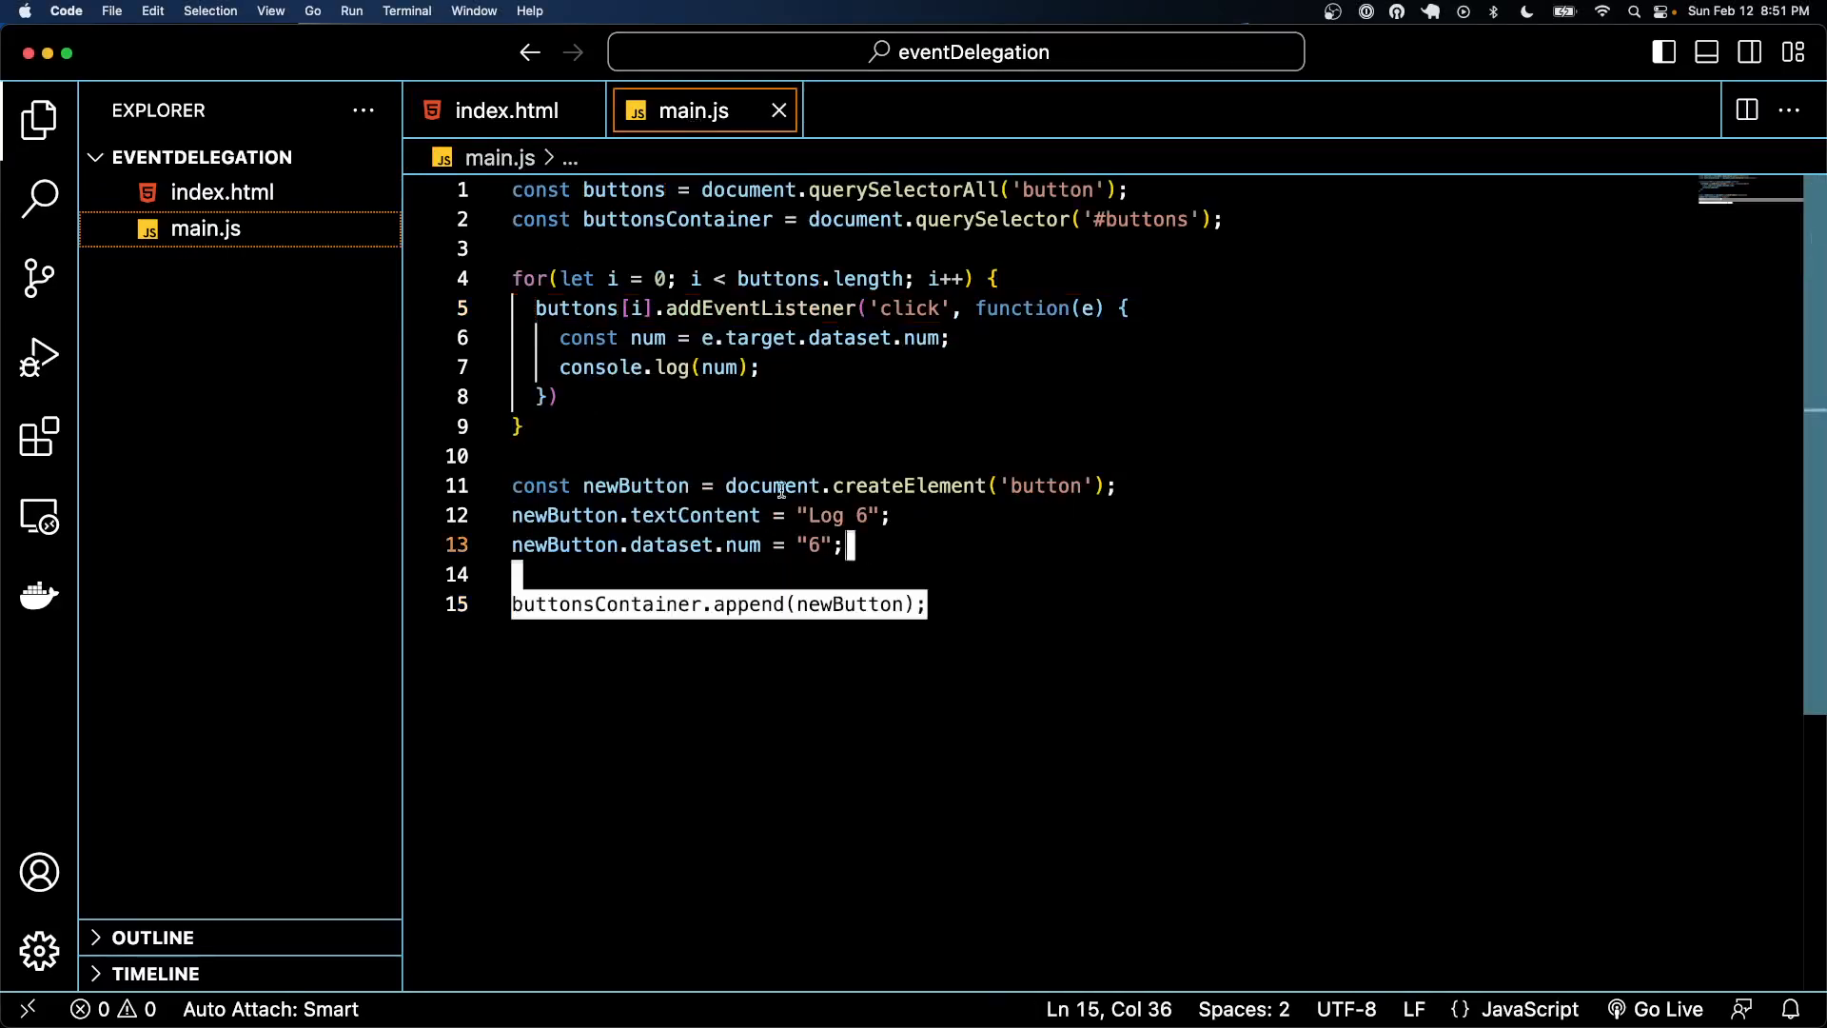
left_click(933, 604)
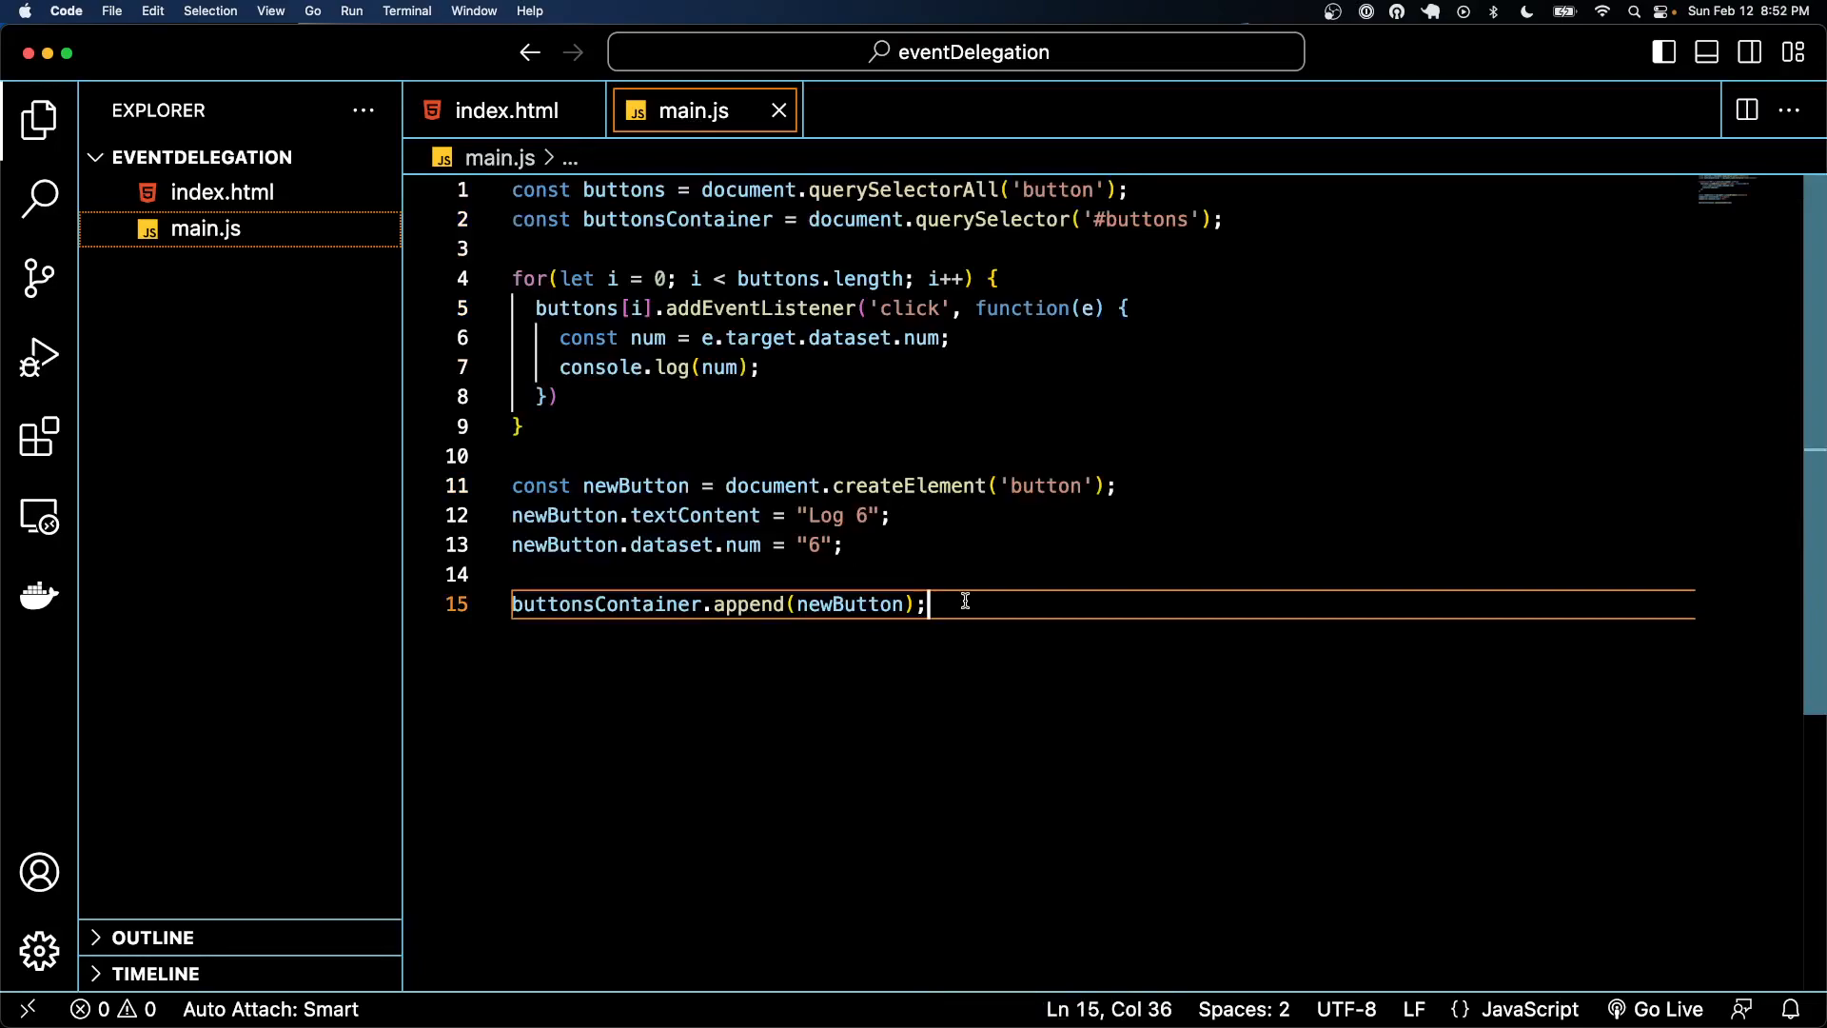
double_click(605, 604)
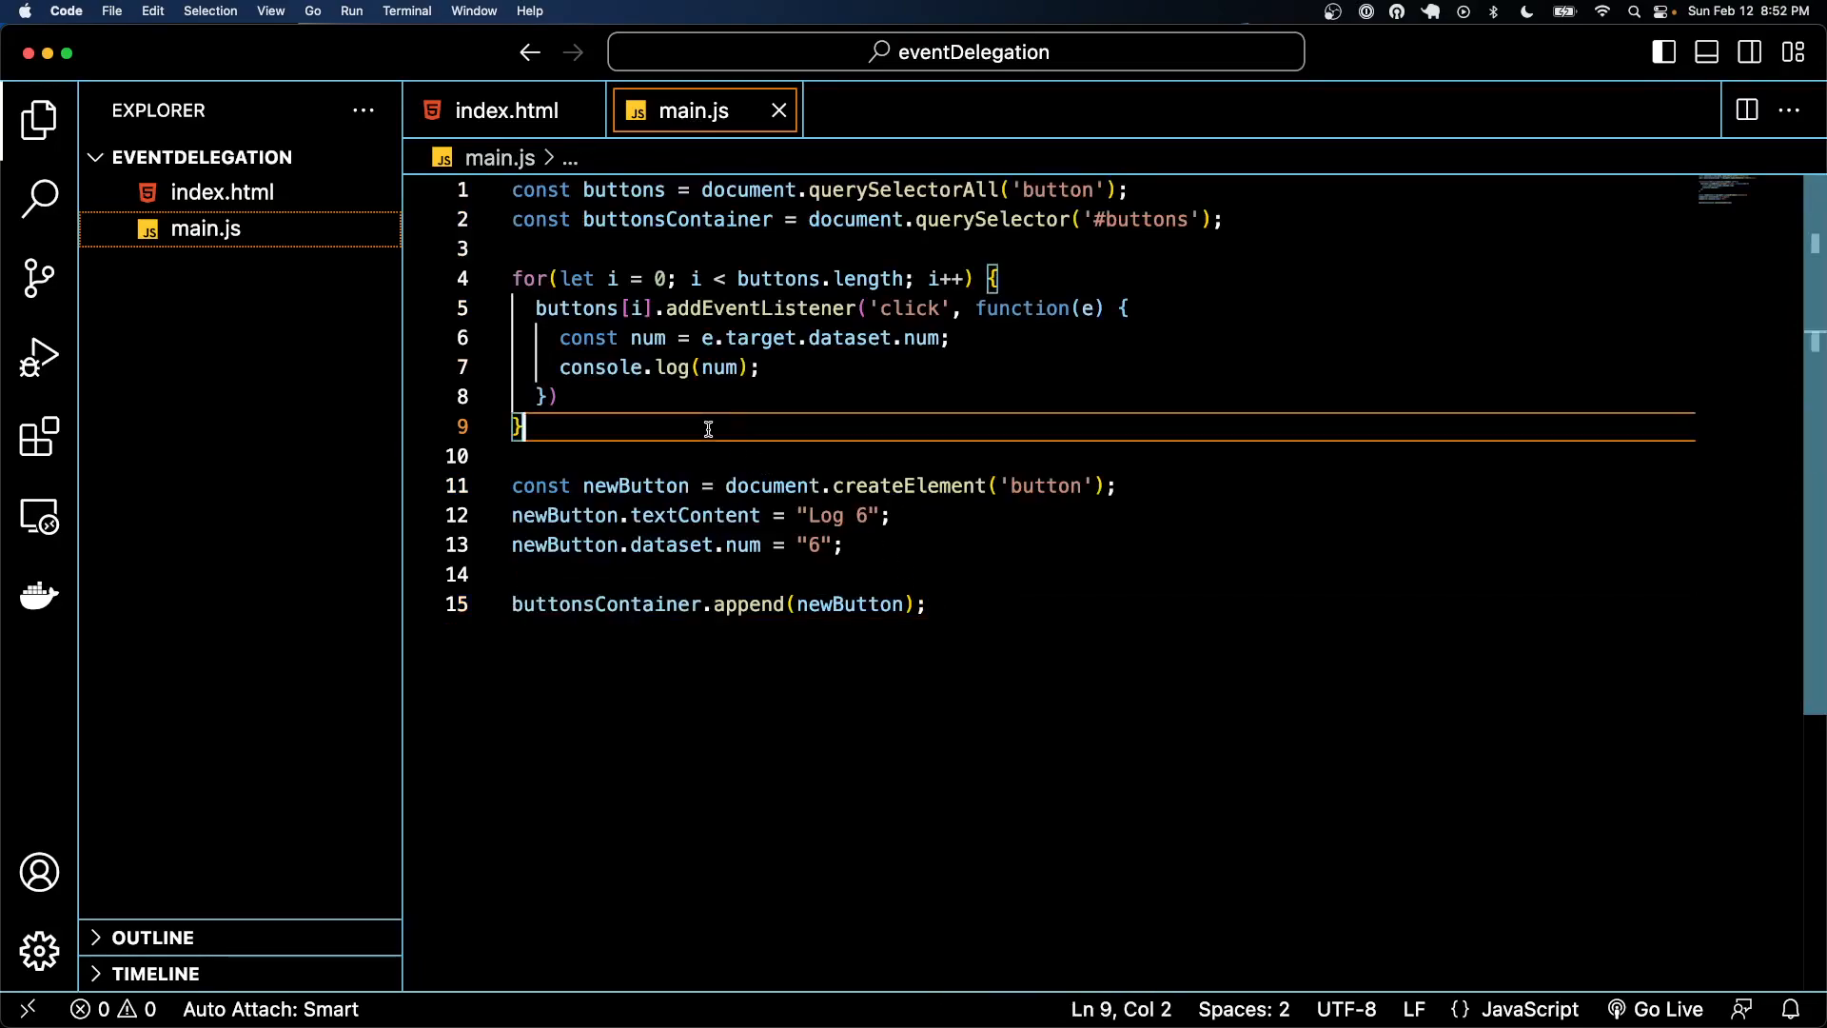
Begin buttonsContainer after the loop, checking the buttons div in index.html first
type("buttonsContainer")
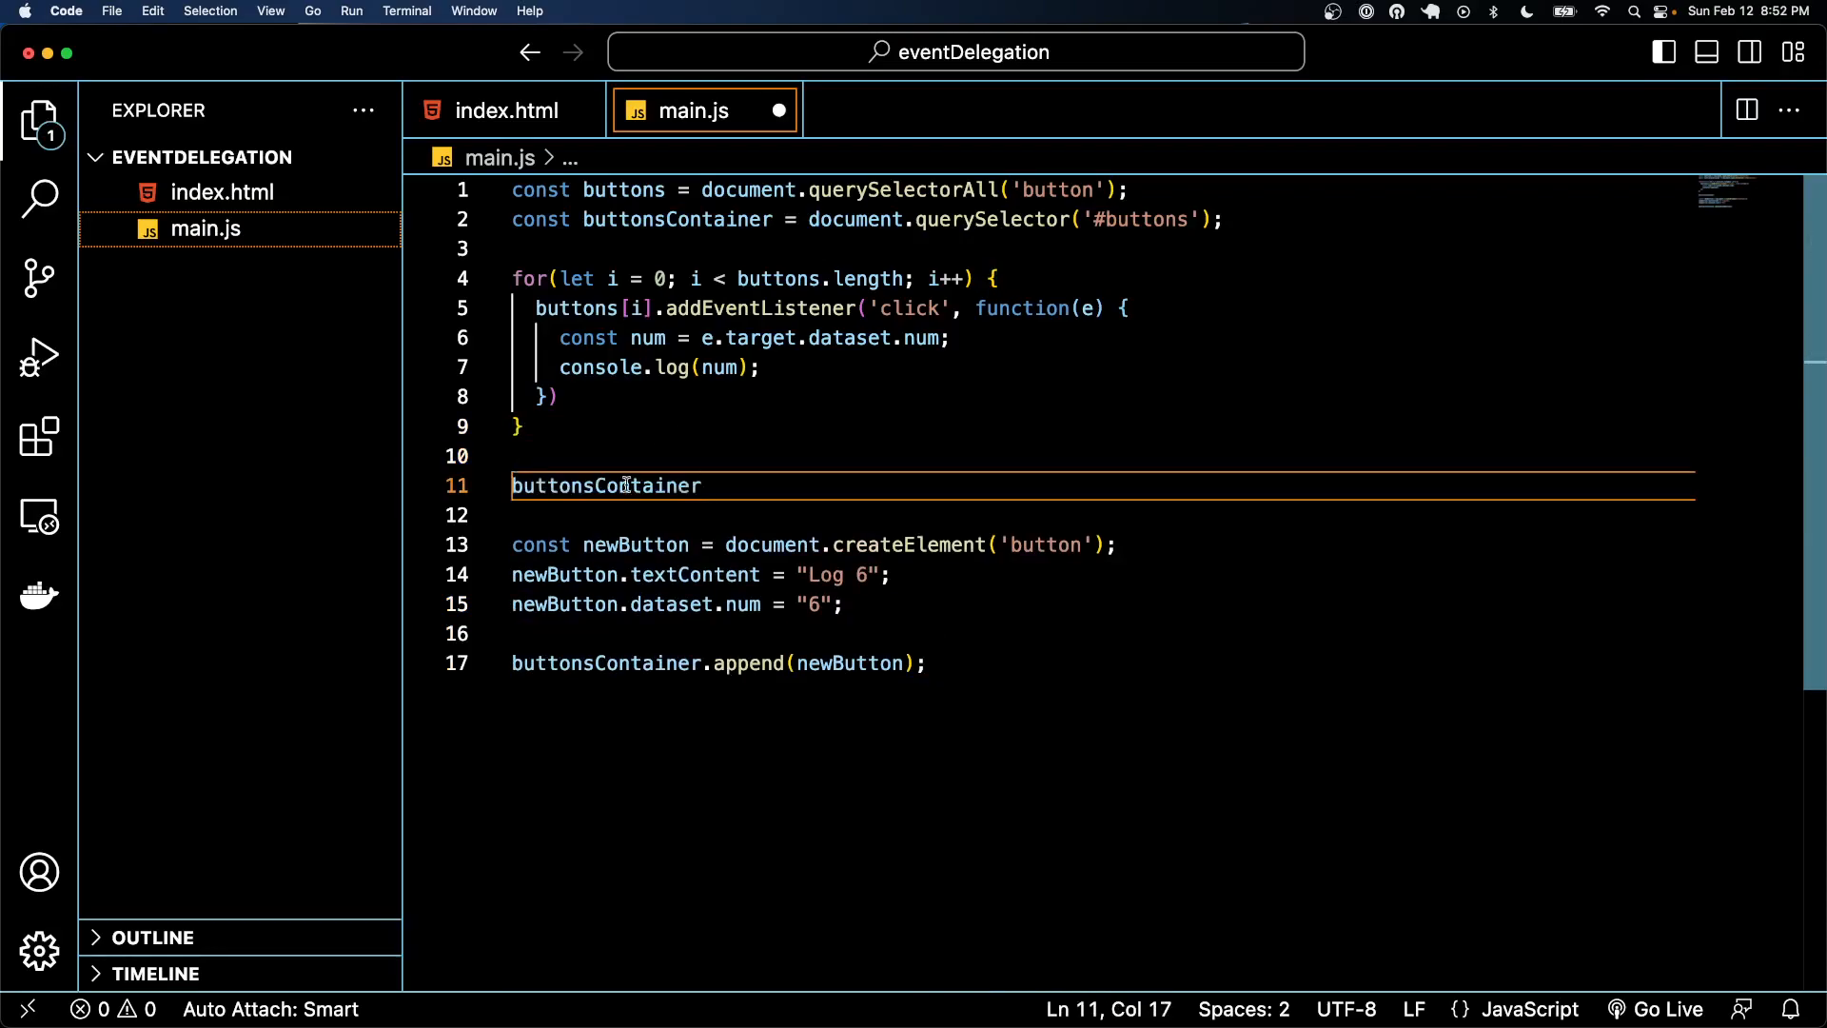
left_click(504, 110)
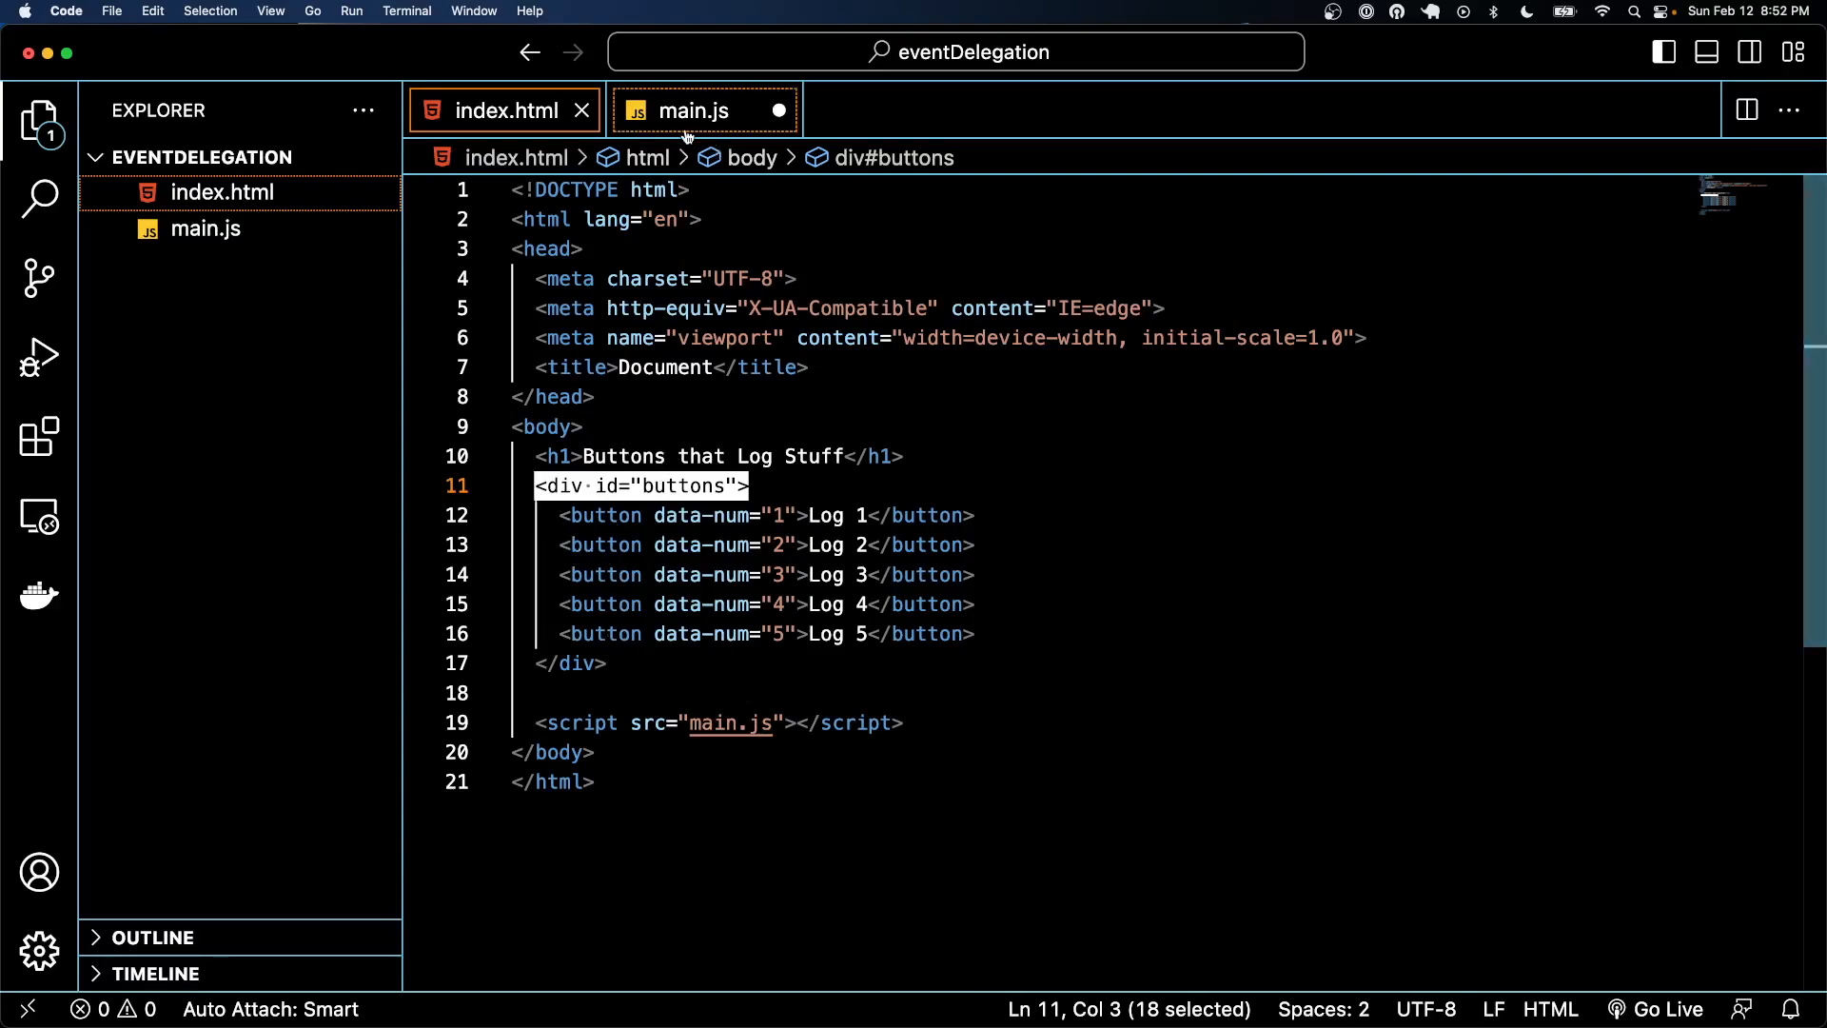
left_click(691, 110)
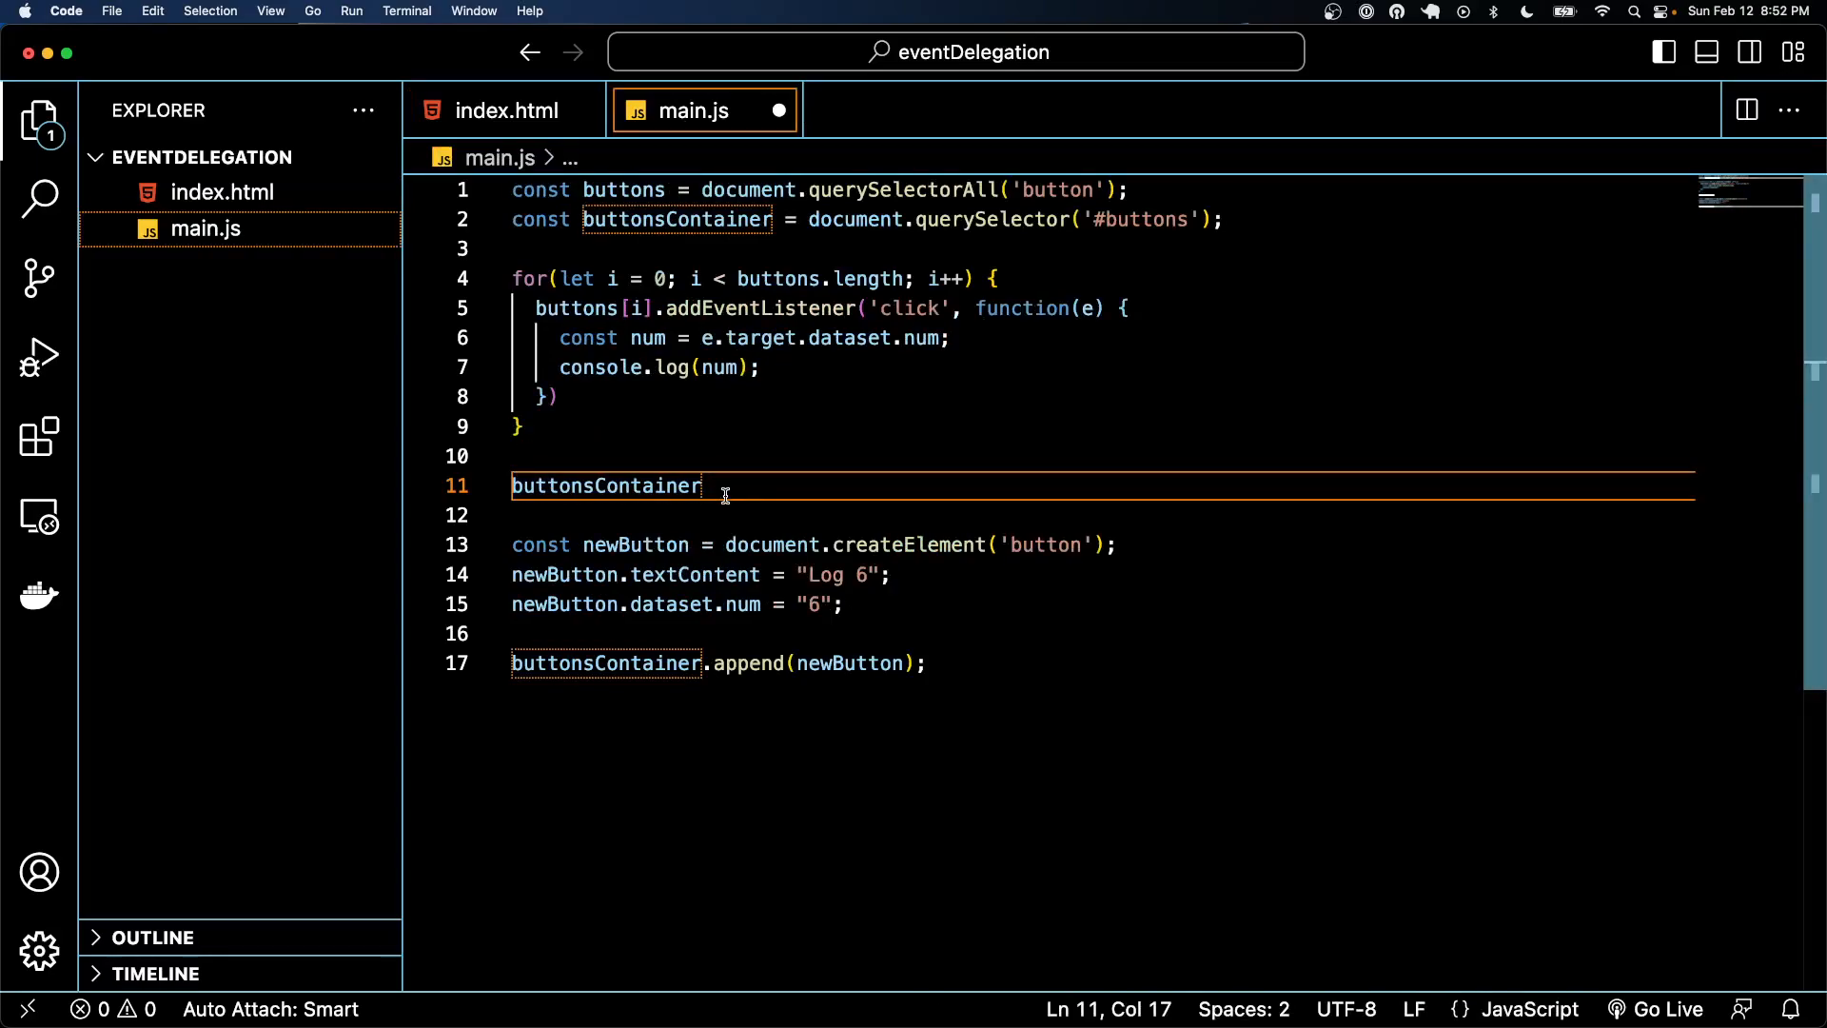
Attach a 'click' listener with a function(e) {} callback to buttonsContainer
type(".addEventListener()")
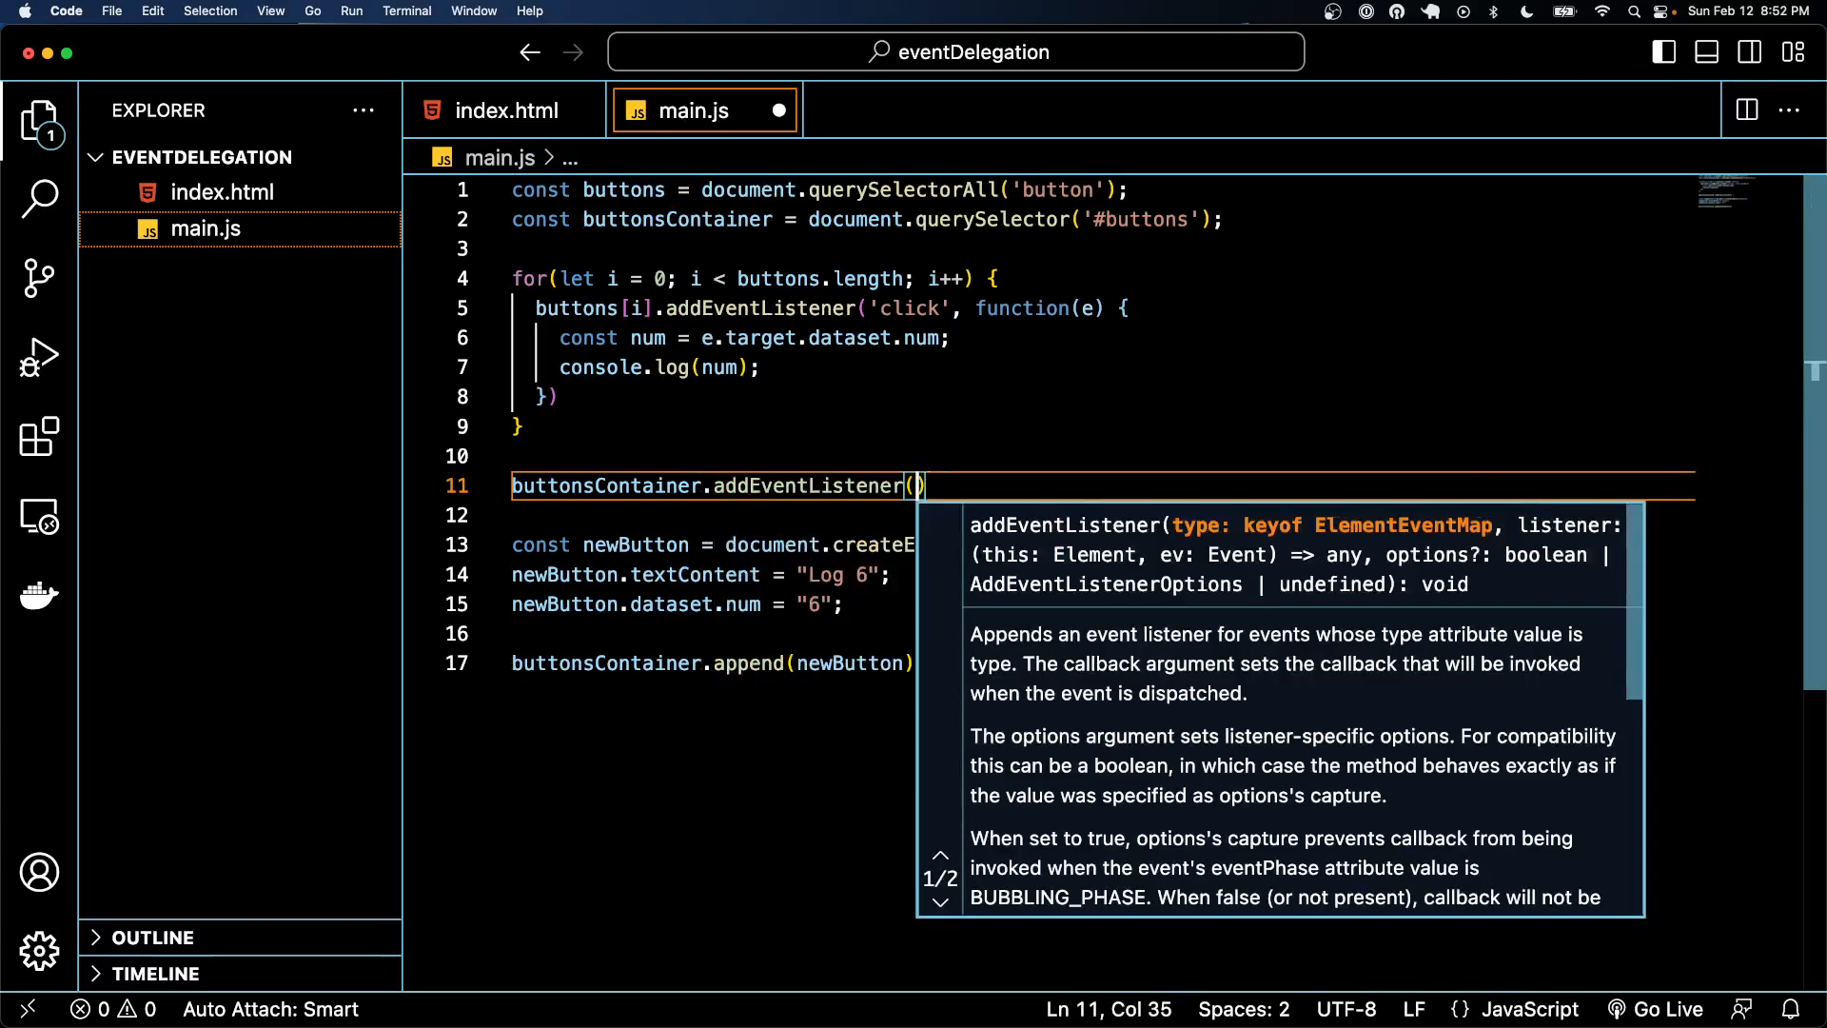
type("'click',")
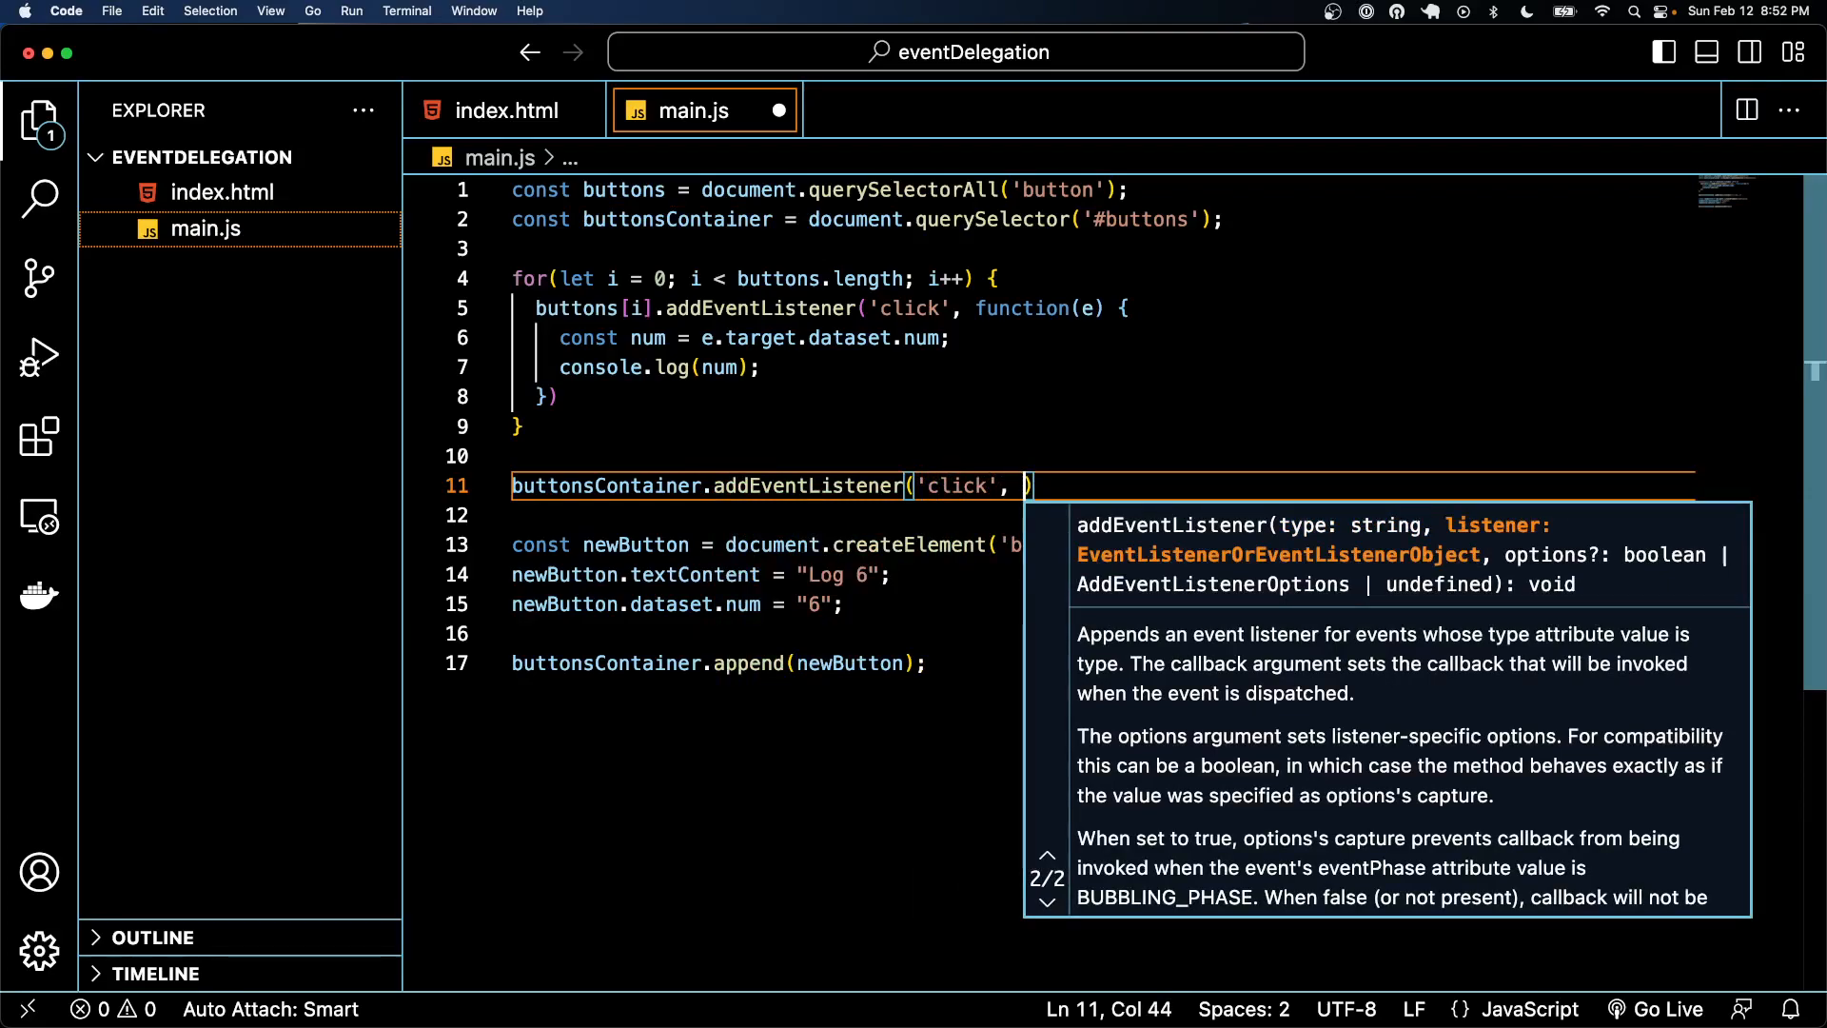
type("function")
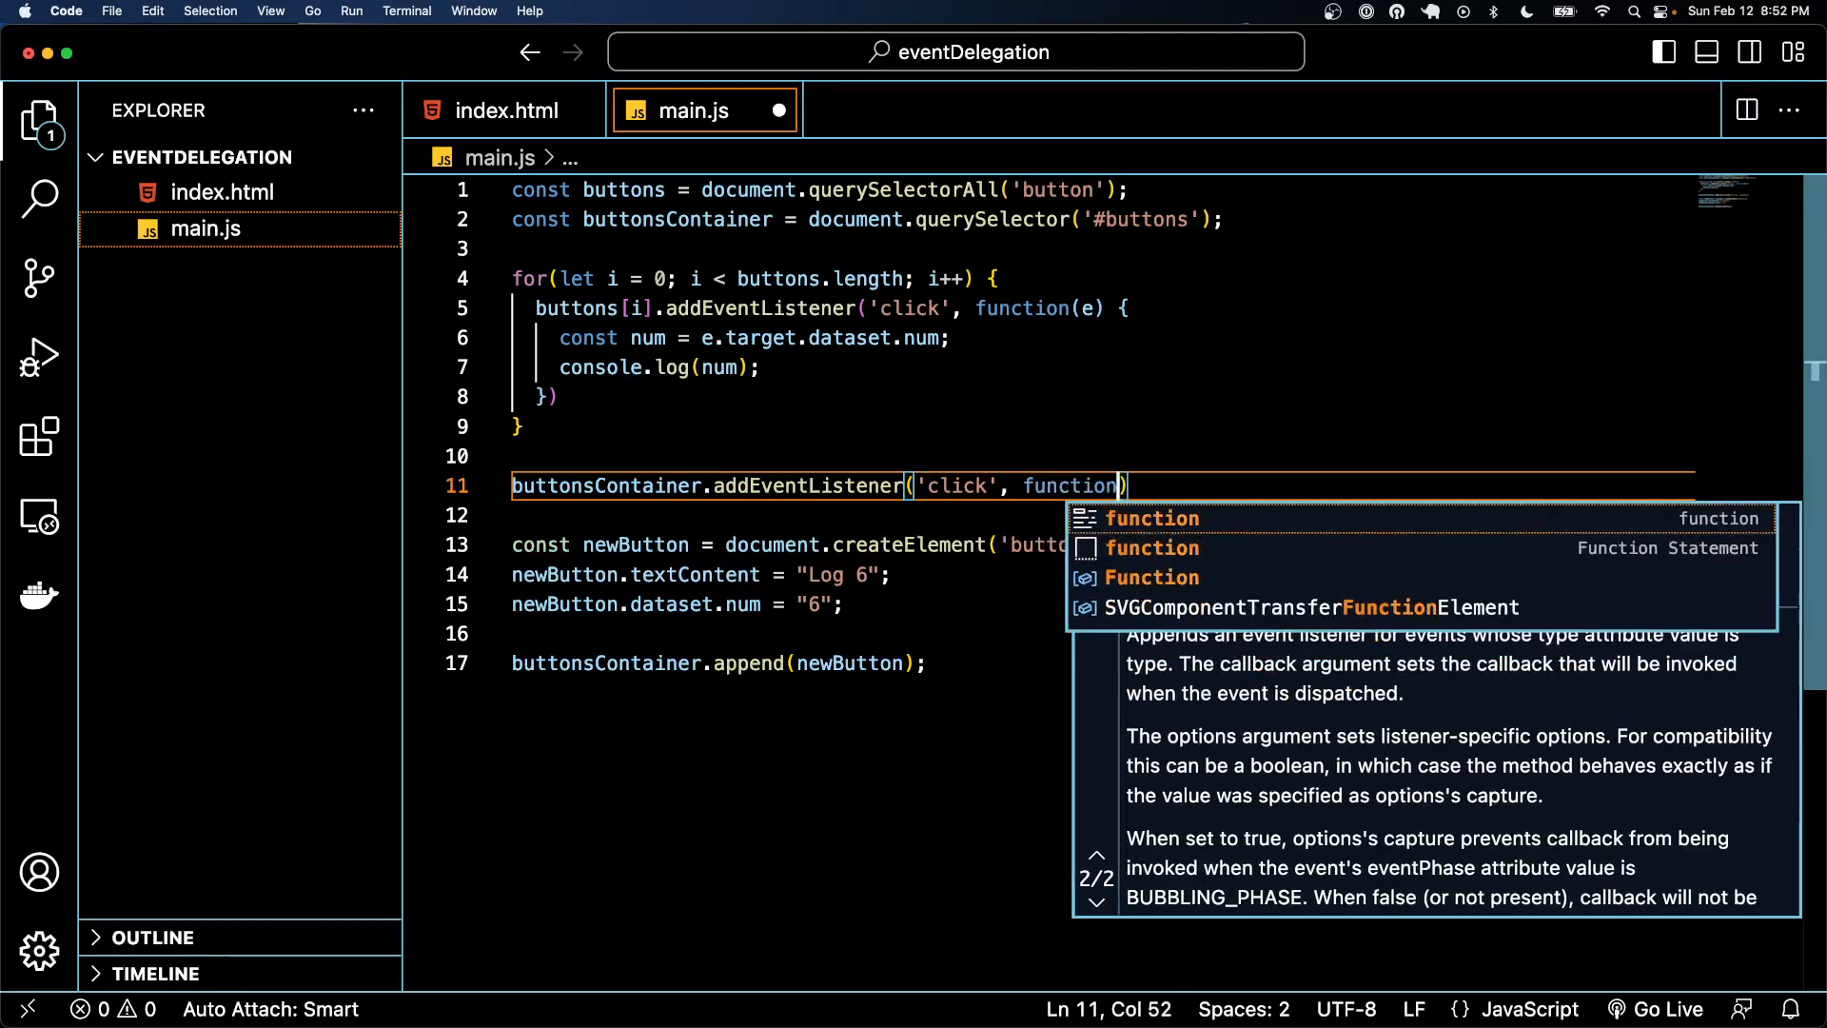
type("(e) {})")
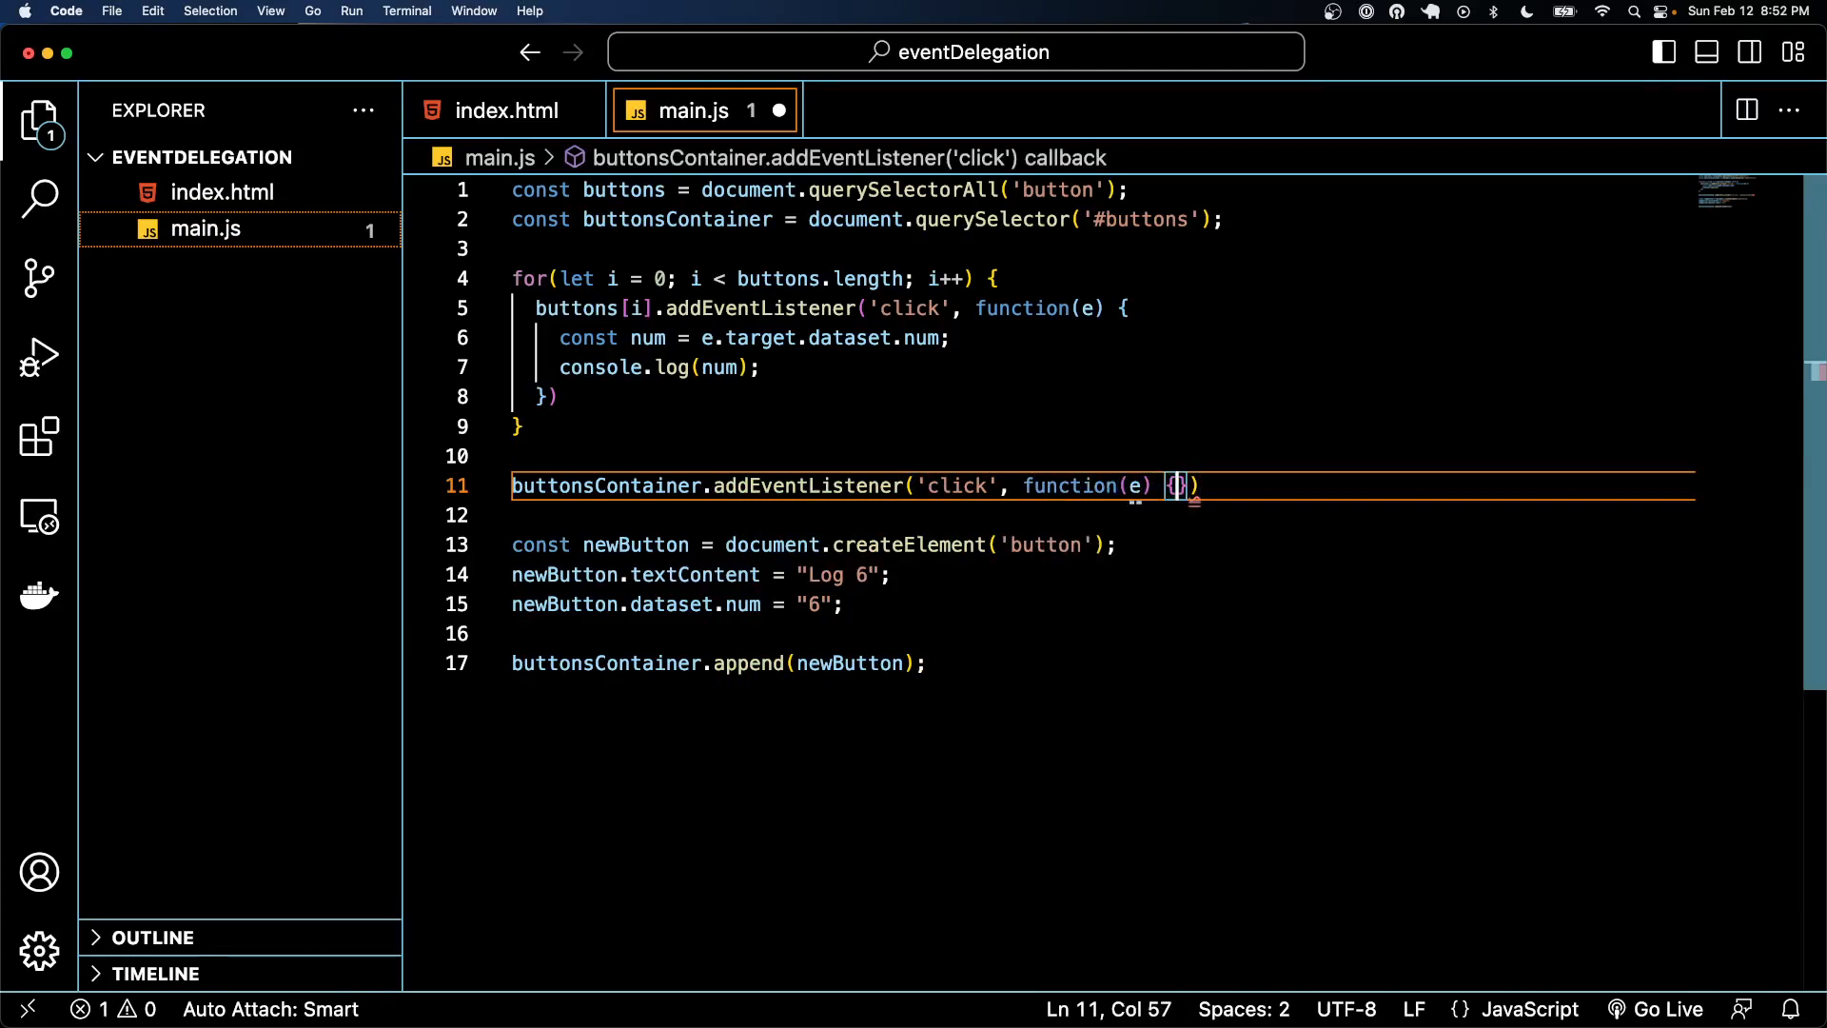
Log "This is the container's event listener" inside the callback
type("console.log(\"This")
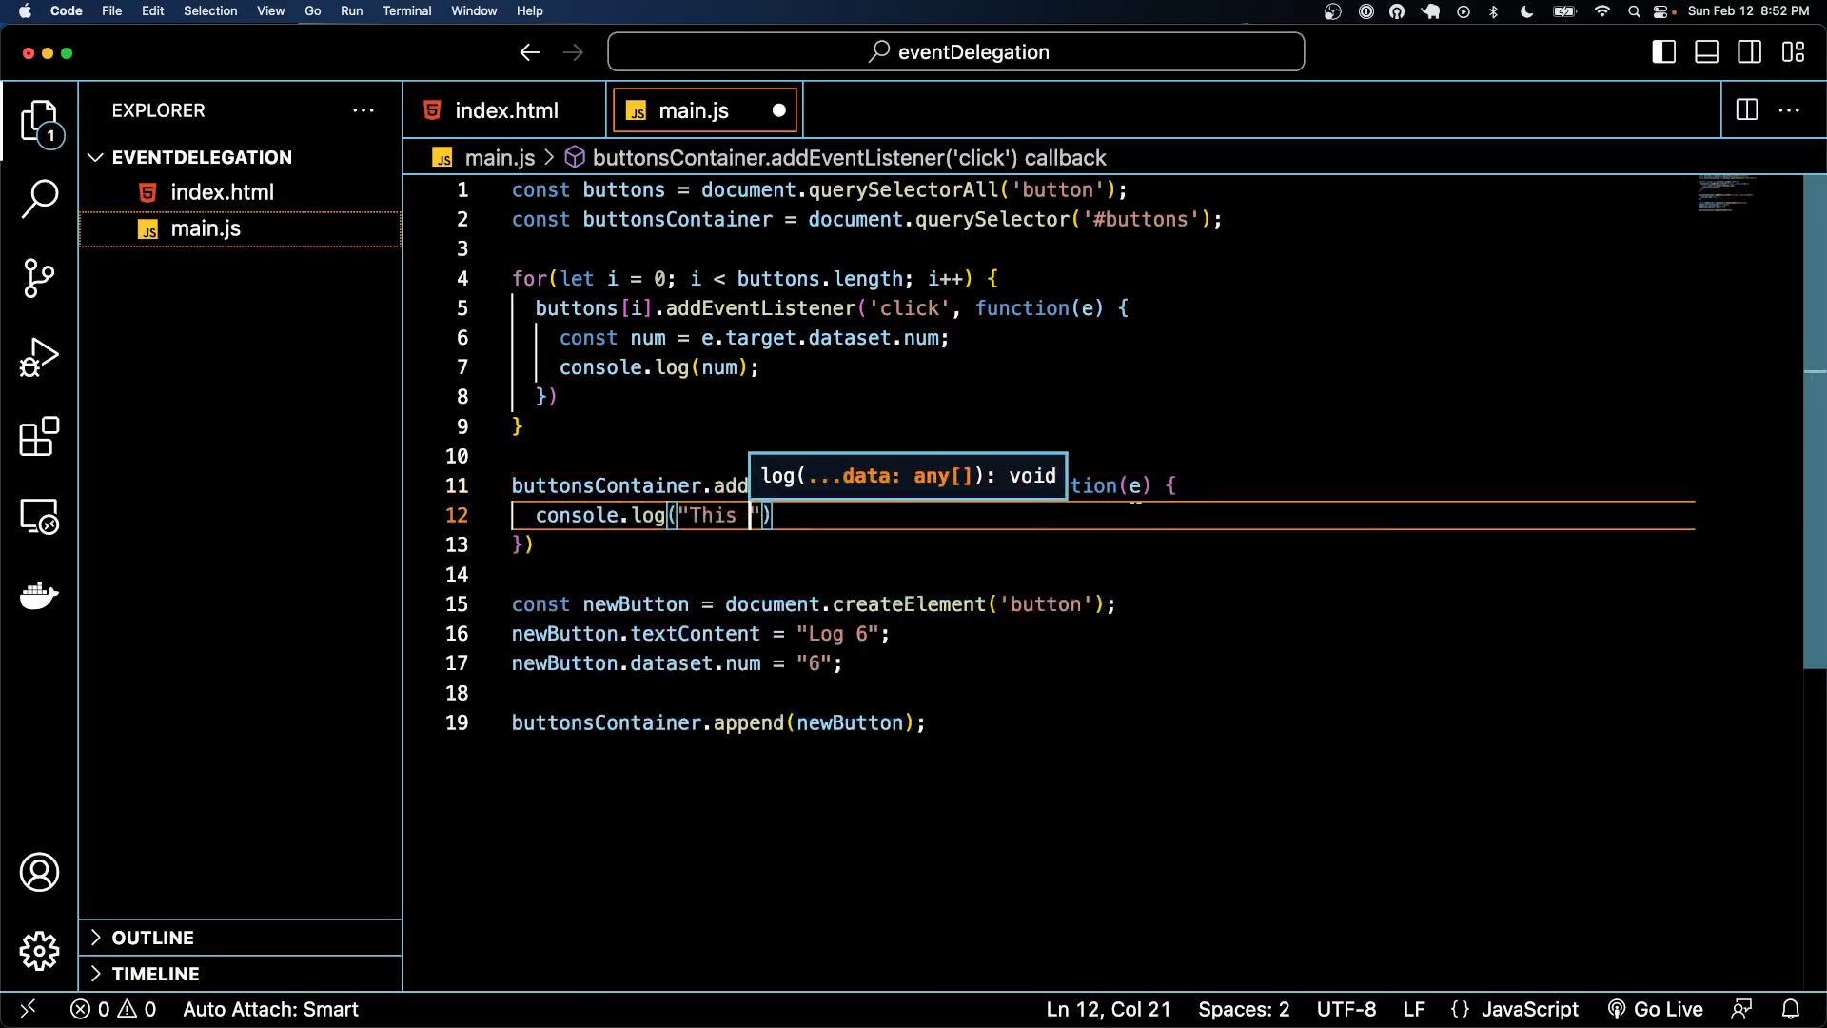
type("is")
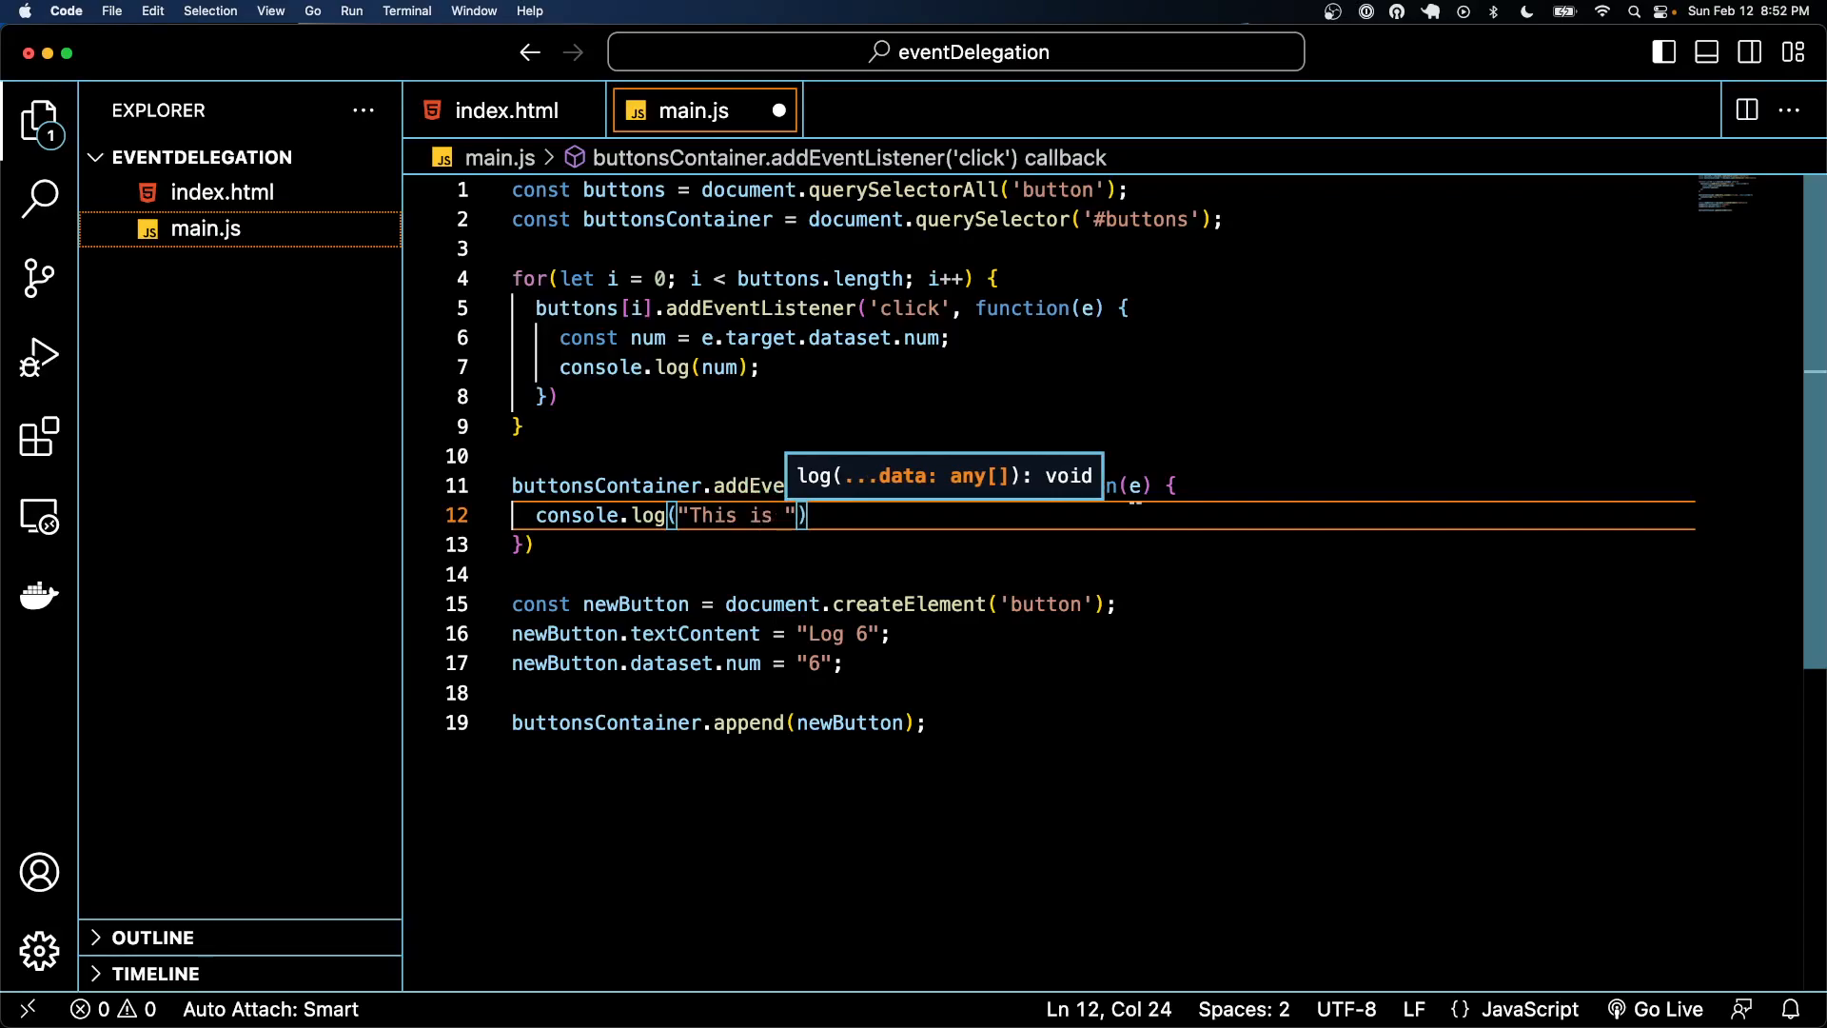
type("the container's")
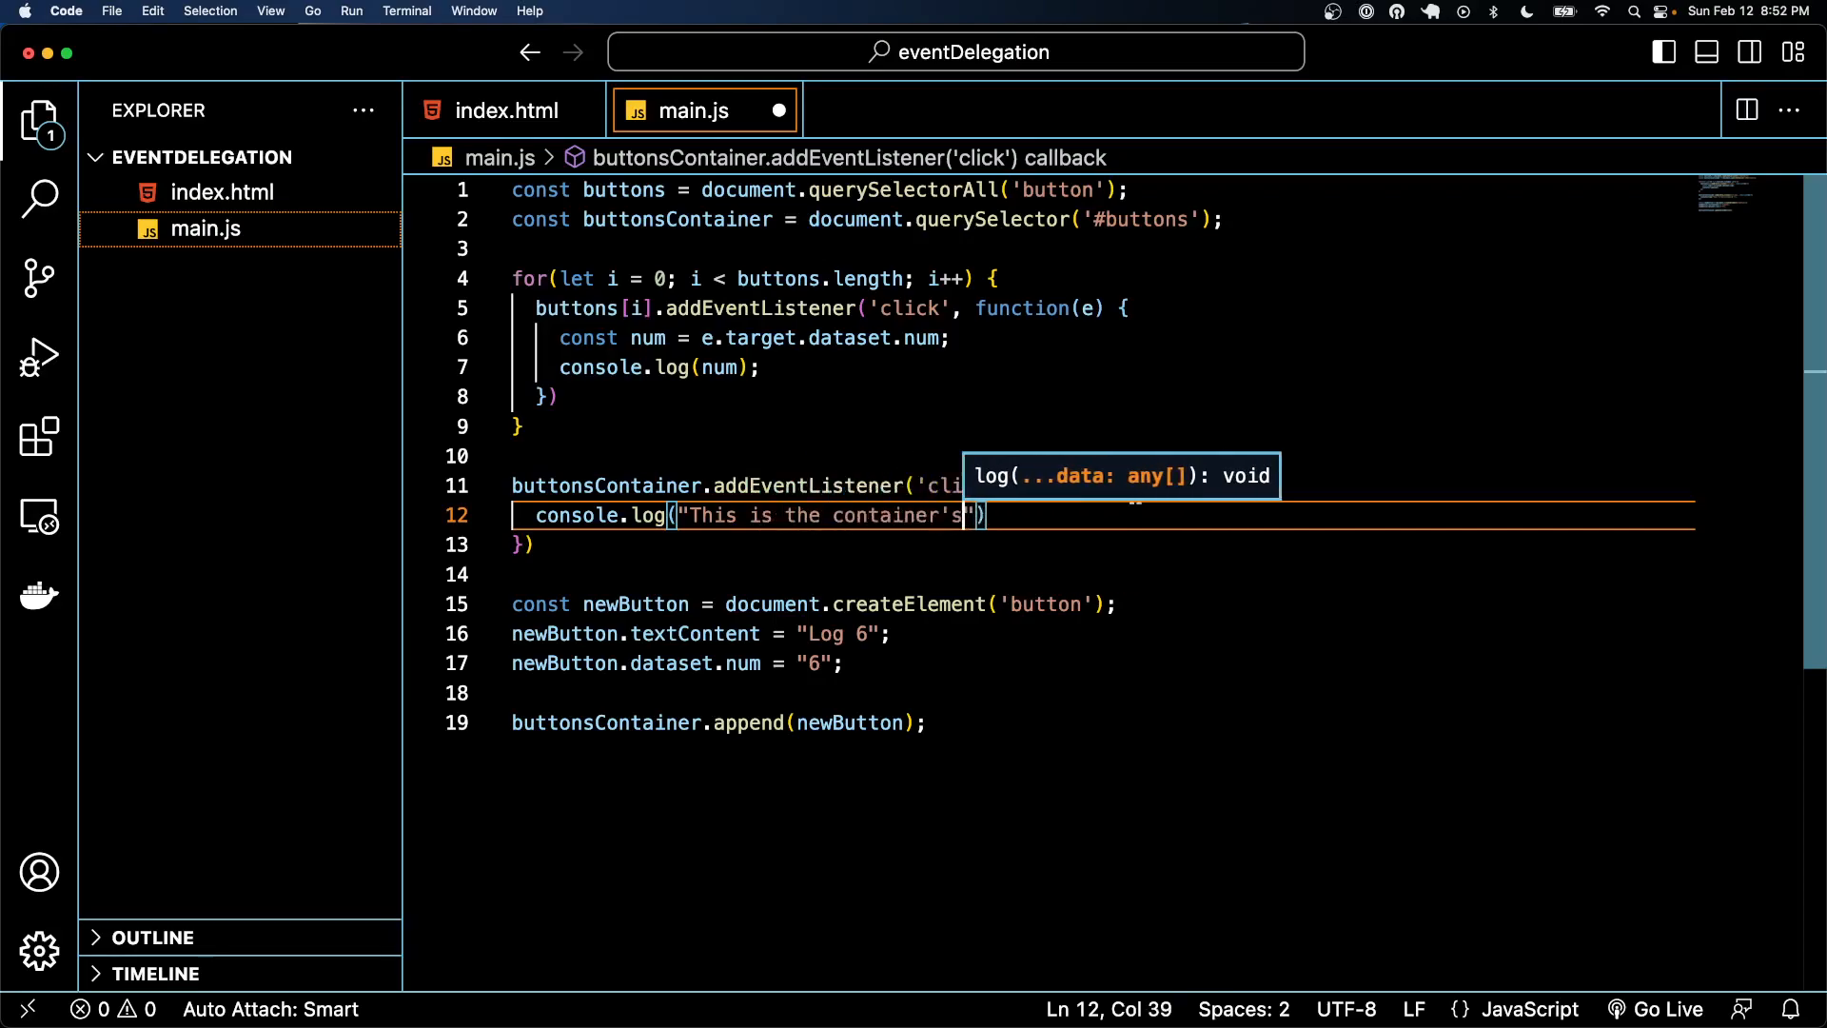
type("event listener")
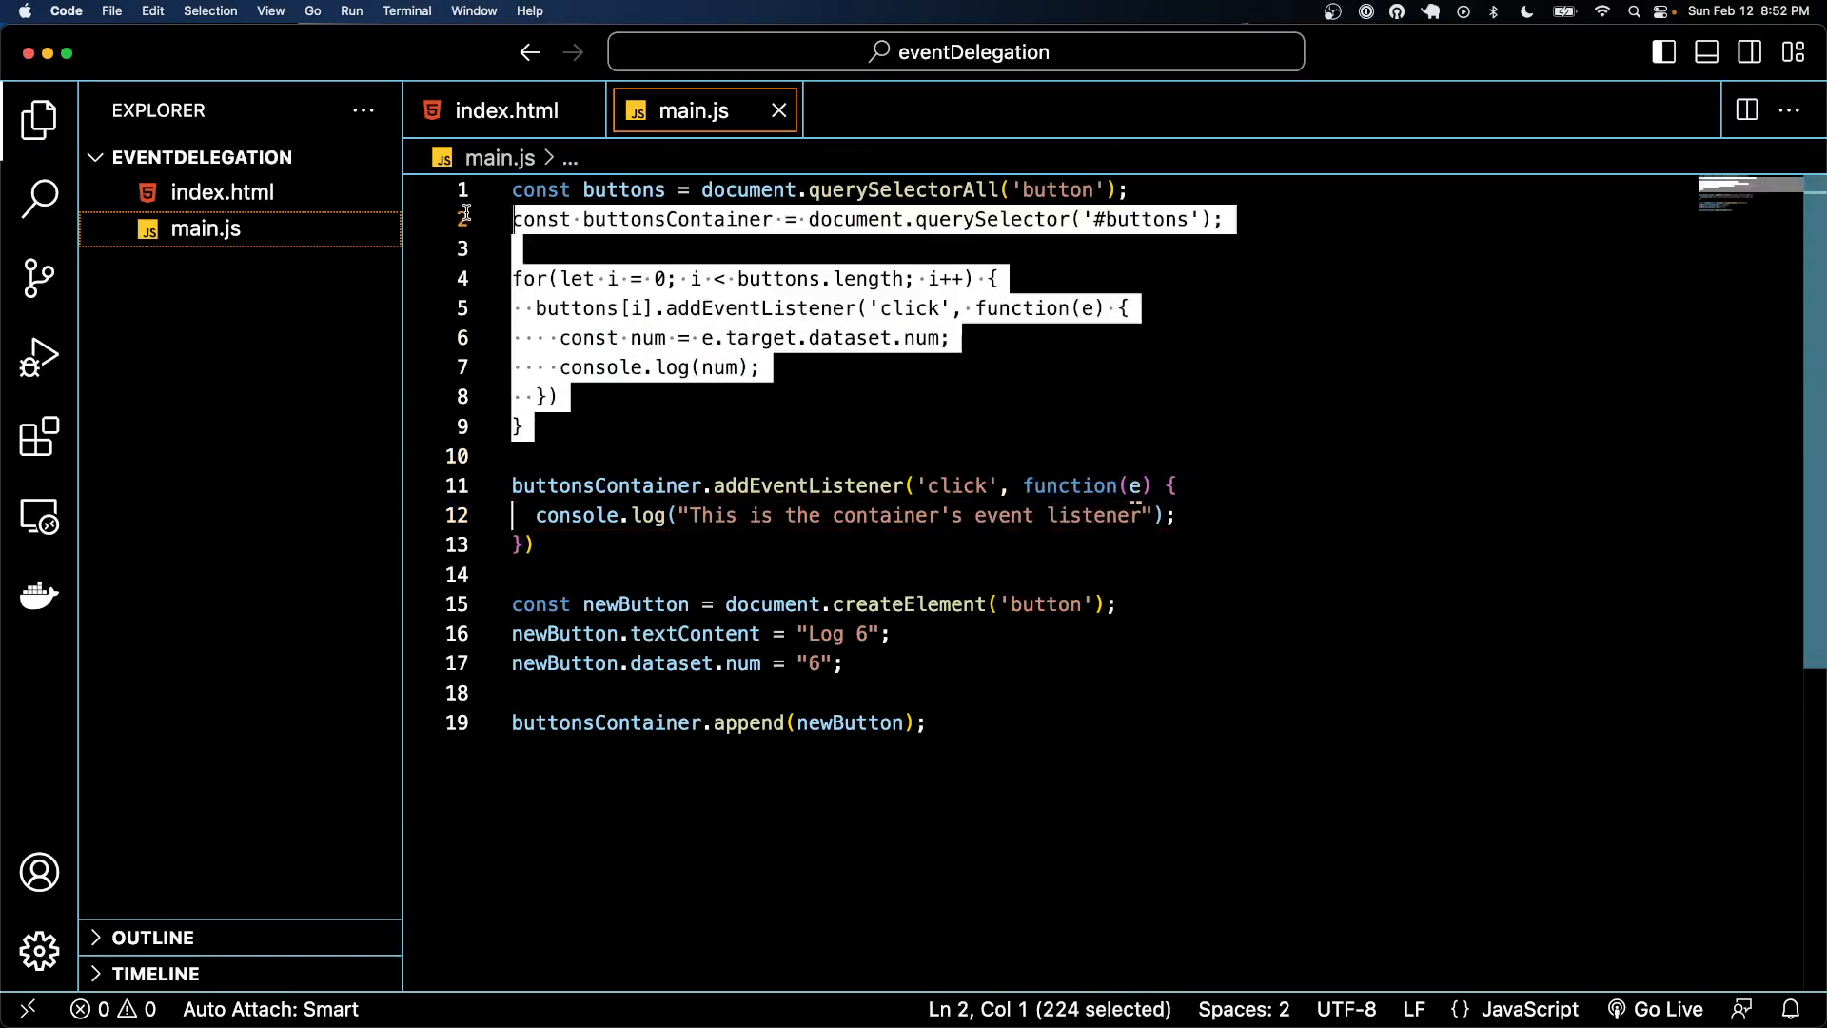
key("delete")
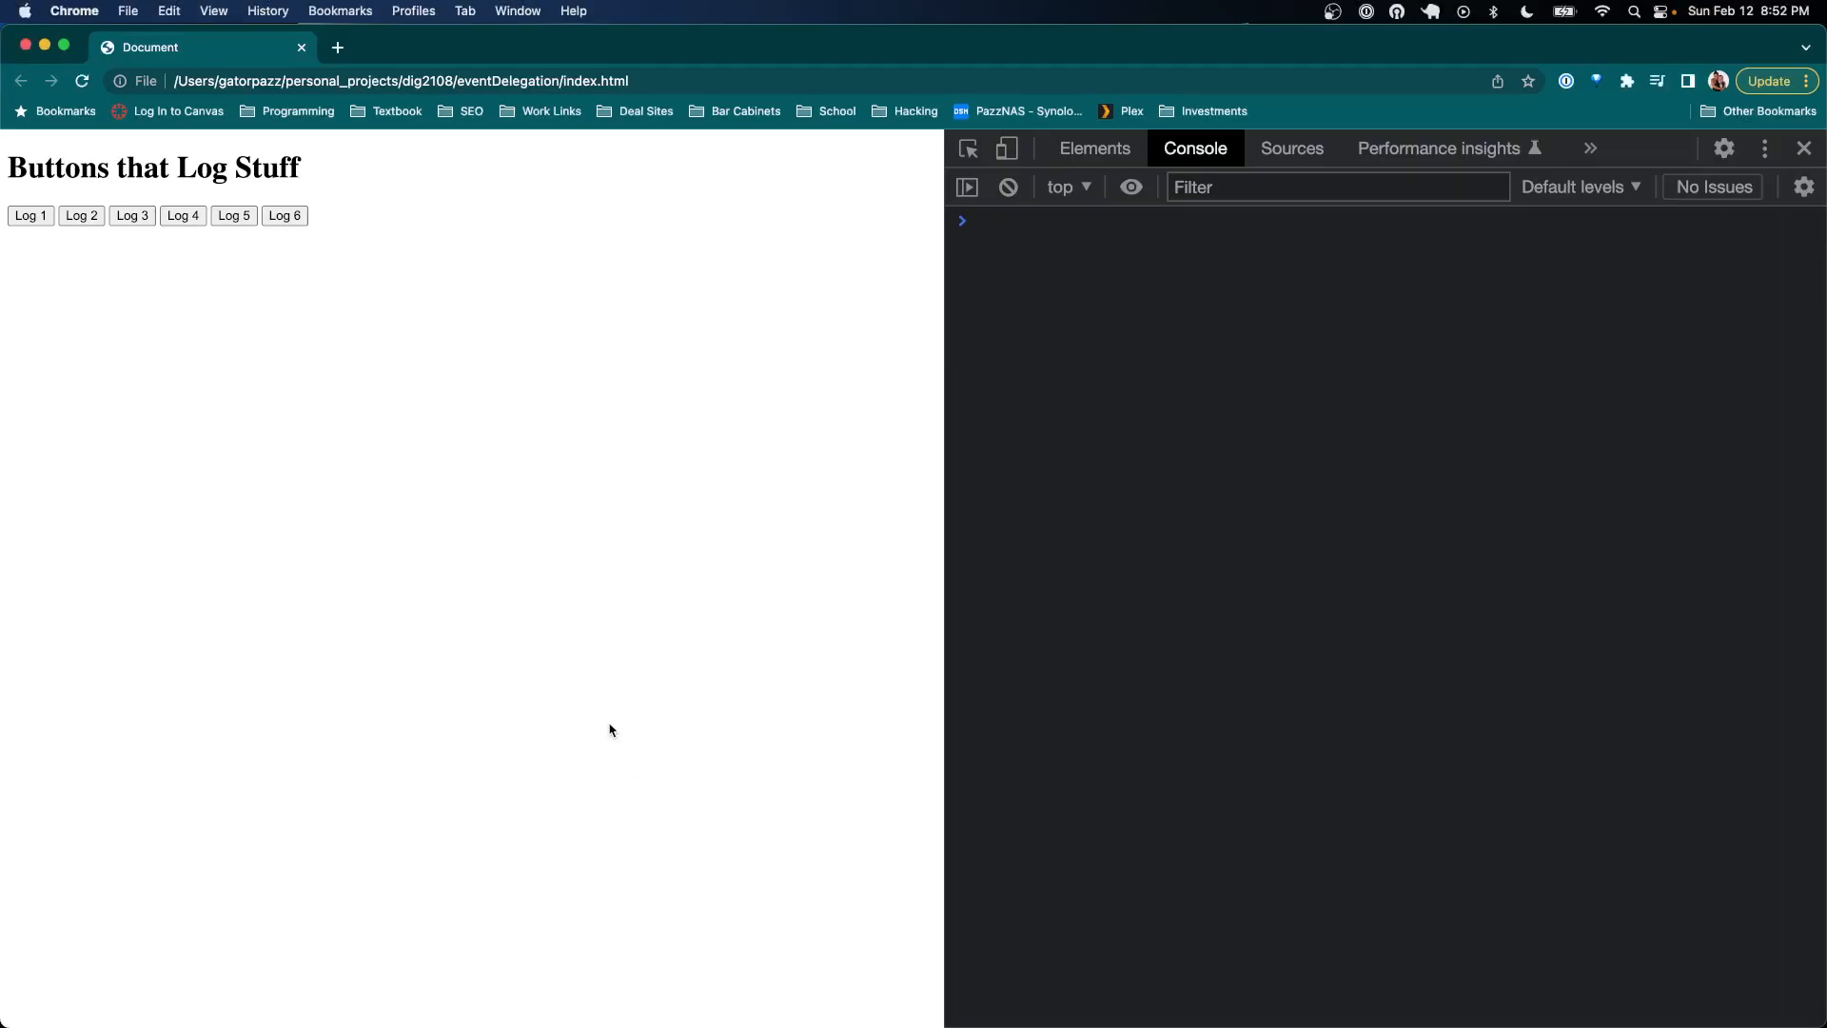
mouse_move(627, 208)
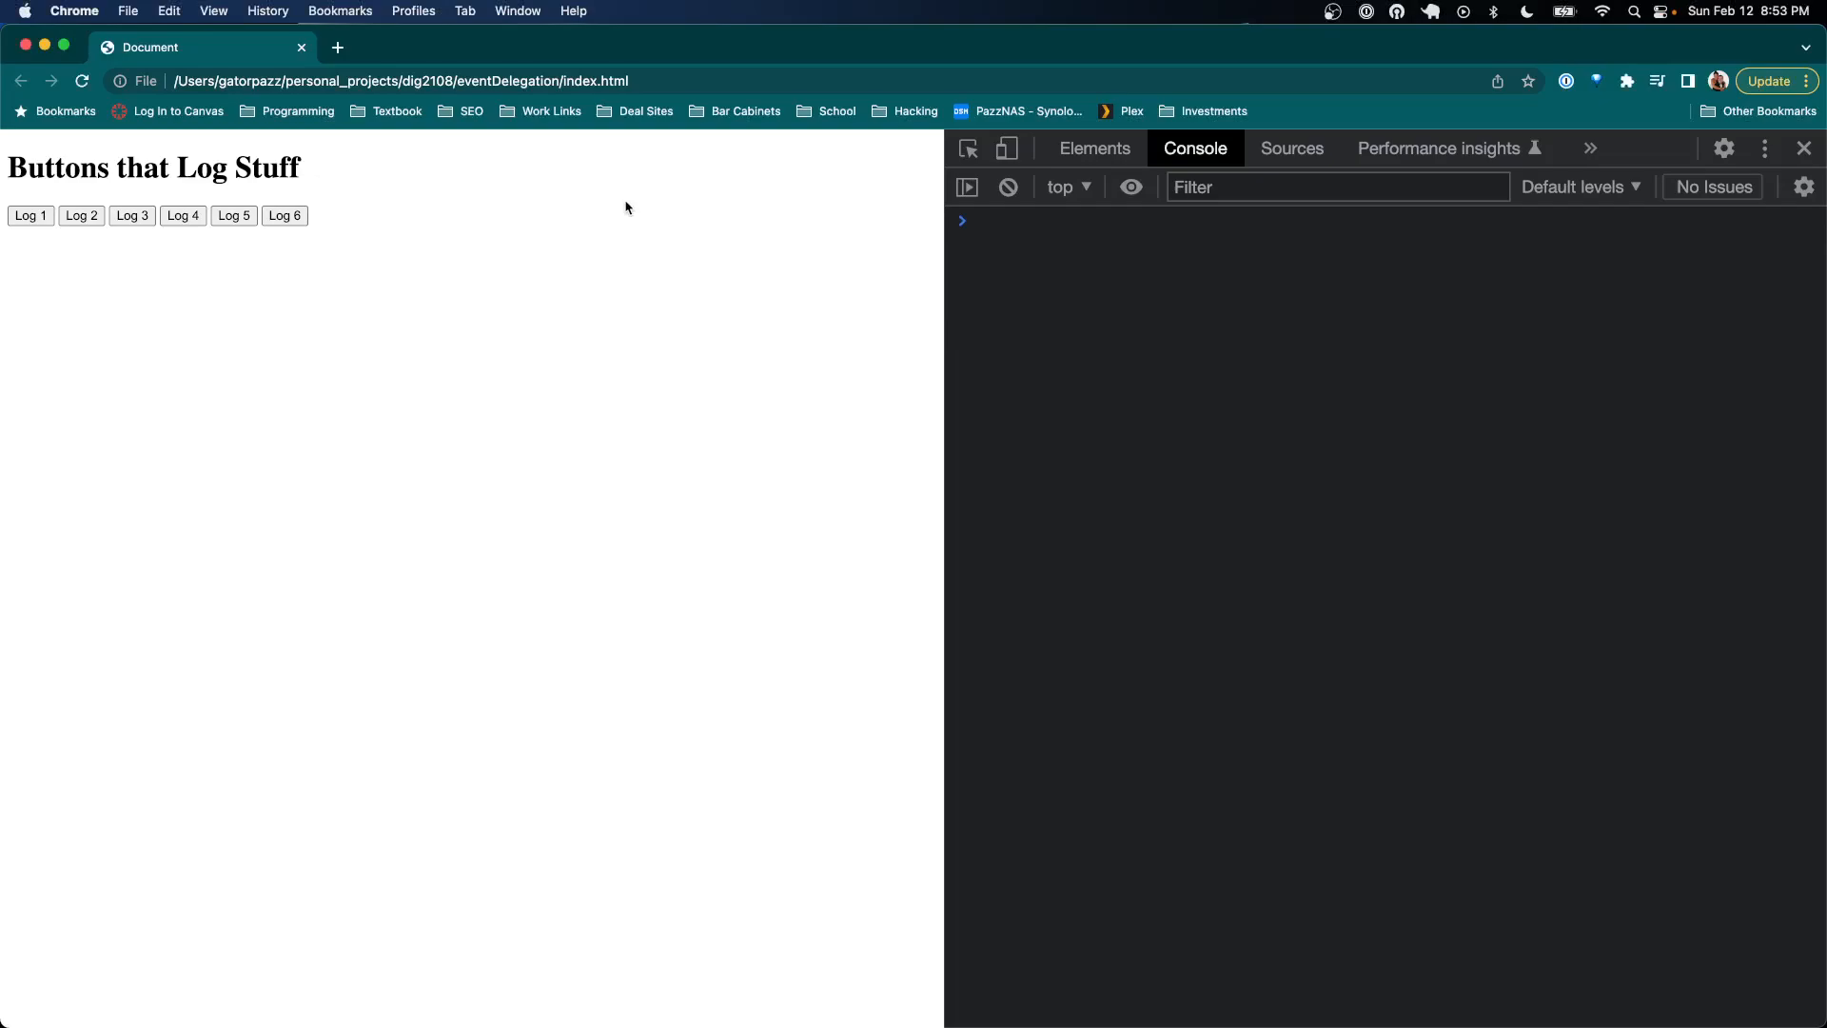
Inspect the #buttons div span, then click beside the buttons and on Log buttons to see the message logged
left_click(1093, 148)
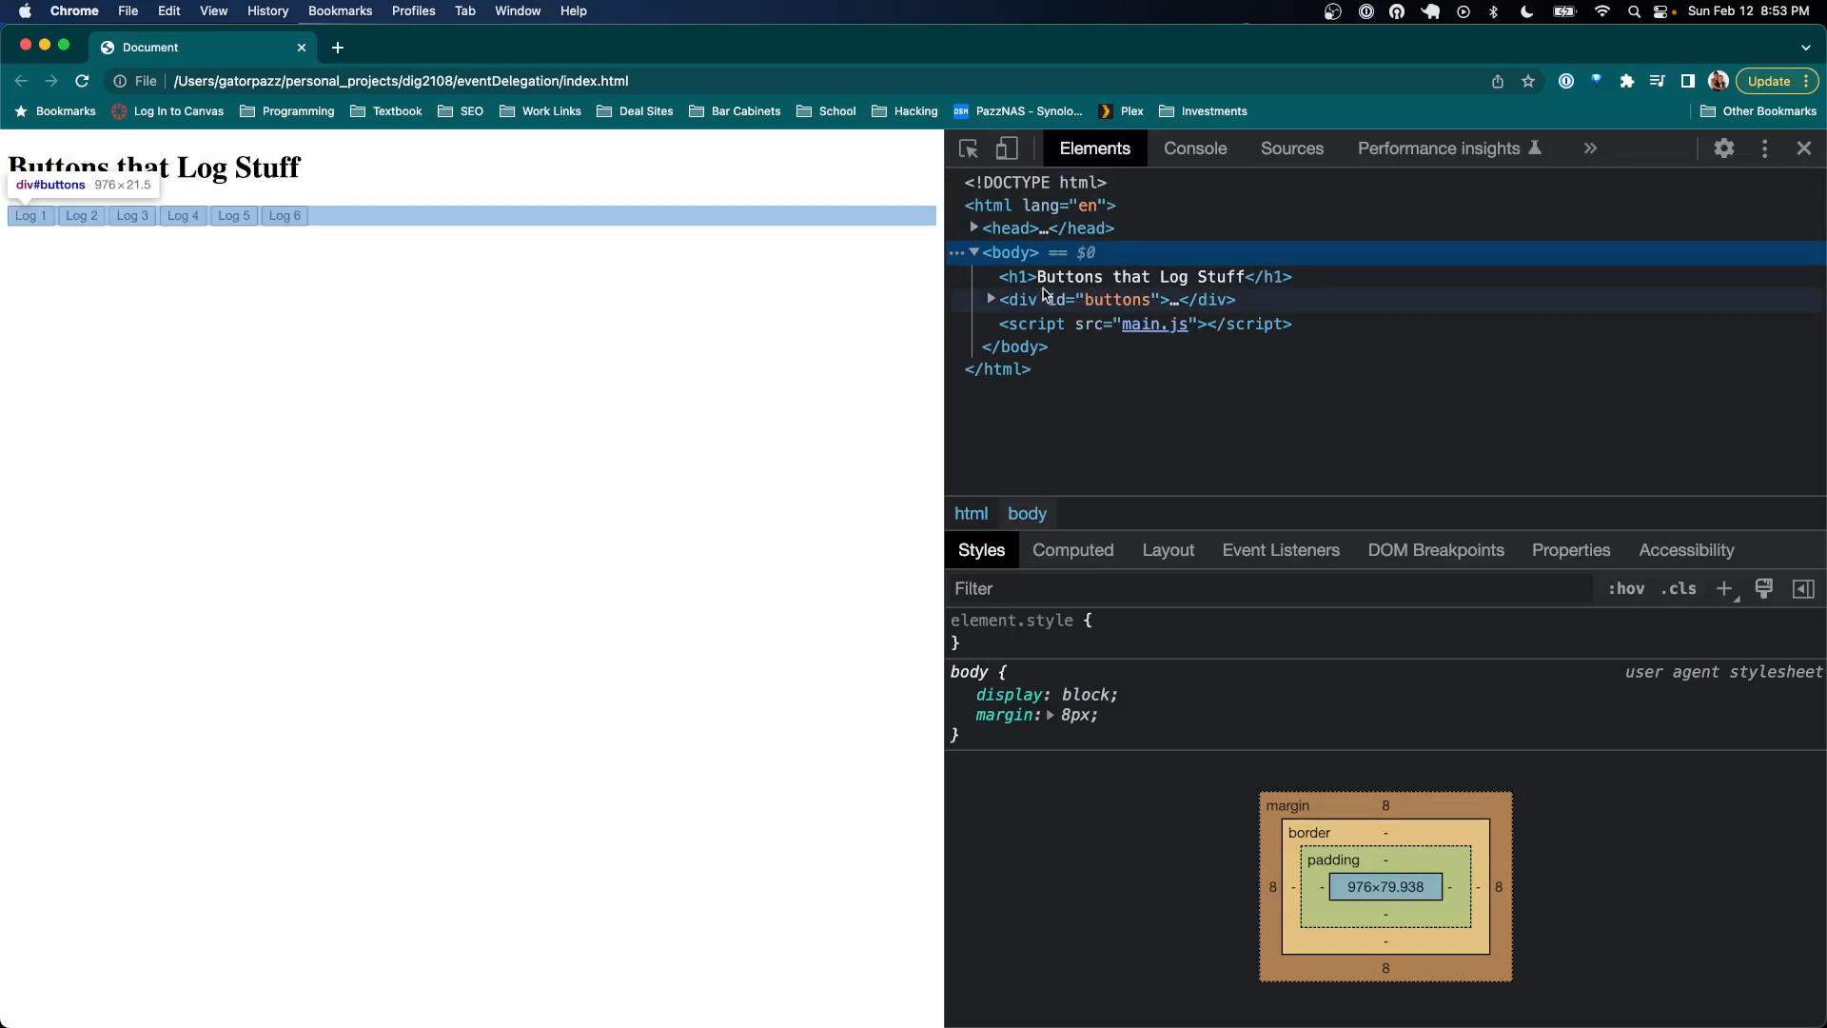
left_click(1194, 149)
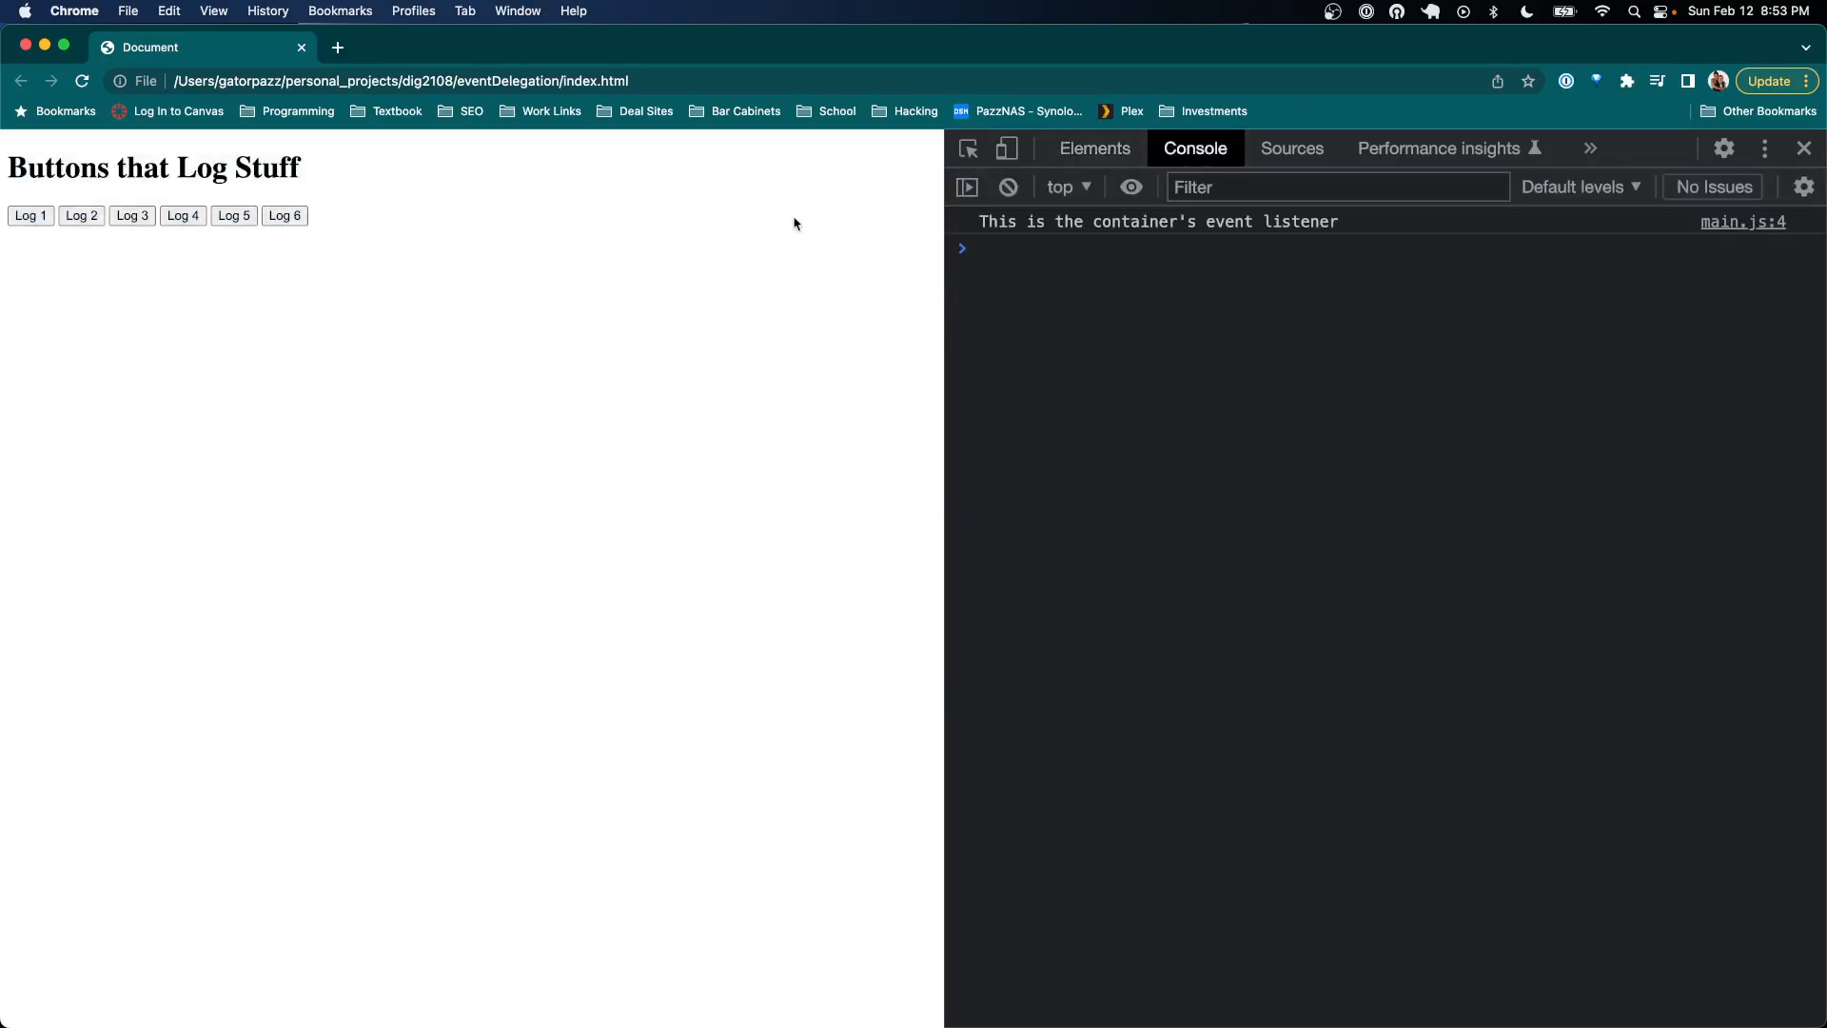
left_click(283, 216)
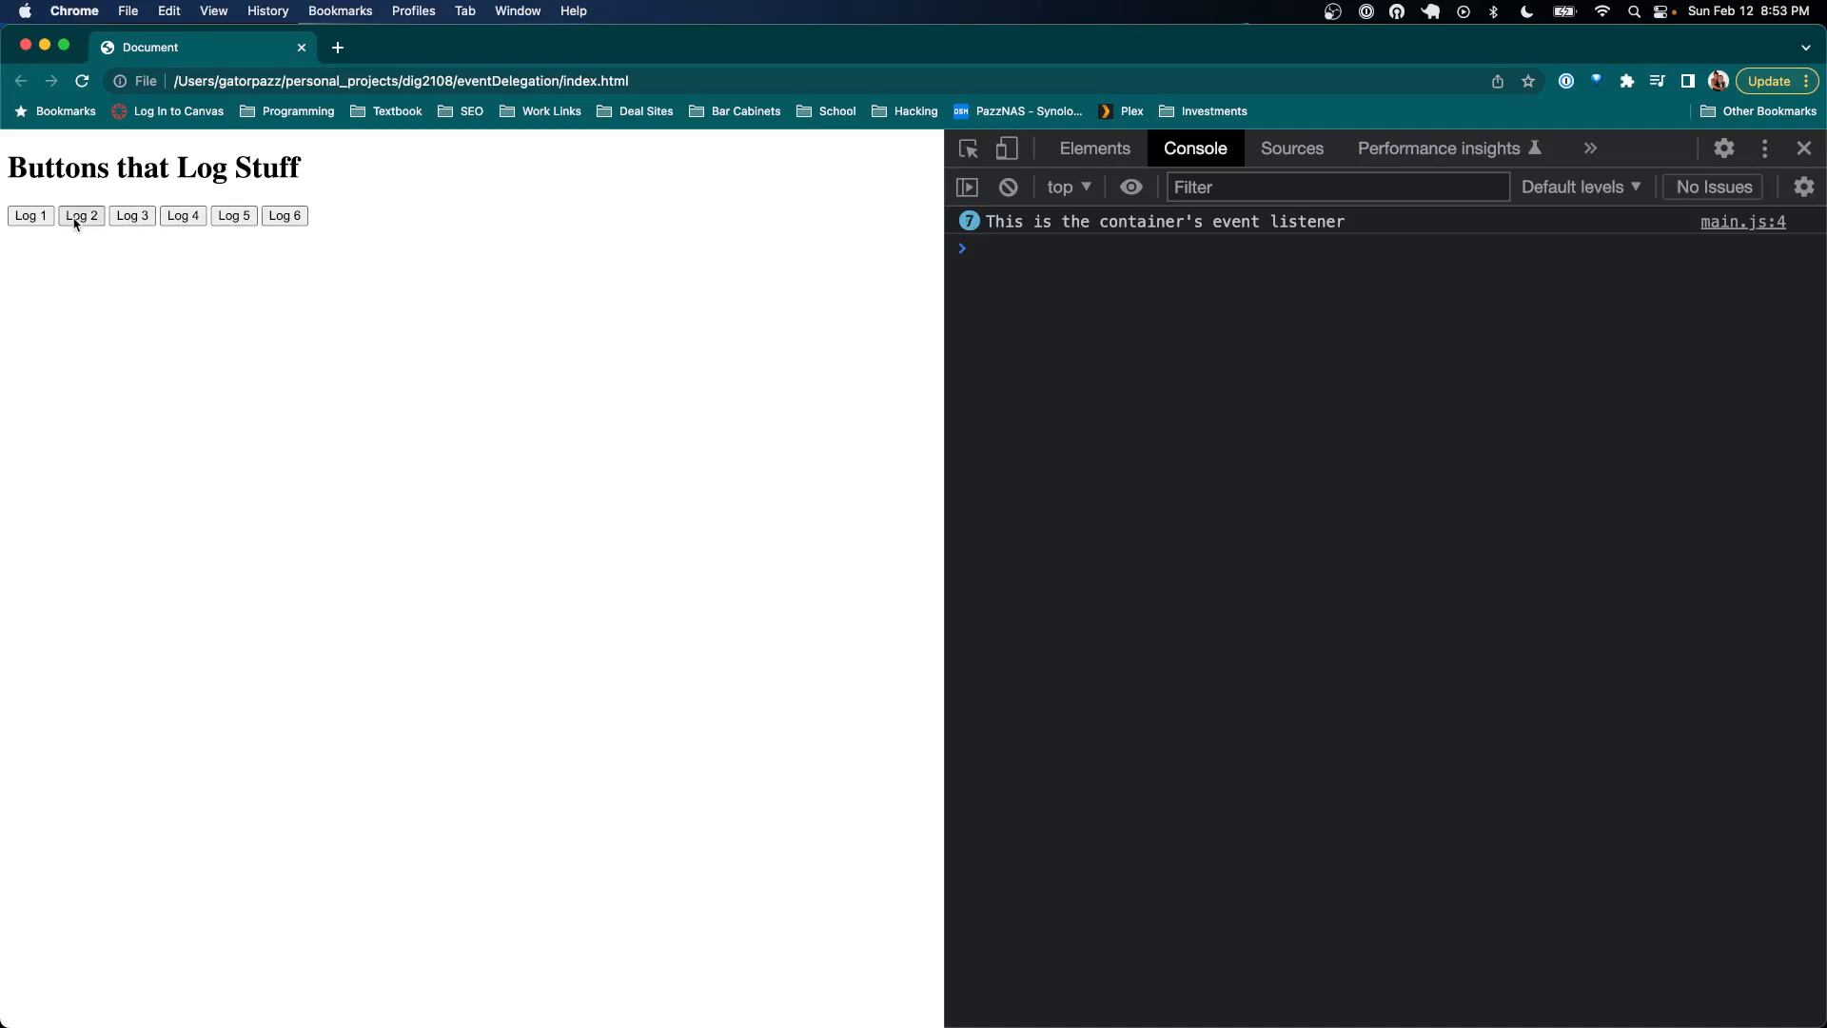
left_click(30, 216)
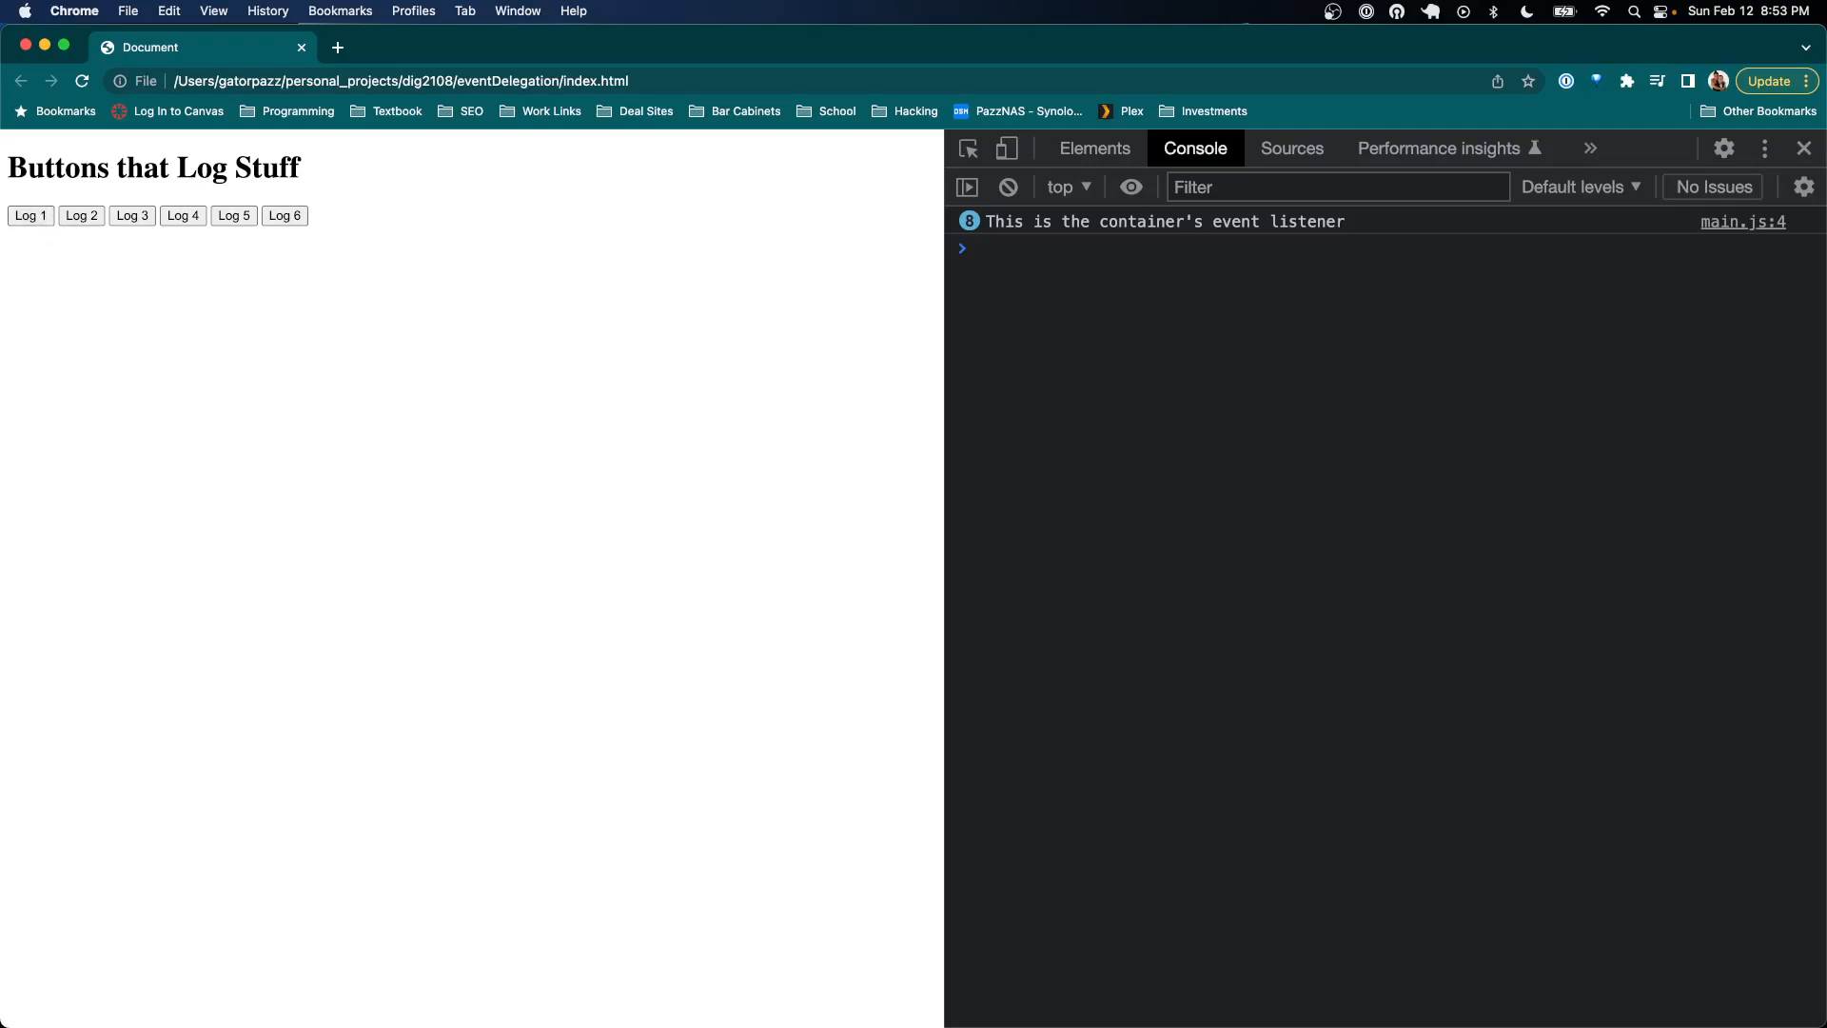
Return to VS Code, glance at the buttons div in index.html, and reopen main.js
key("cmd+tab")
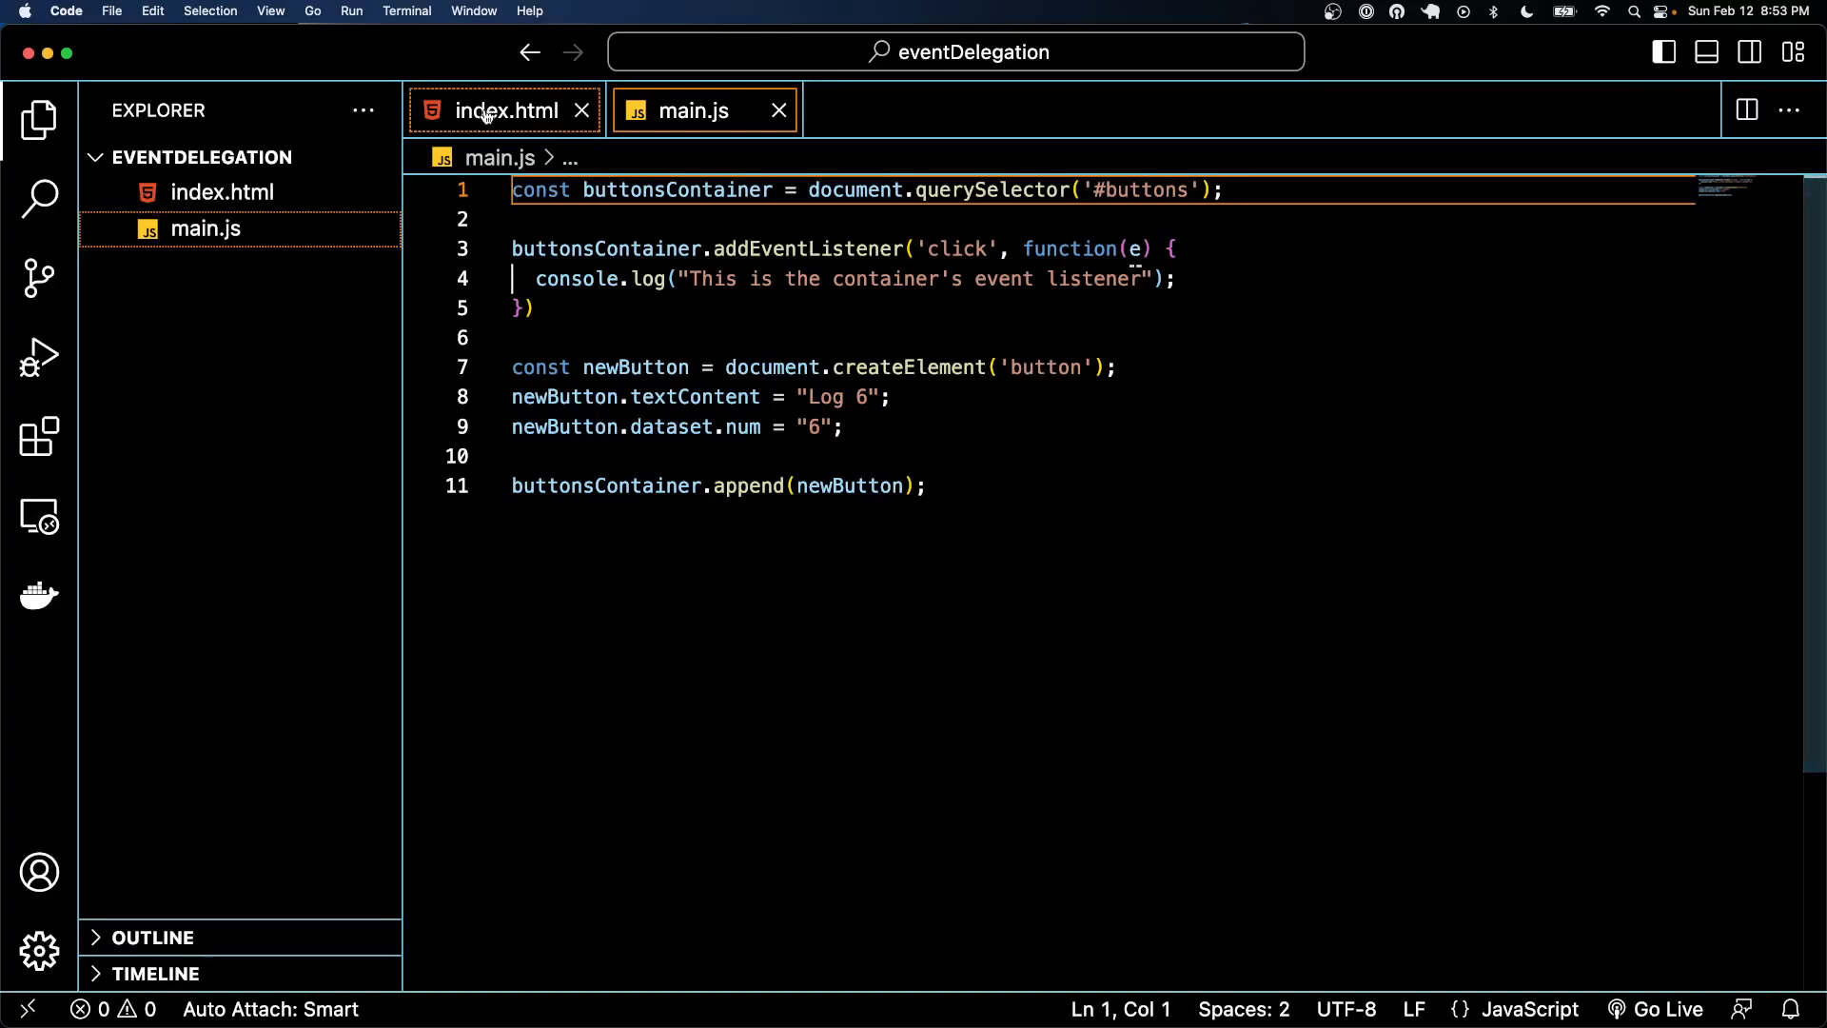
left_click(495, 110)
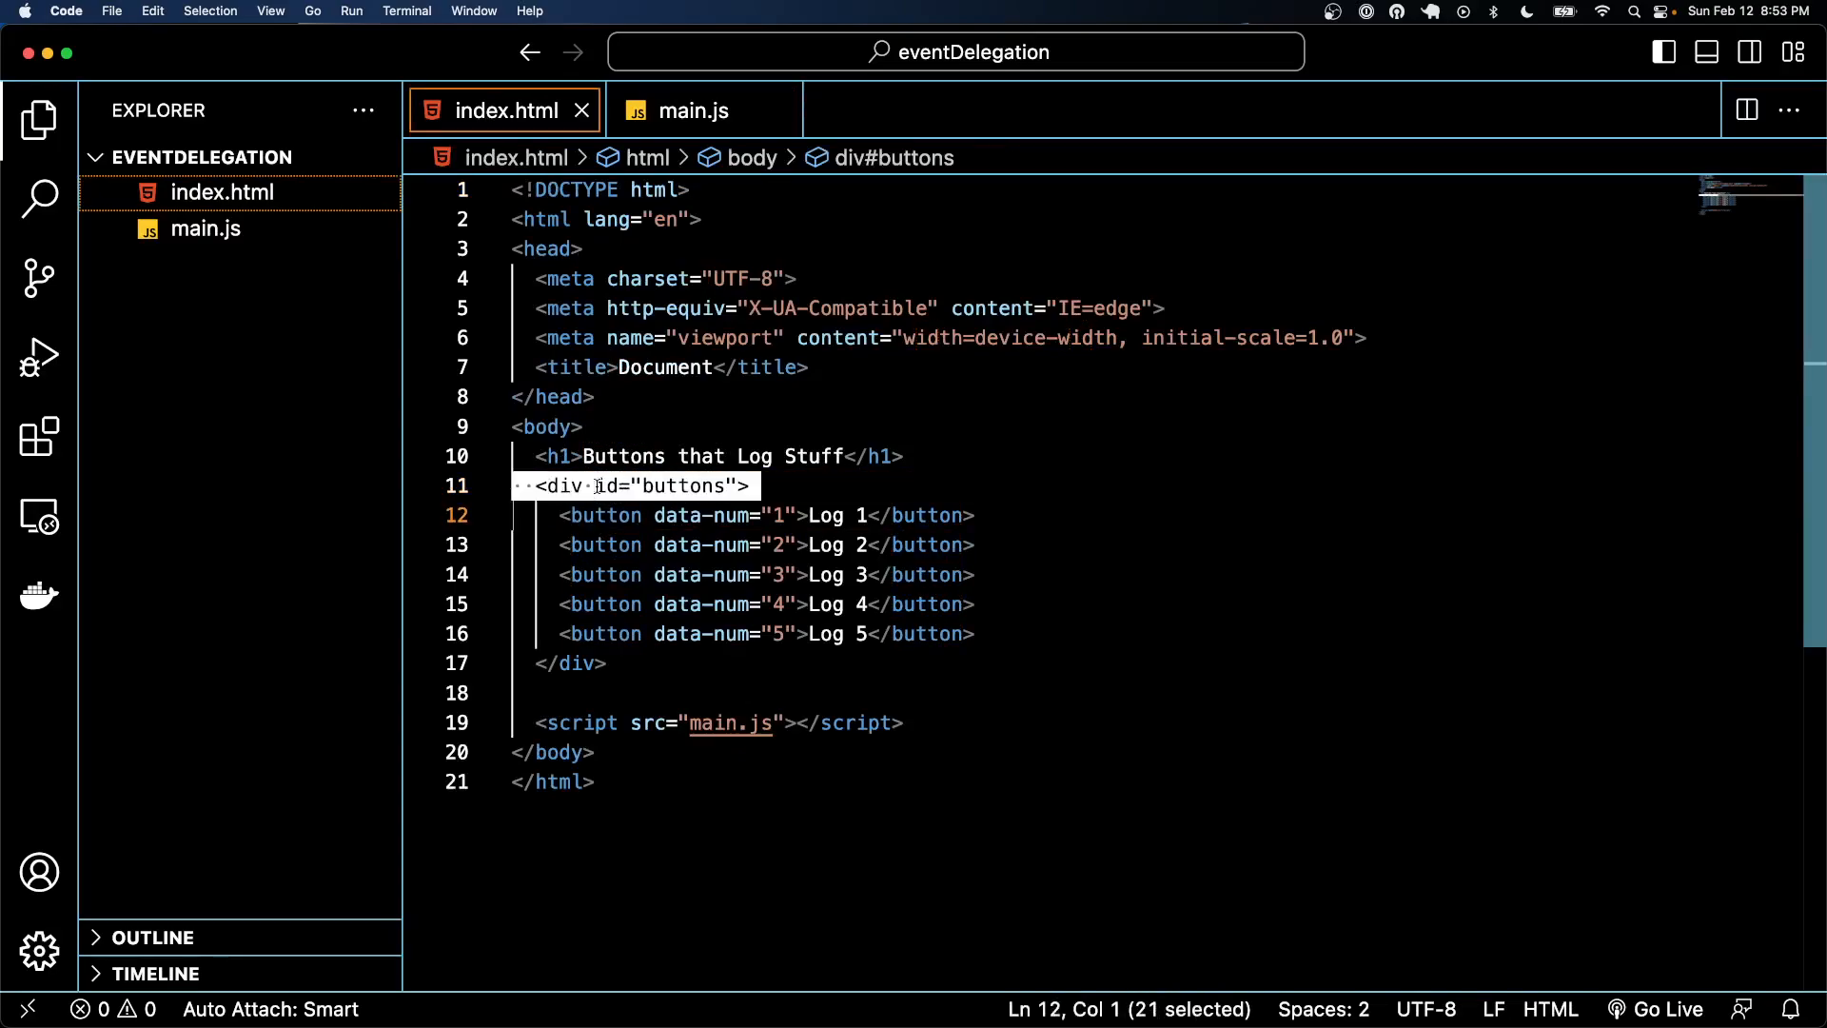
left_click(689, 110)
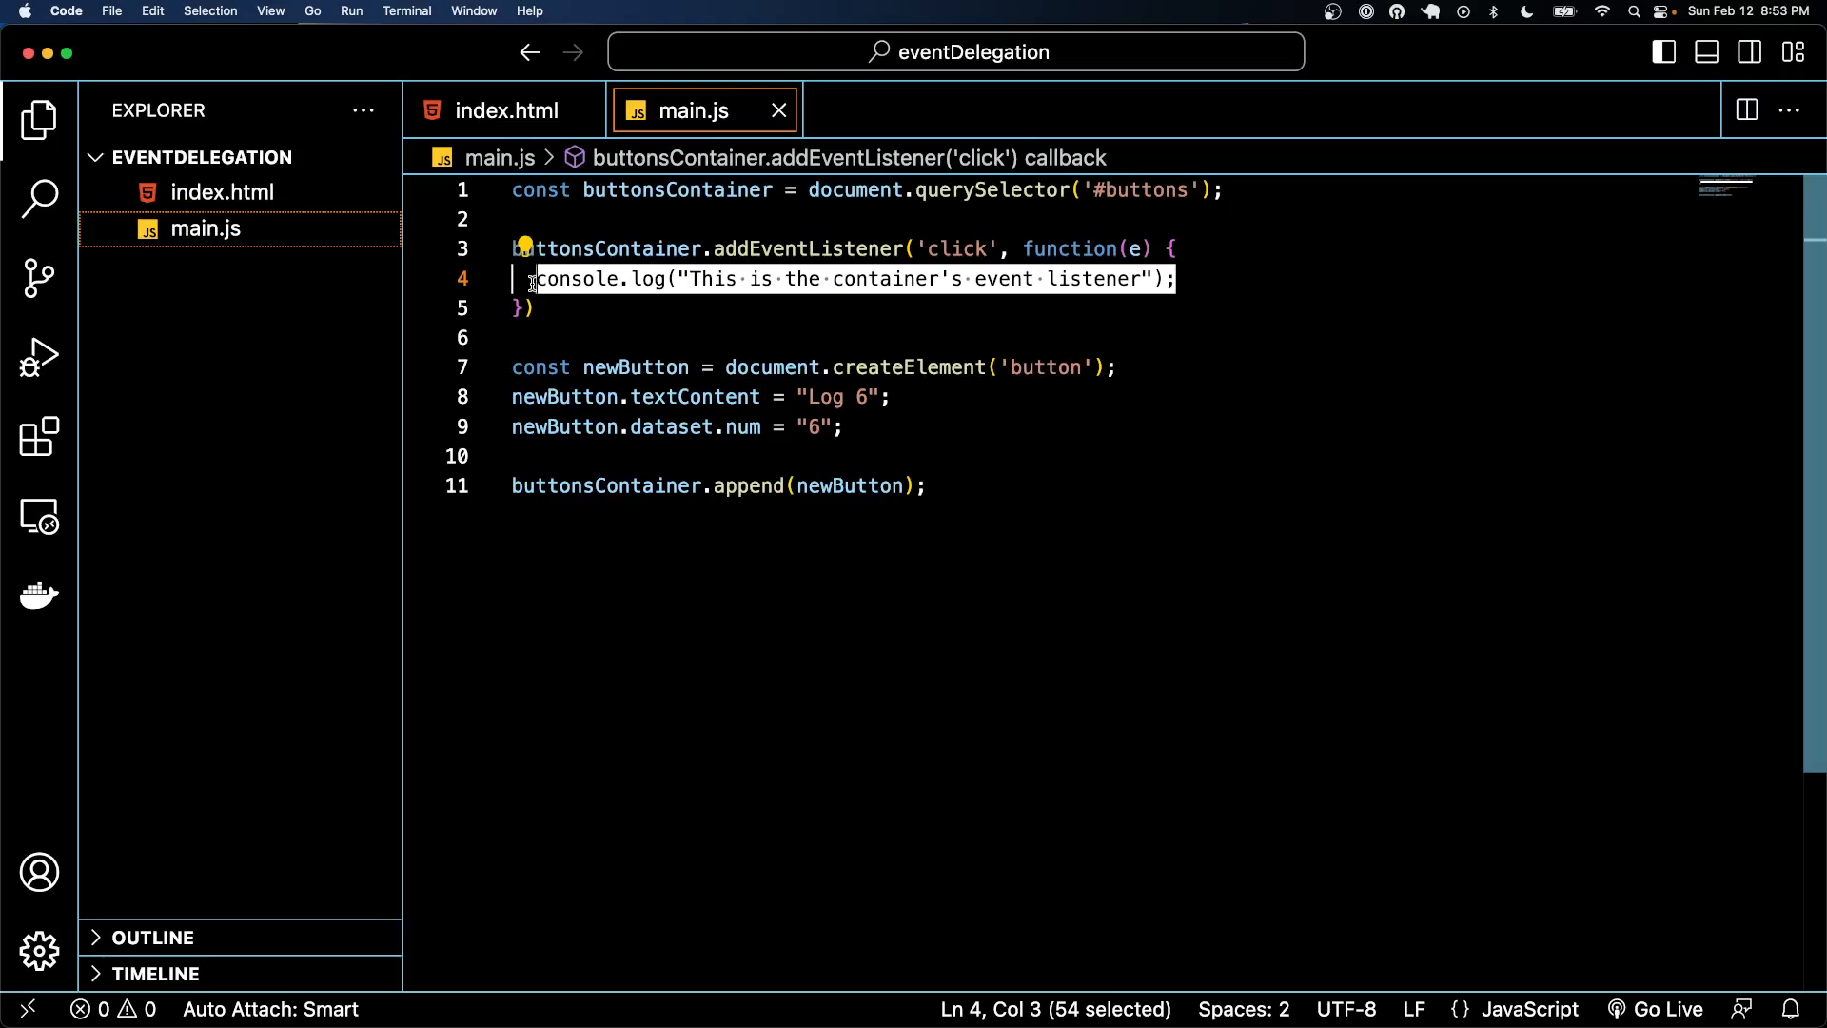
Replace the started if with console.log(e.target) in the click callback
type("if")
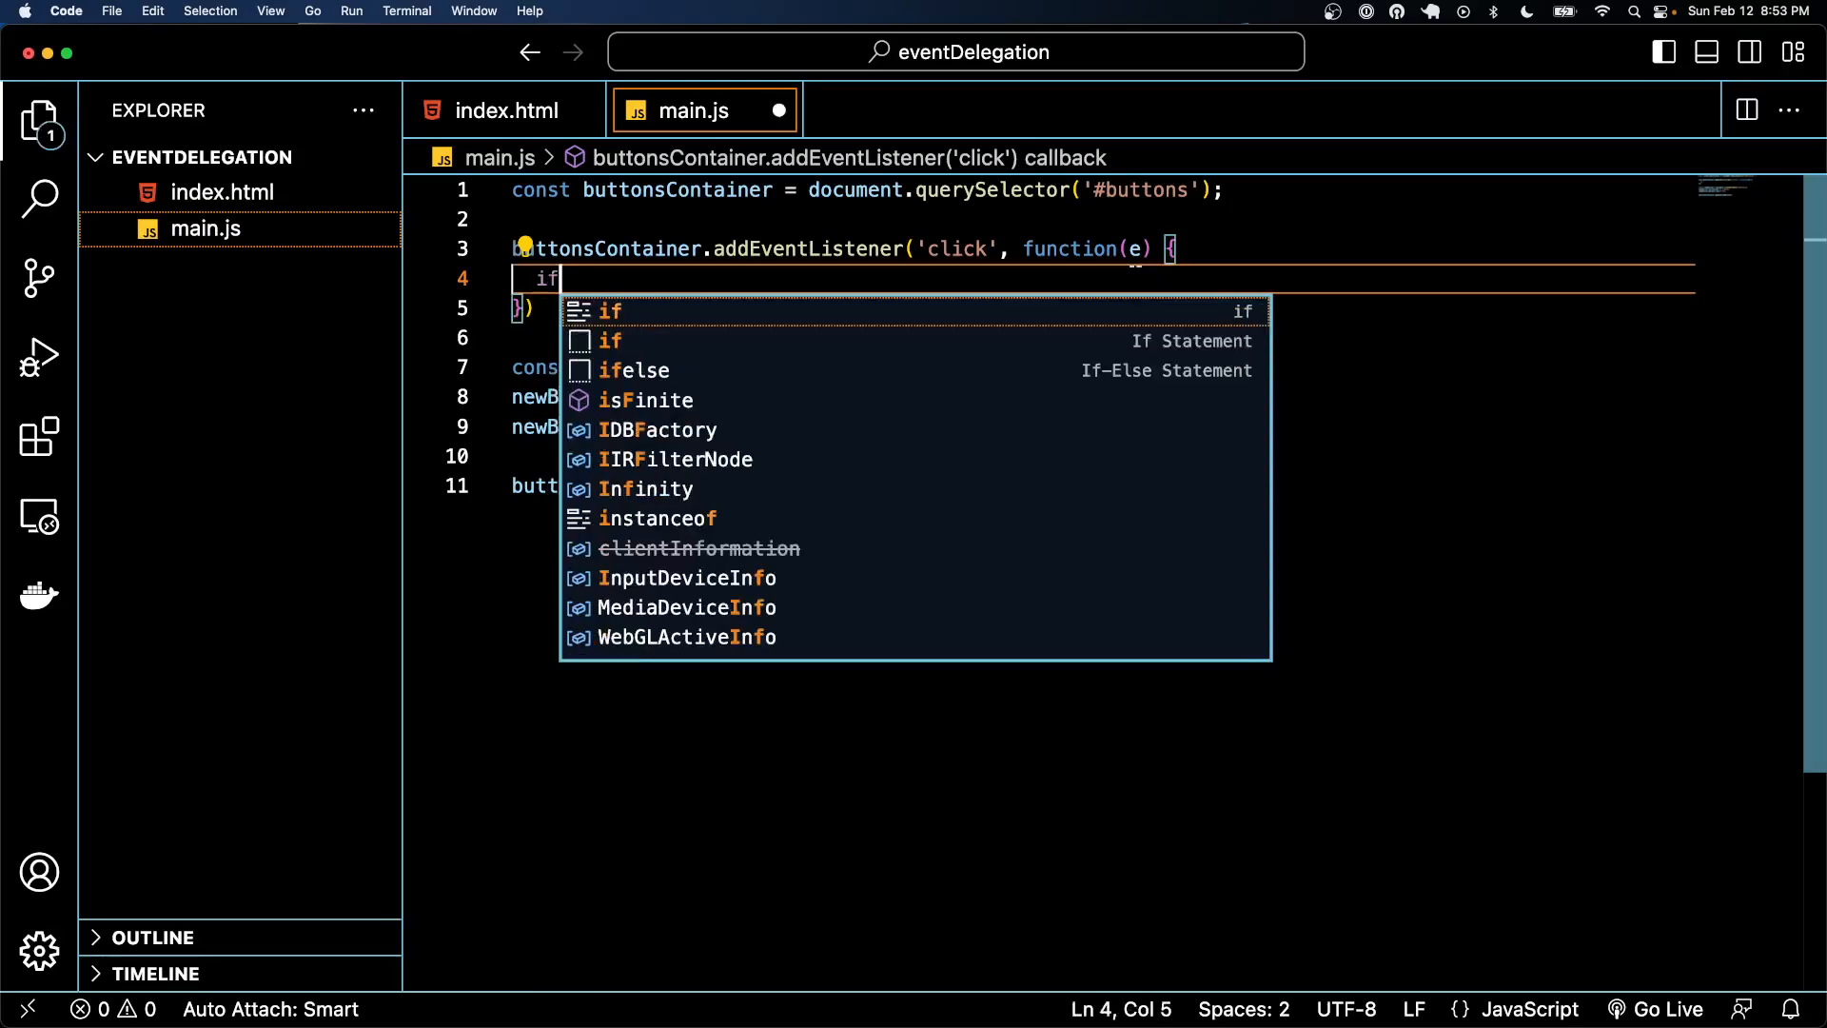
type("(")
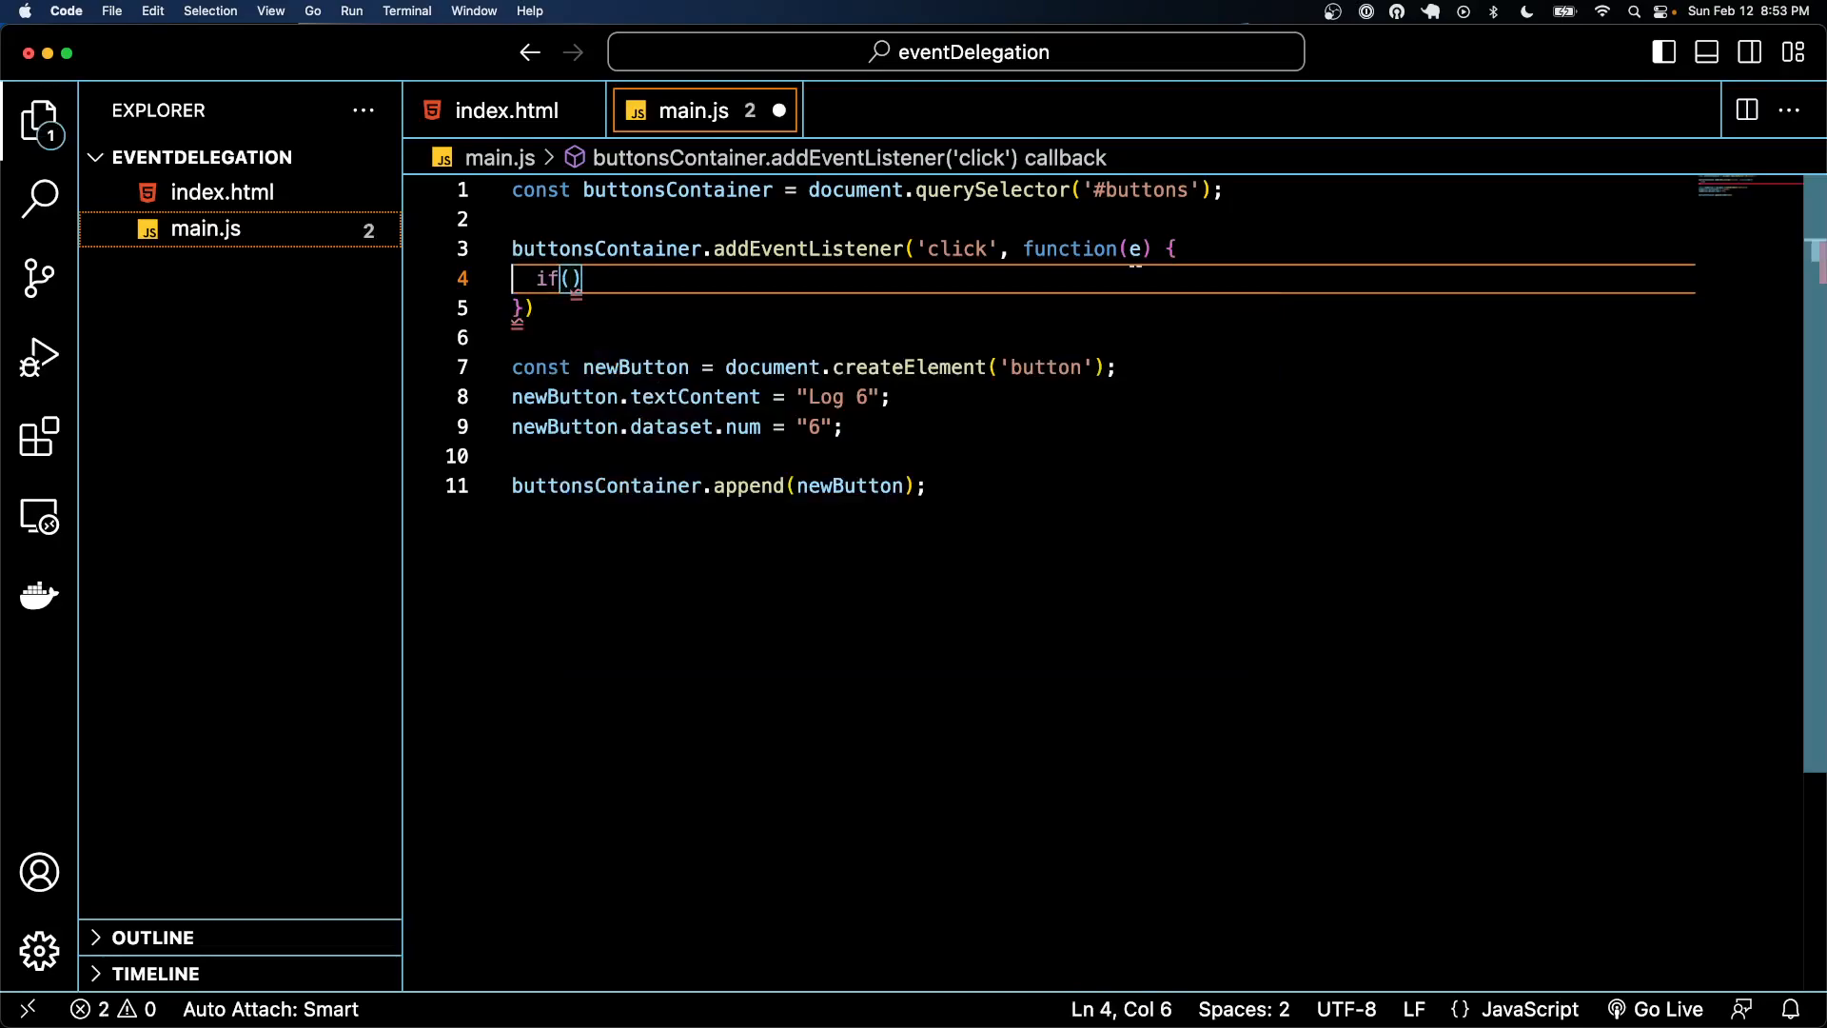
type("\" \"")
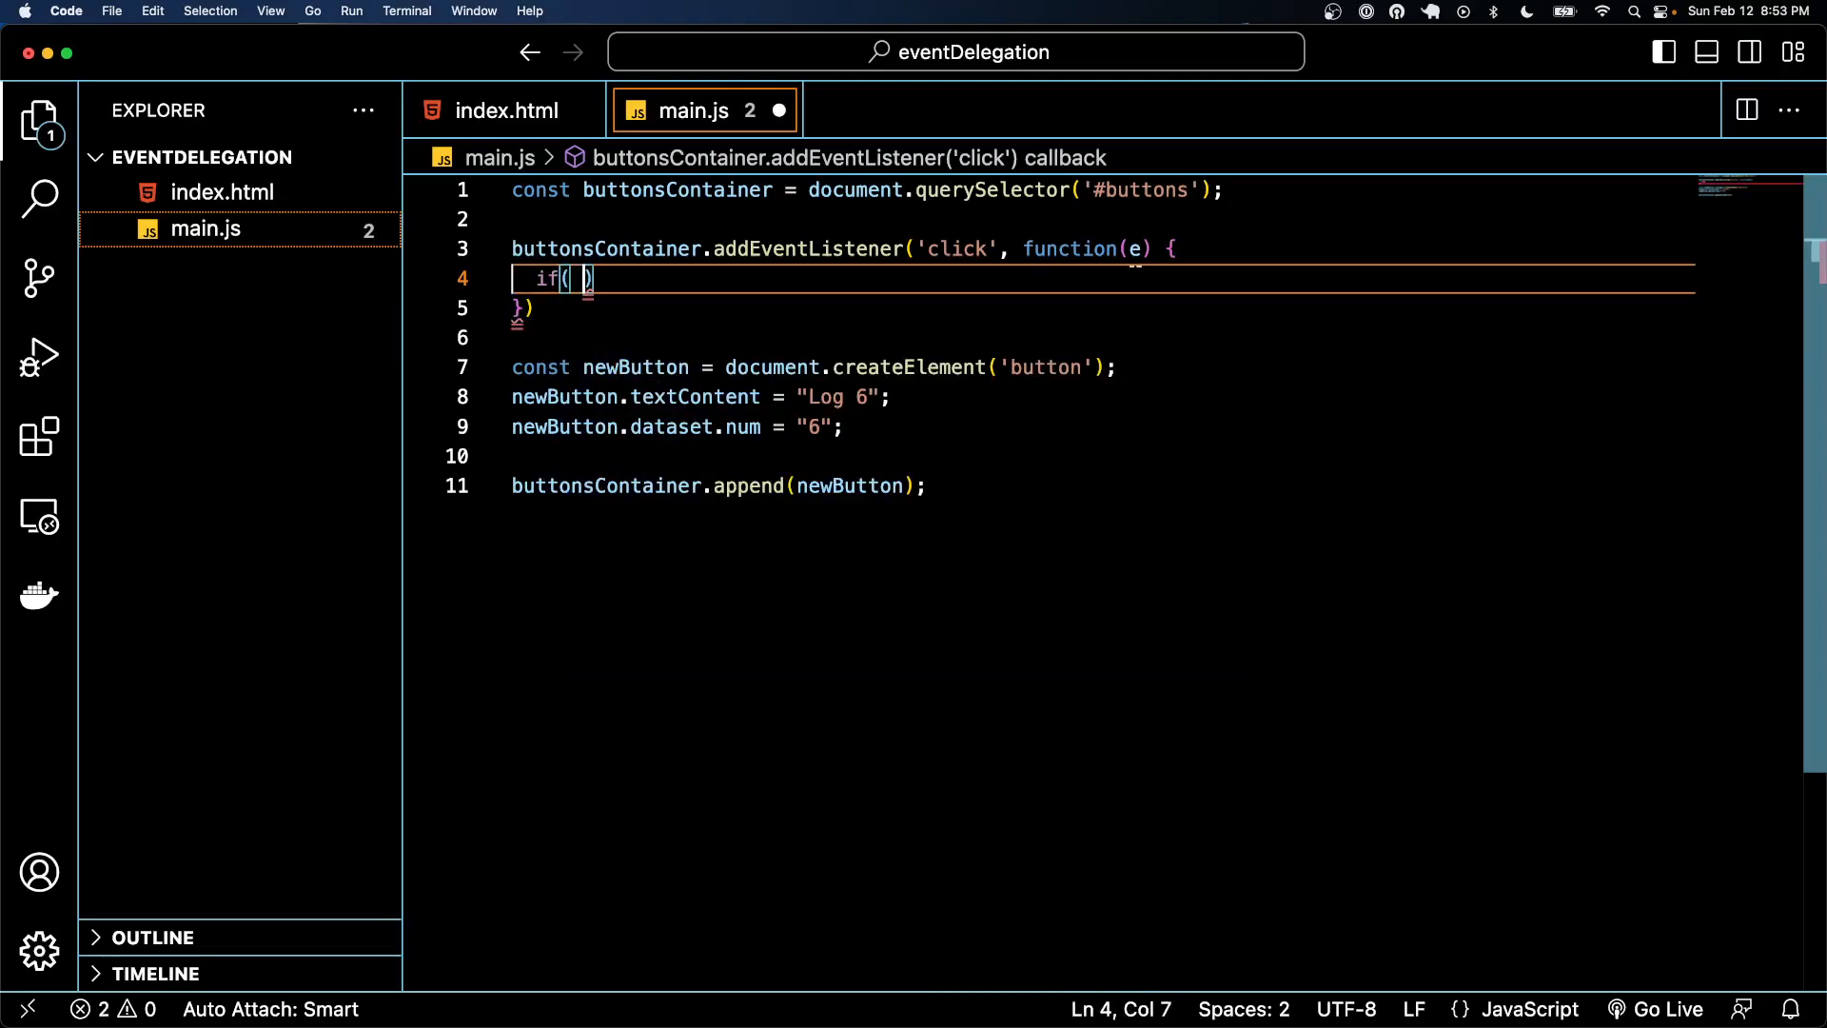
type("e.")
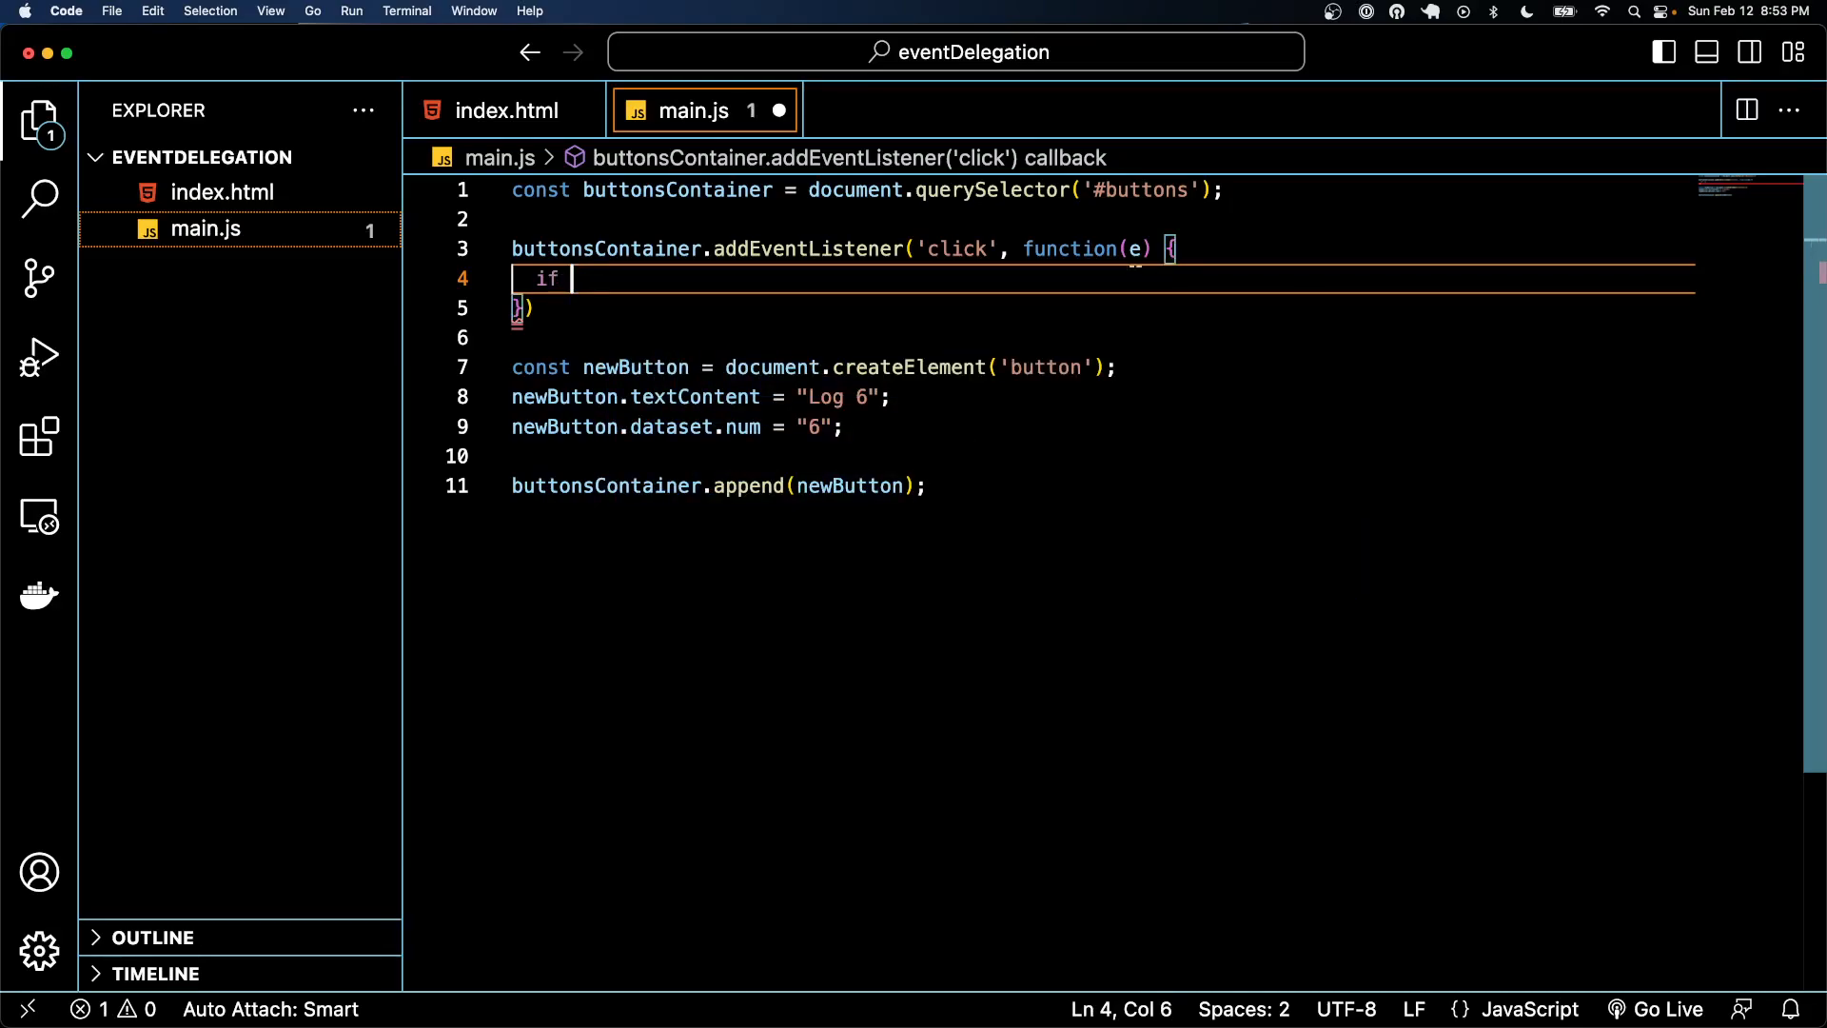
type("console.log")
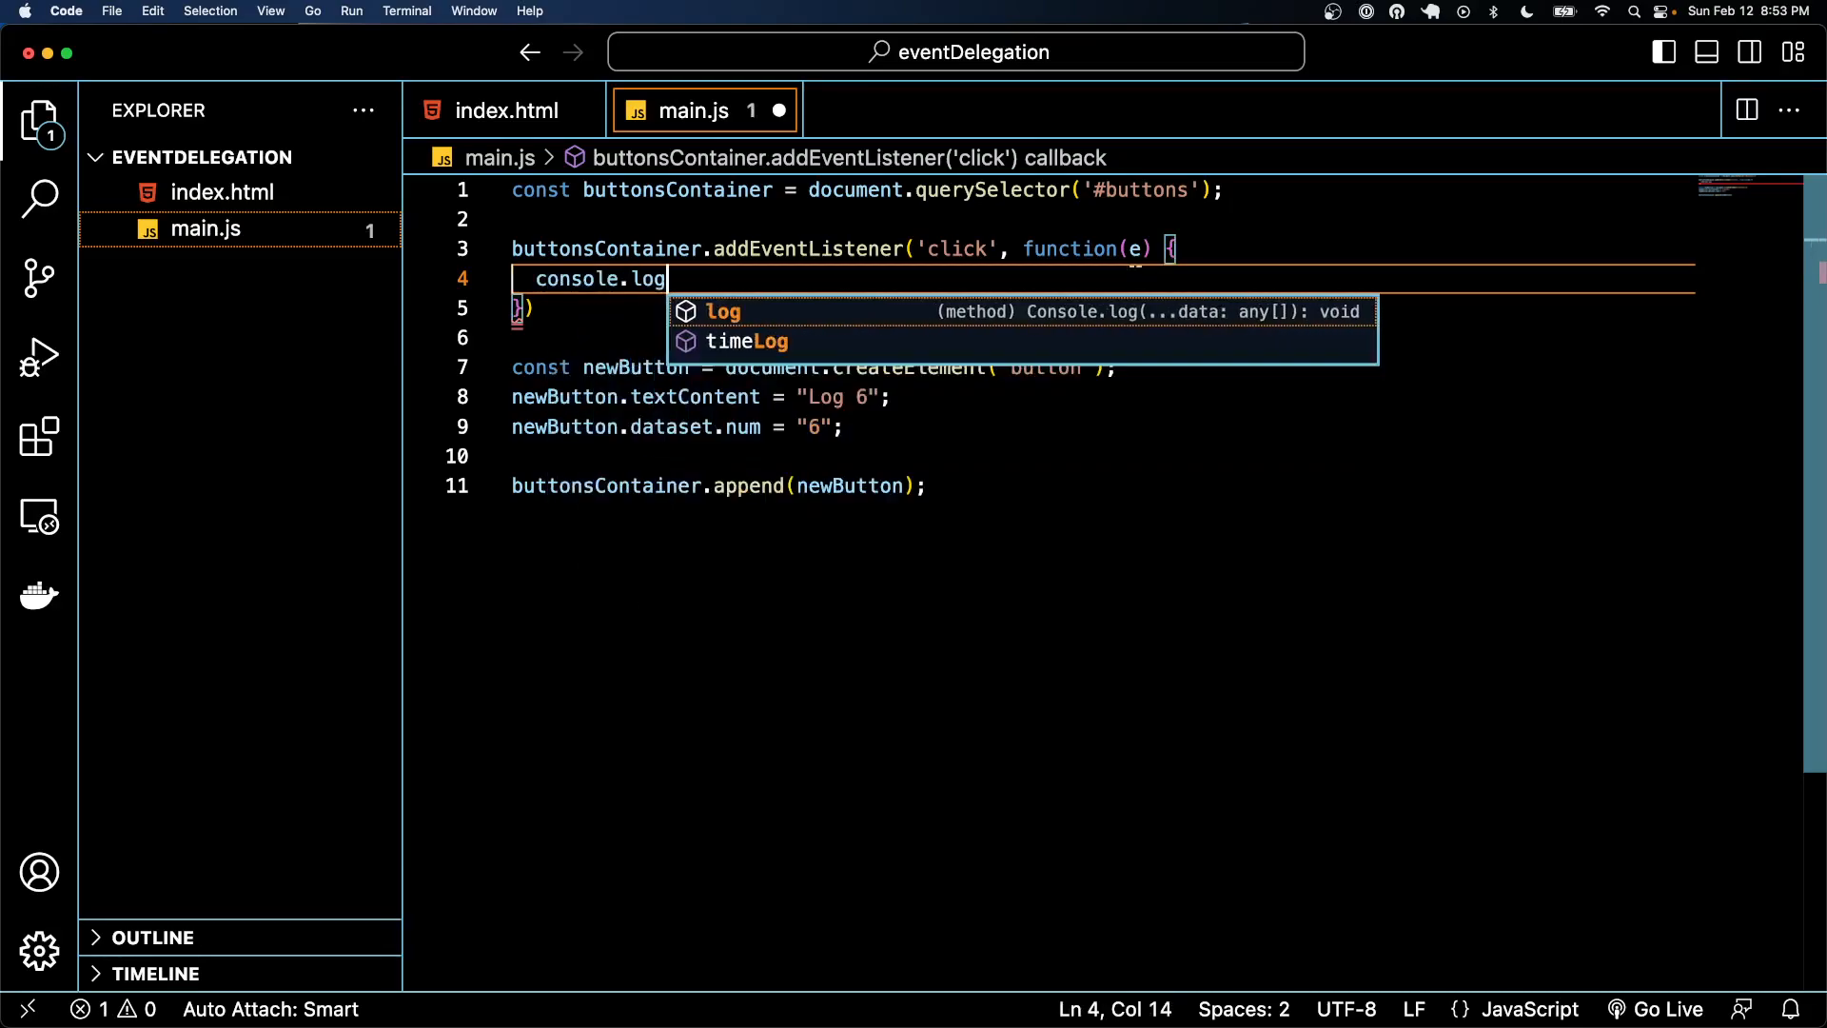
type("(e.target")
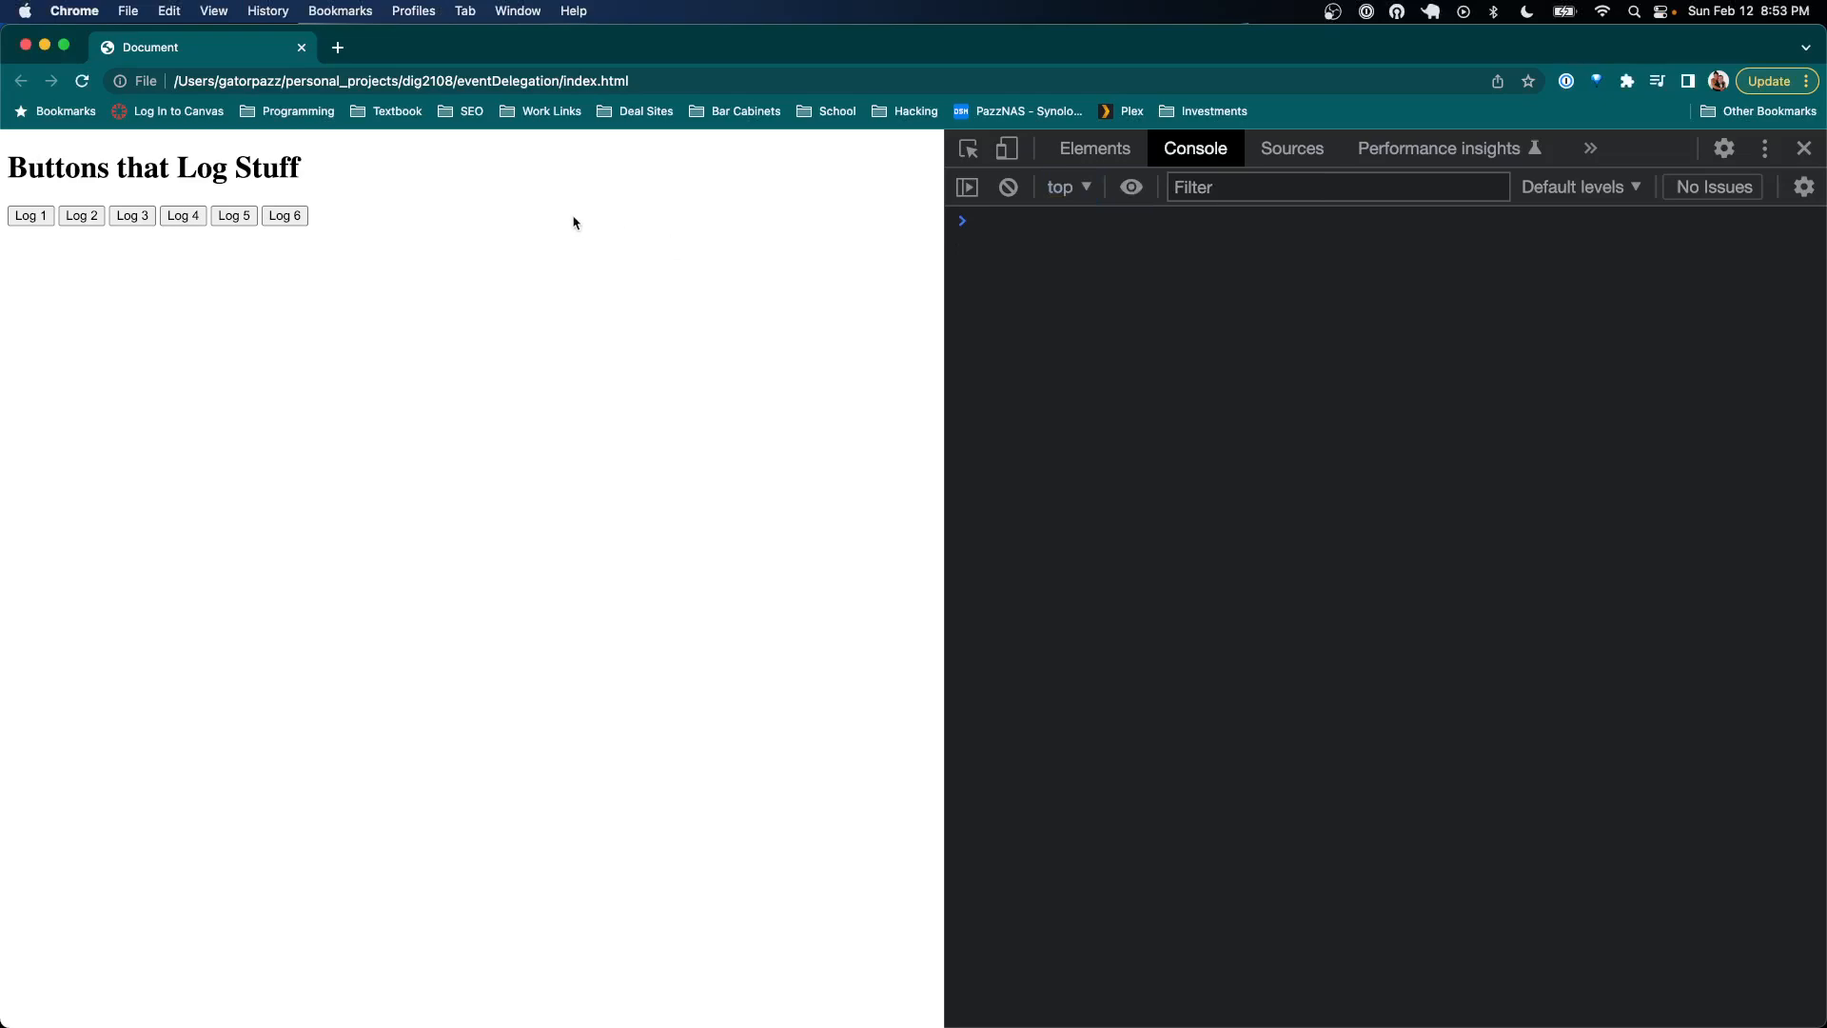
Click the buttons area and Log 6 to see the buttons div and the button logged
left_click(284, 215)
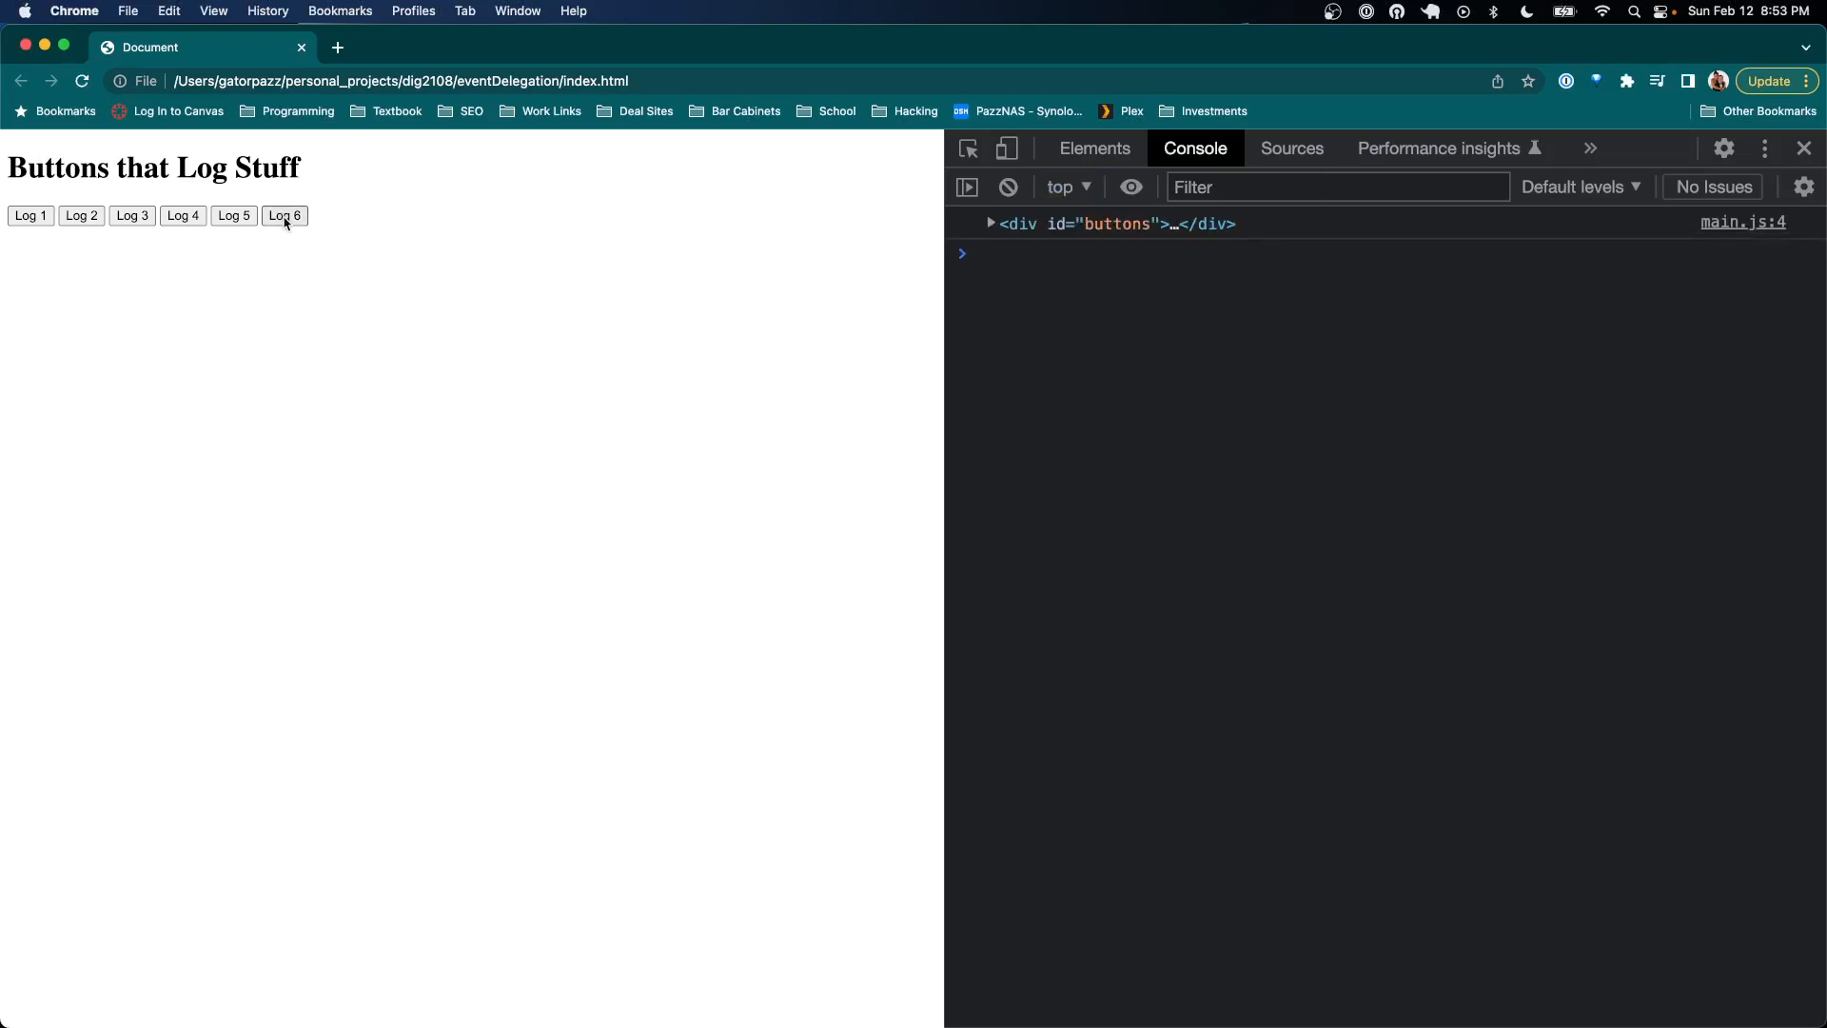
left_click(283, 215)
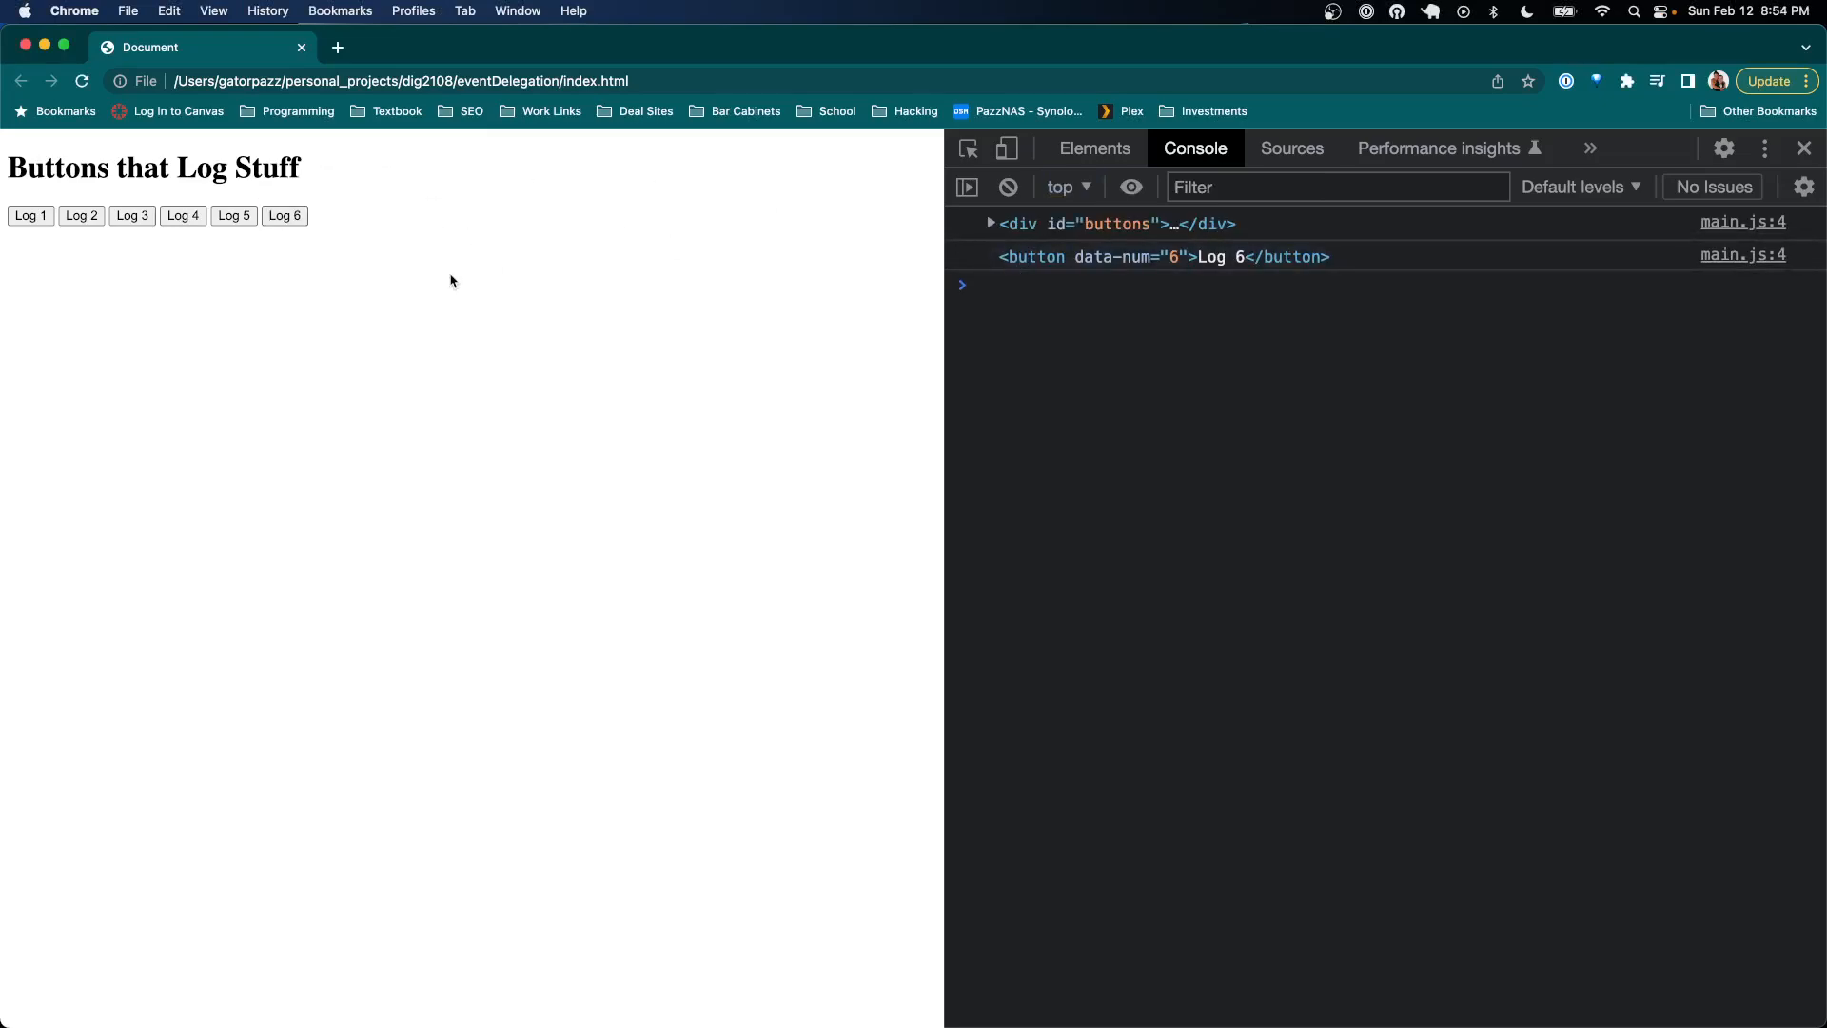
left_click(131, 215)
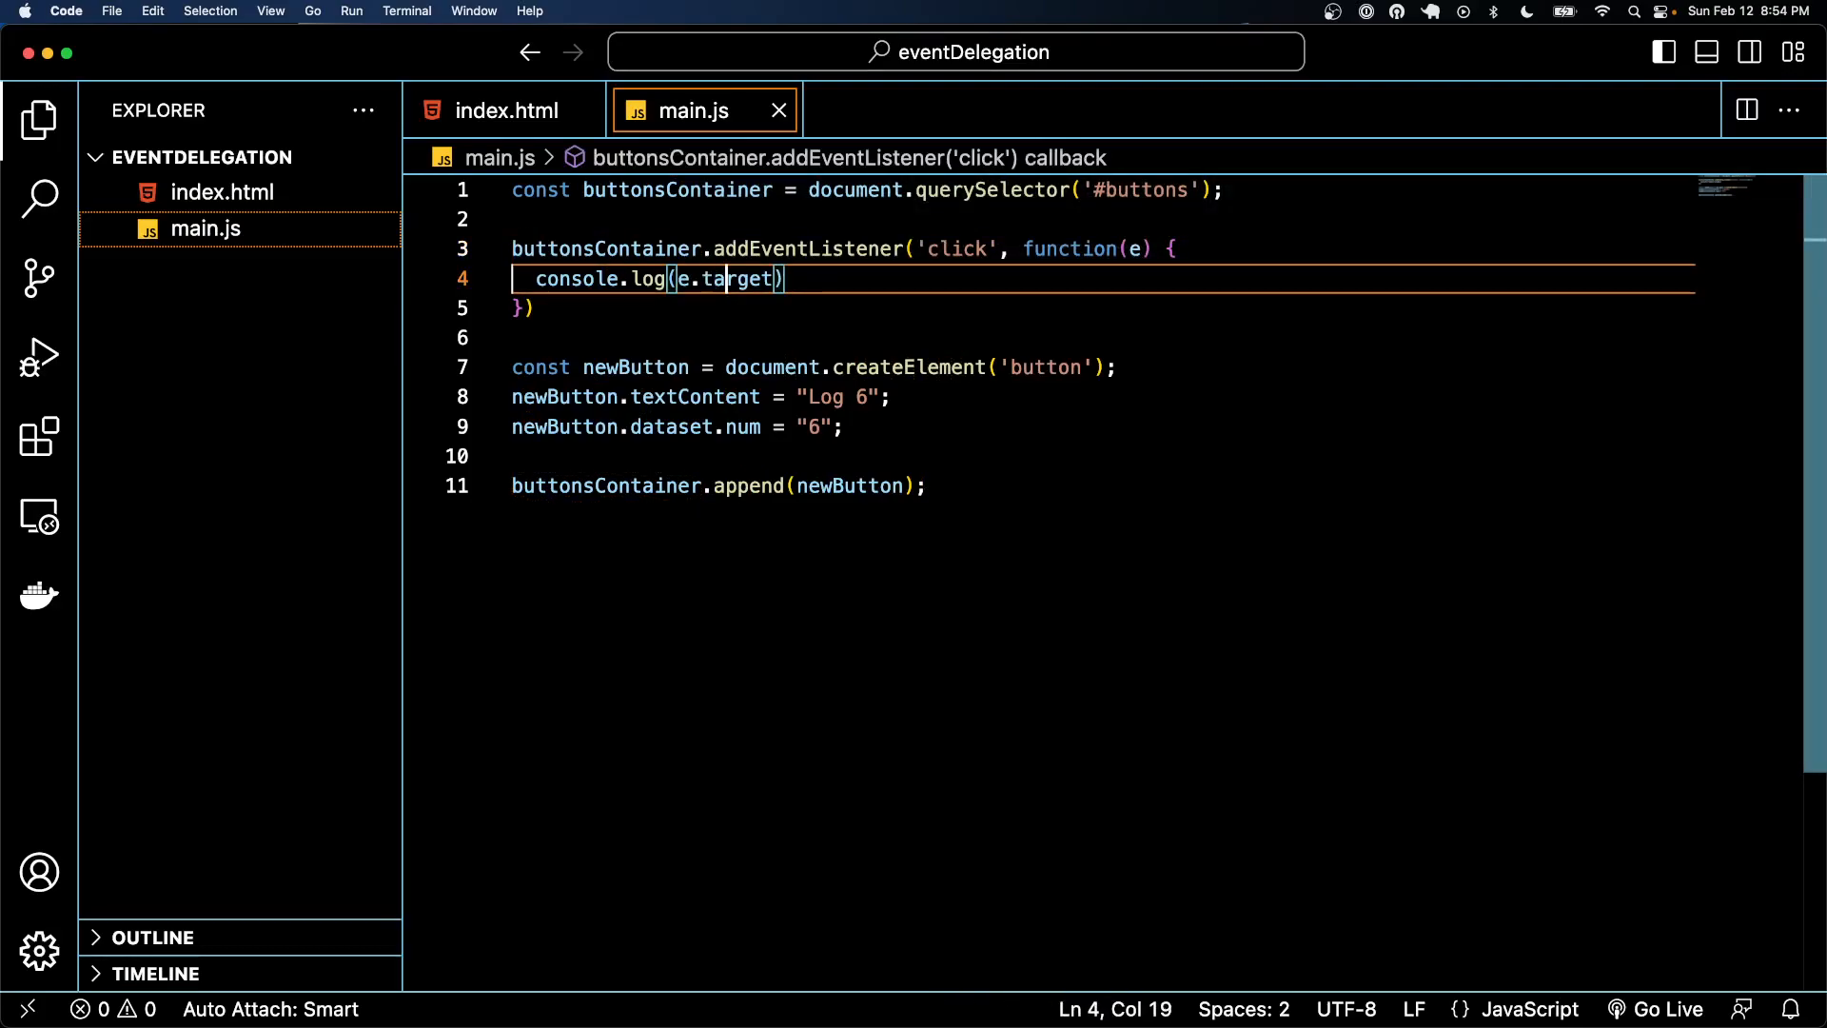
Change the log line to console.log(e.target.matches('button'))
type(".m")
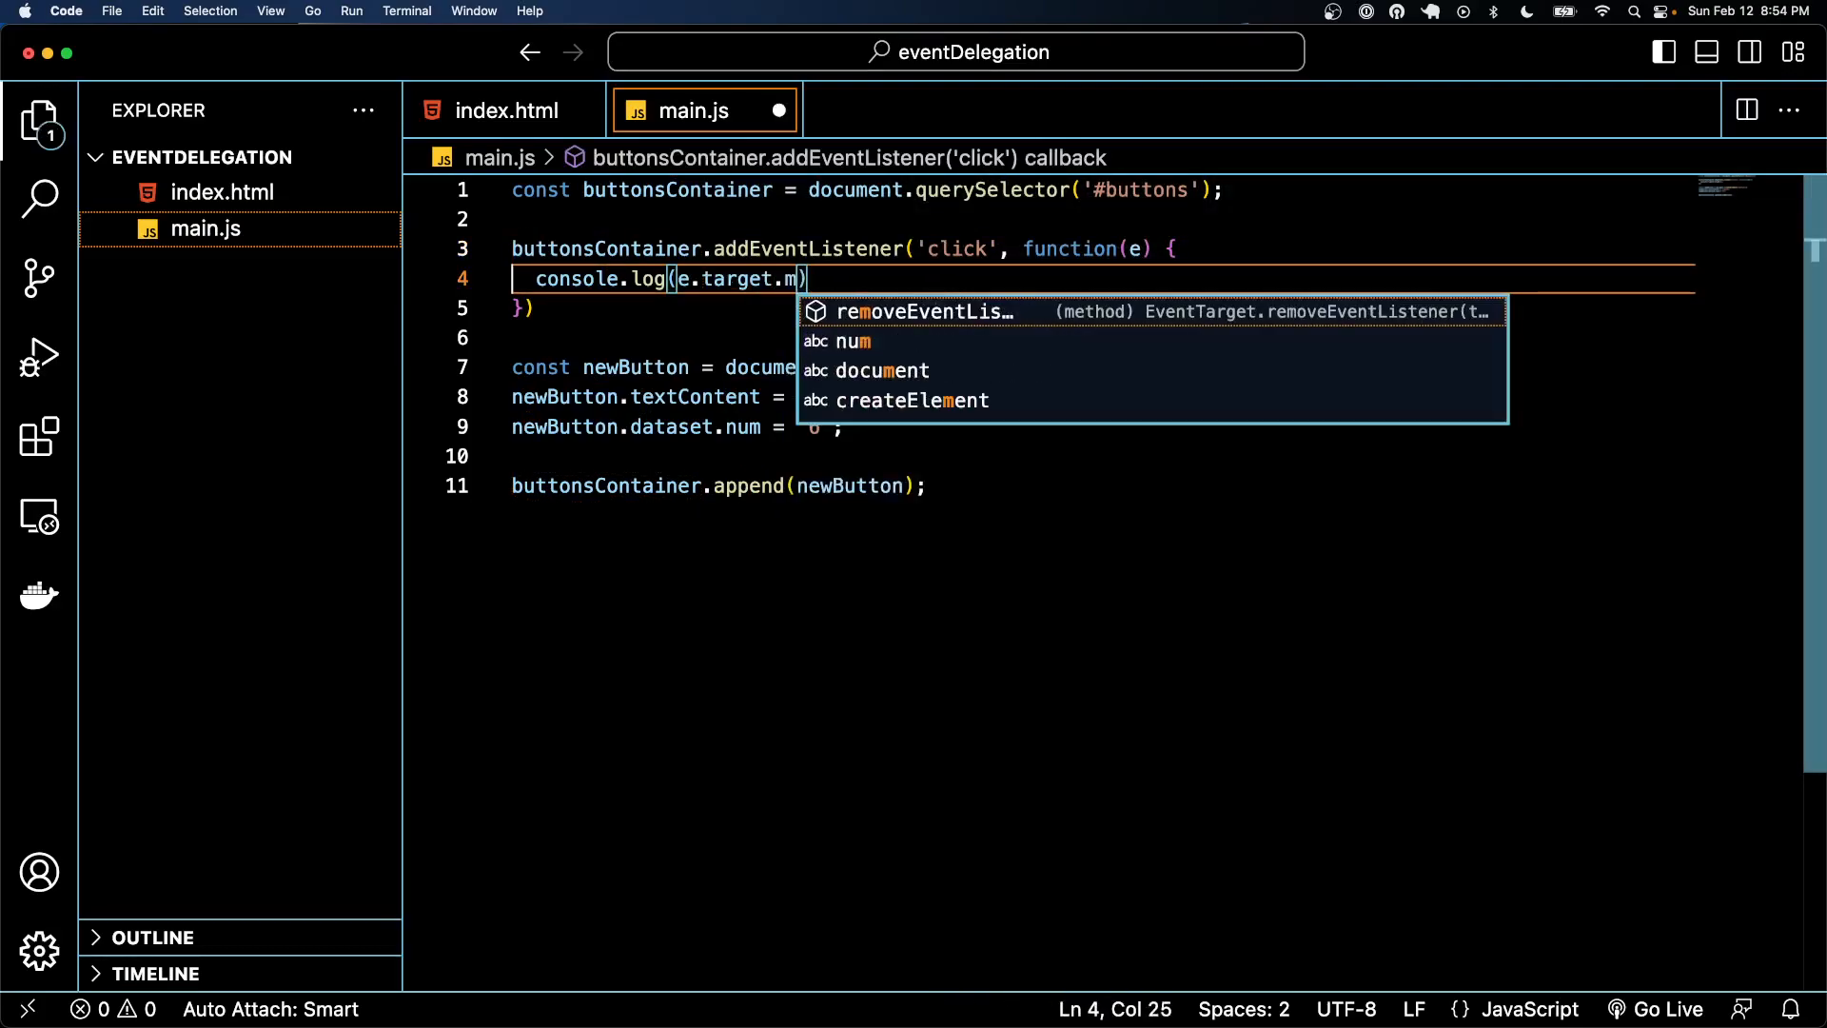
type("atches('button")
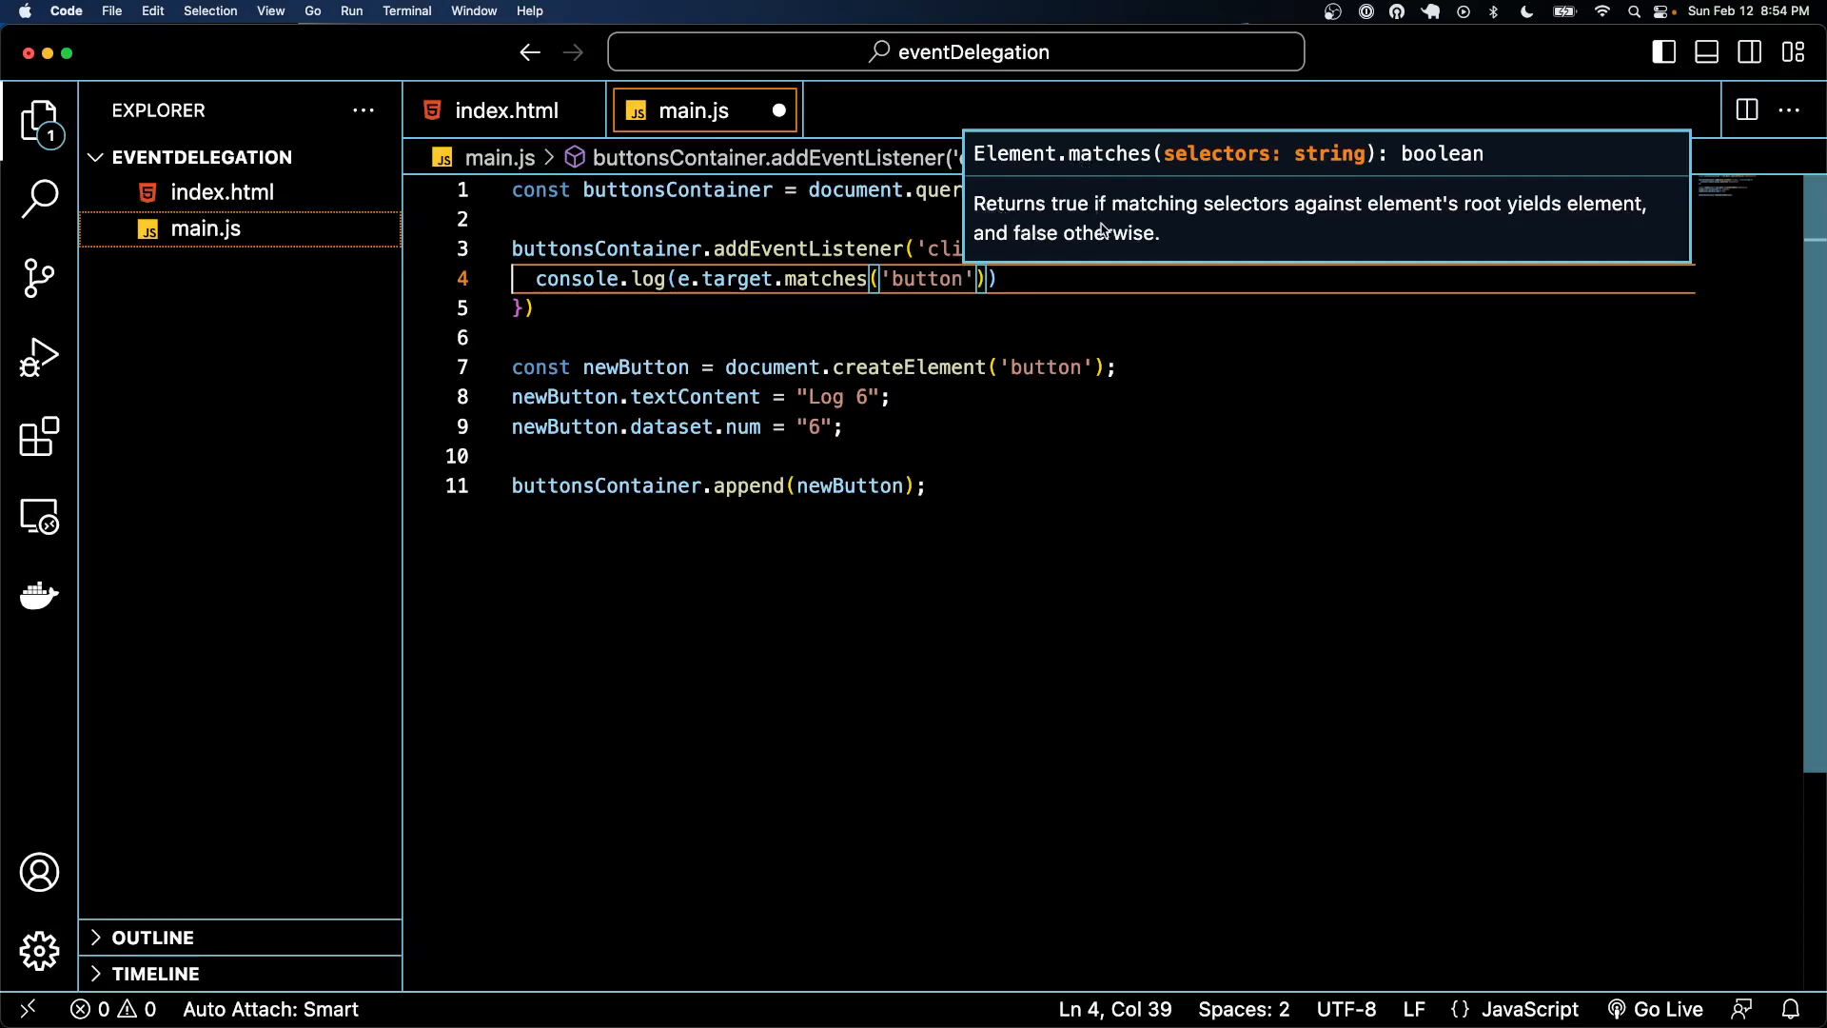
mouse_move(1318, 217)
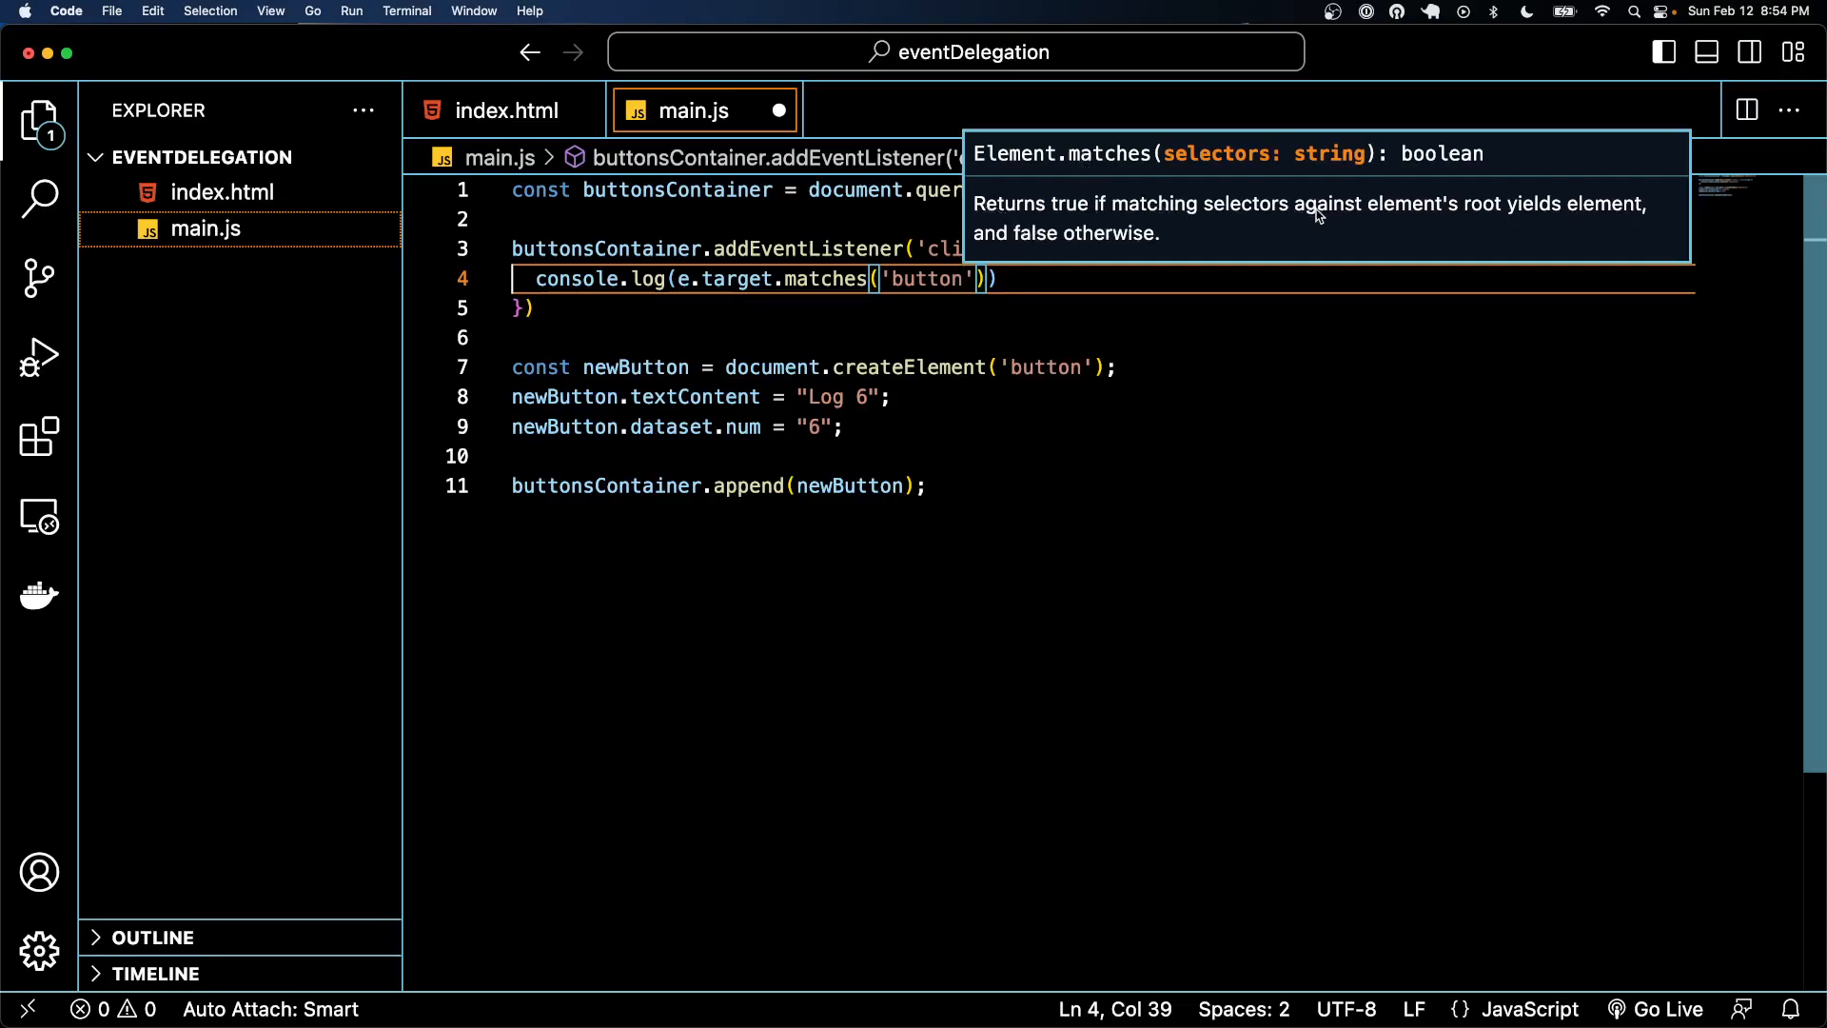
mouse_move(1390, 272)
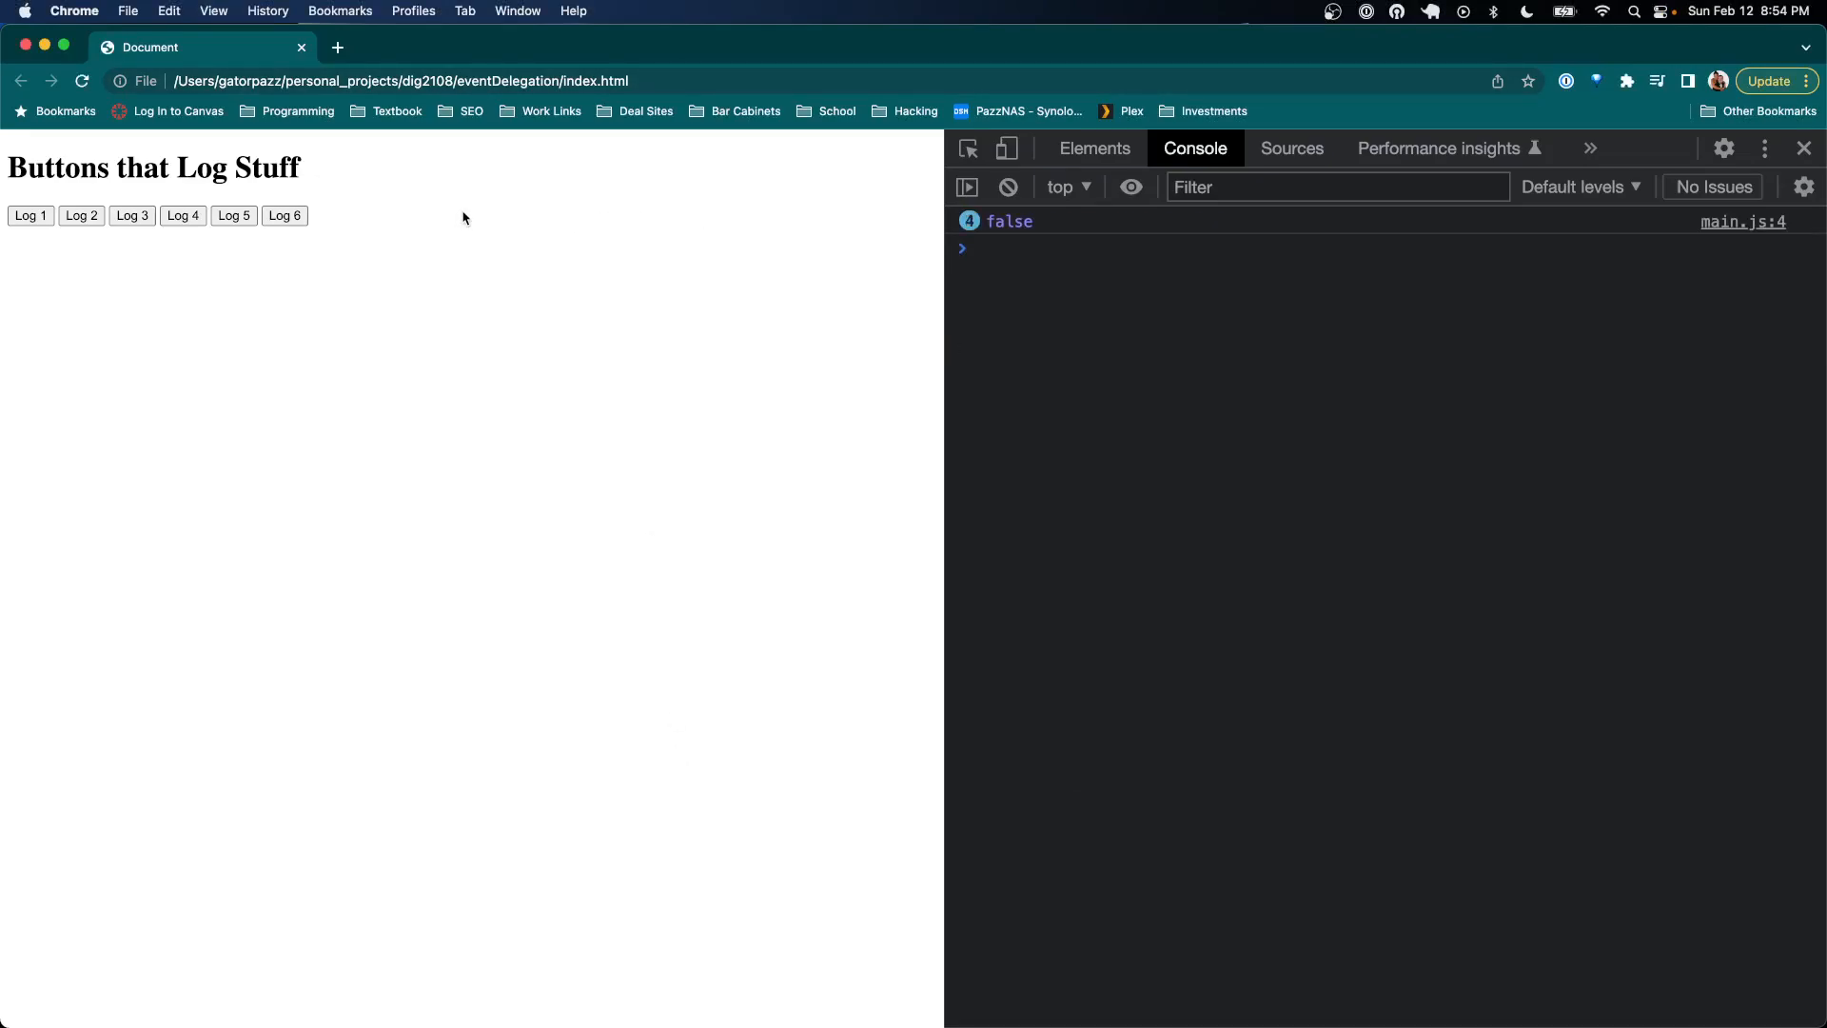
Click Log 5 and beside the buttons to read true/false match results in the console
left_click(232, 215)
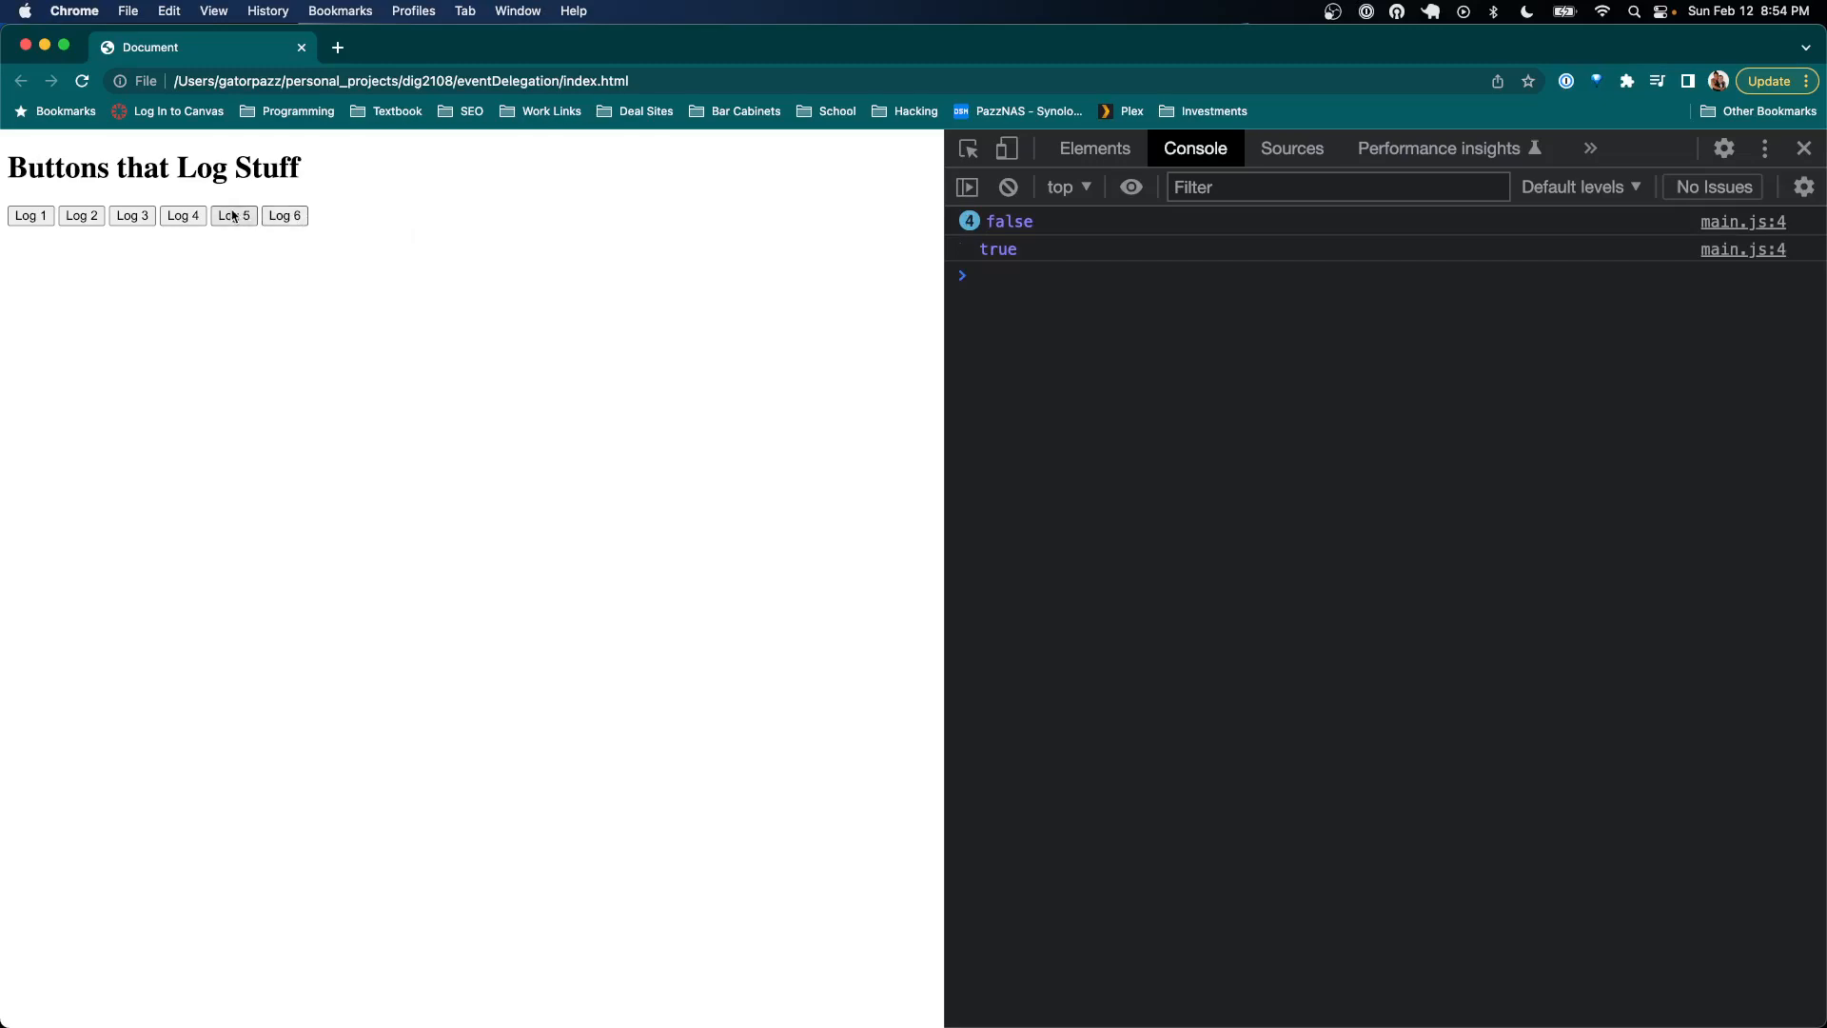
left_click(80, 215)
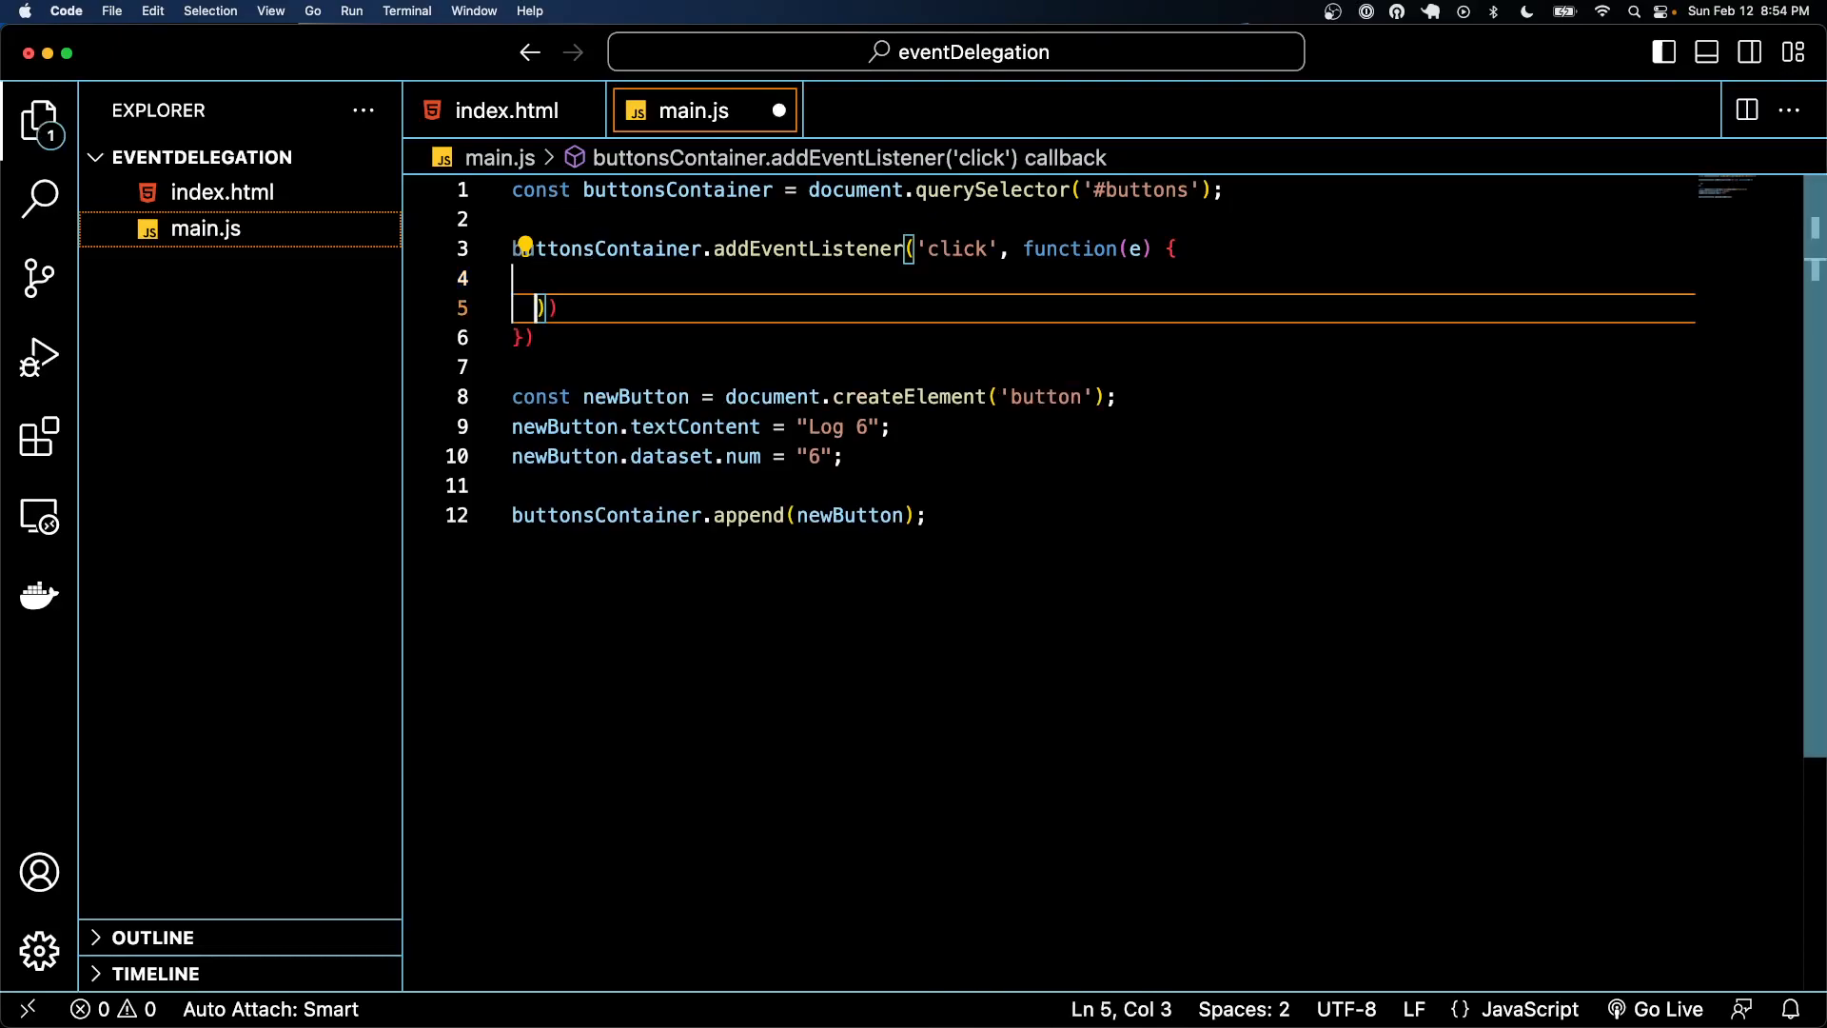
Wrap the callback logic in if(e.target.matches('button')) { }
type("console.log(e.target.matches('button'))")
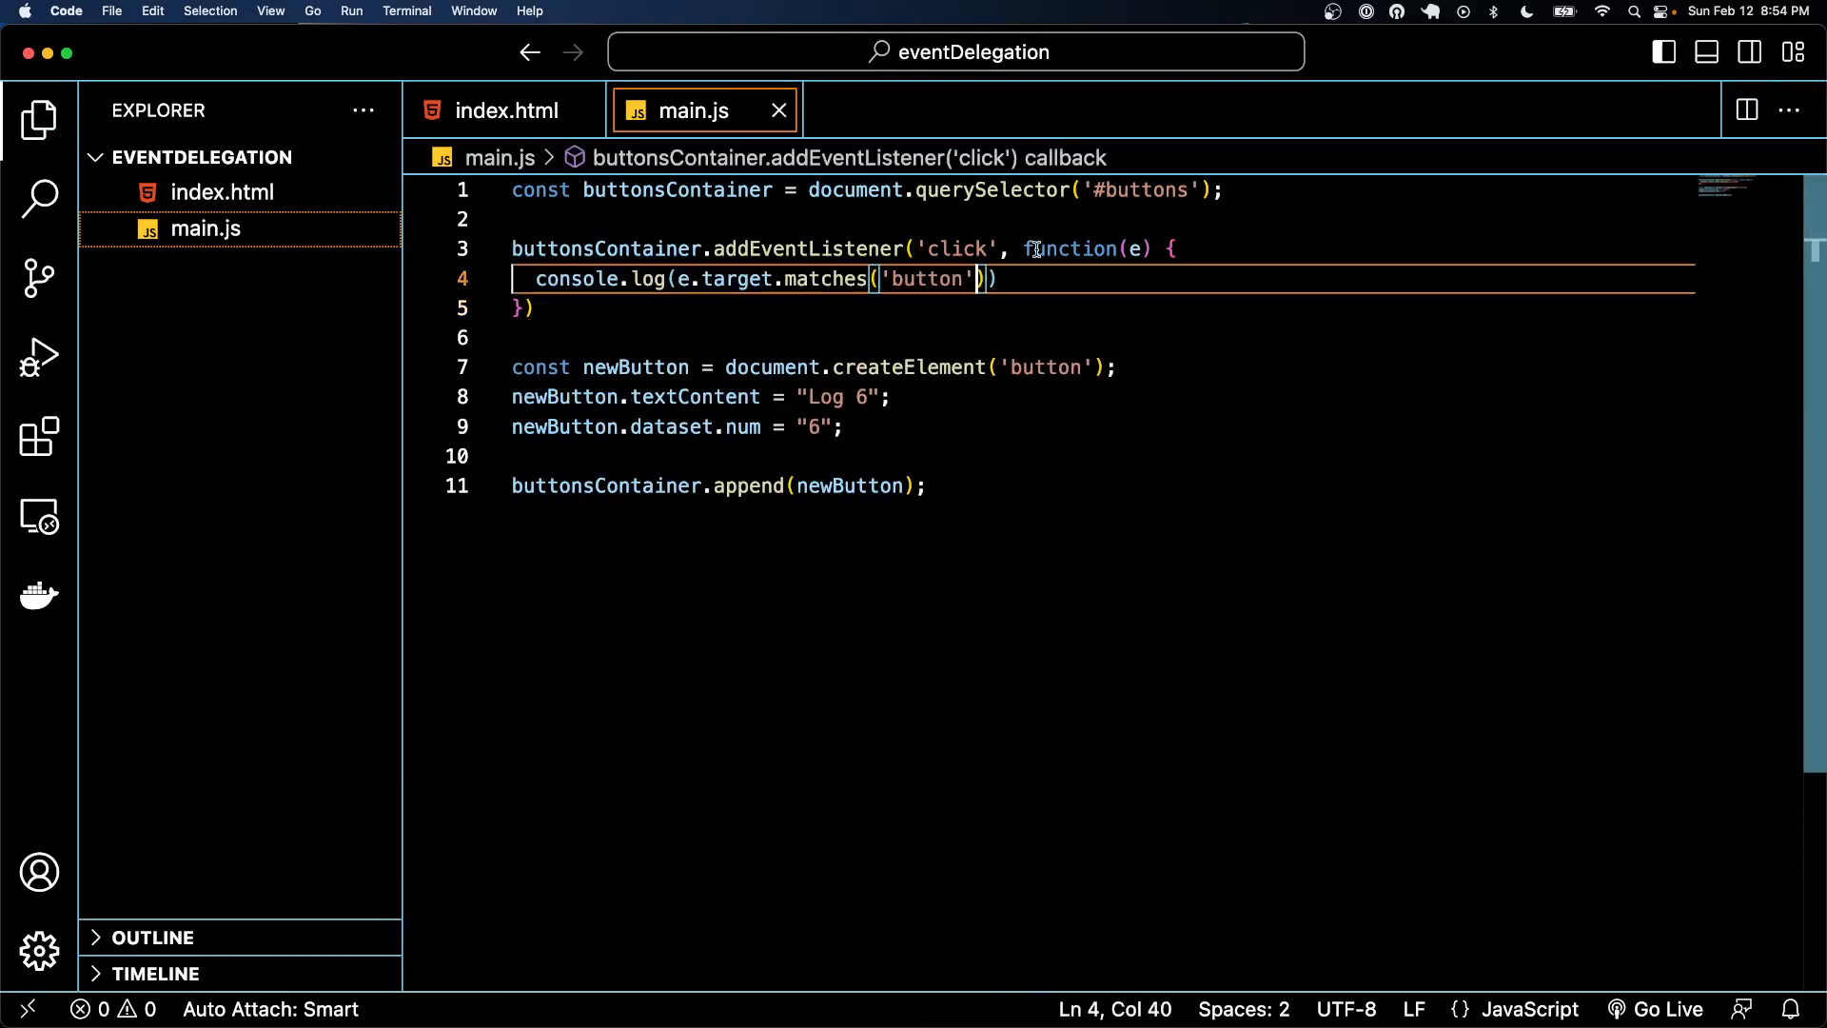
type("if(")
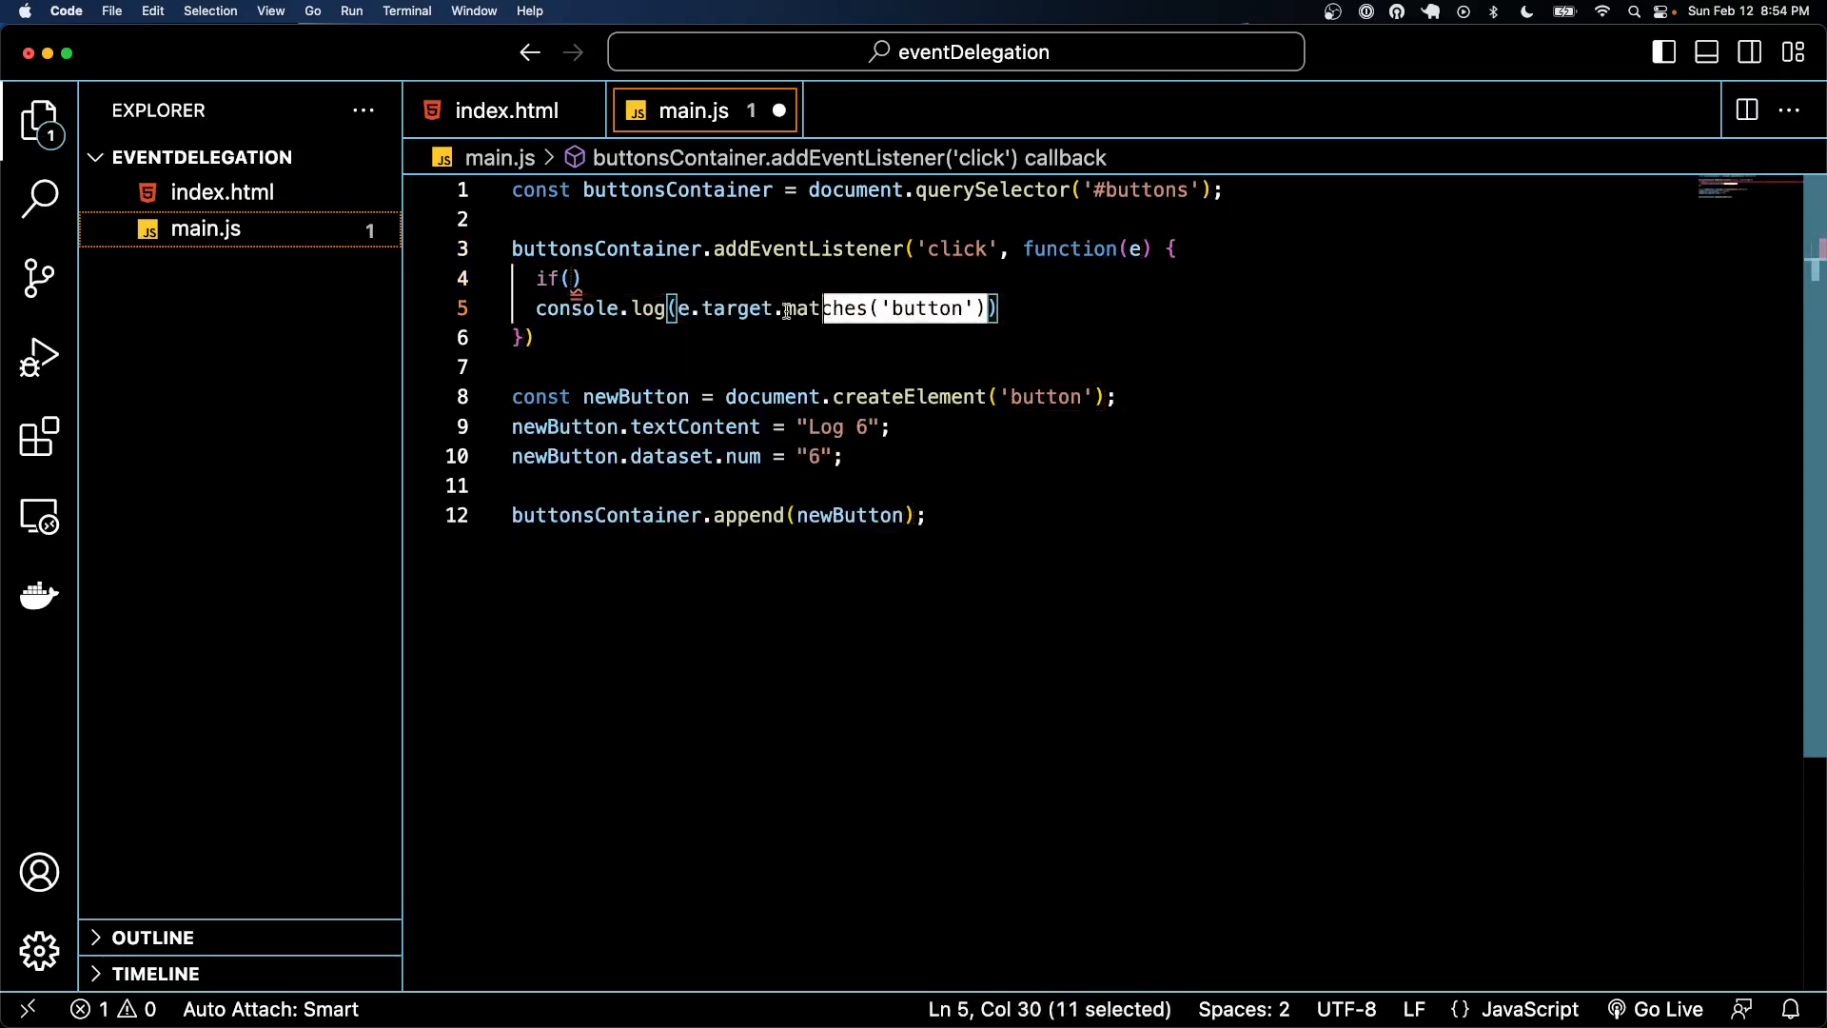
type("e.target.matches('button')")
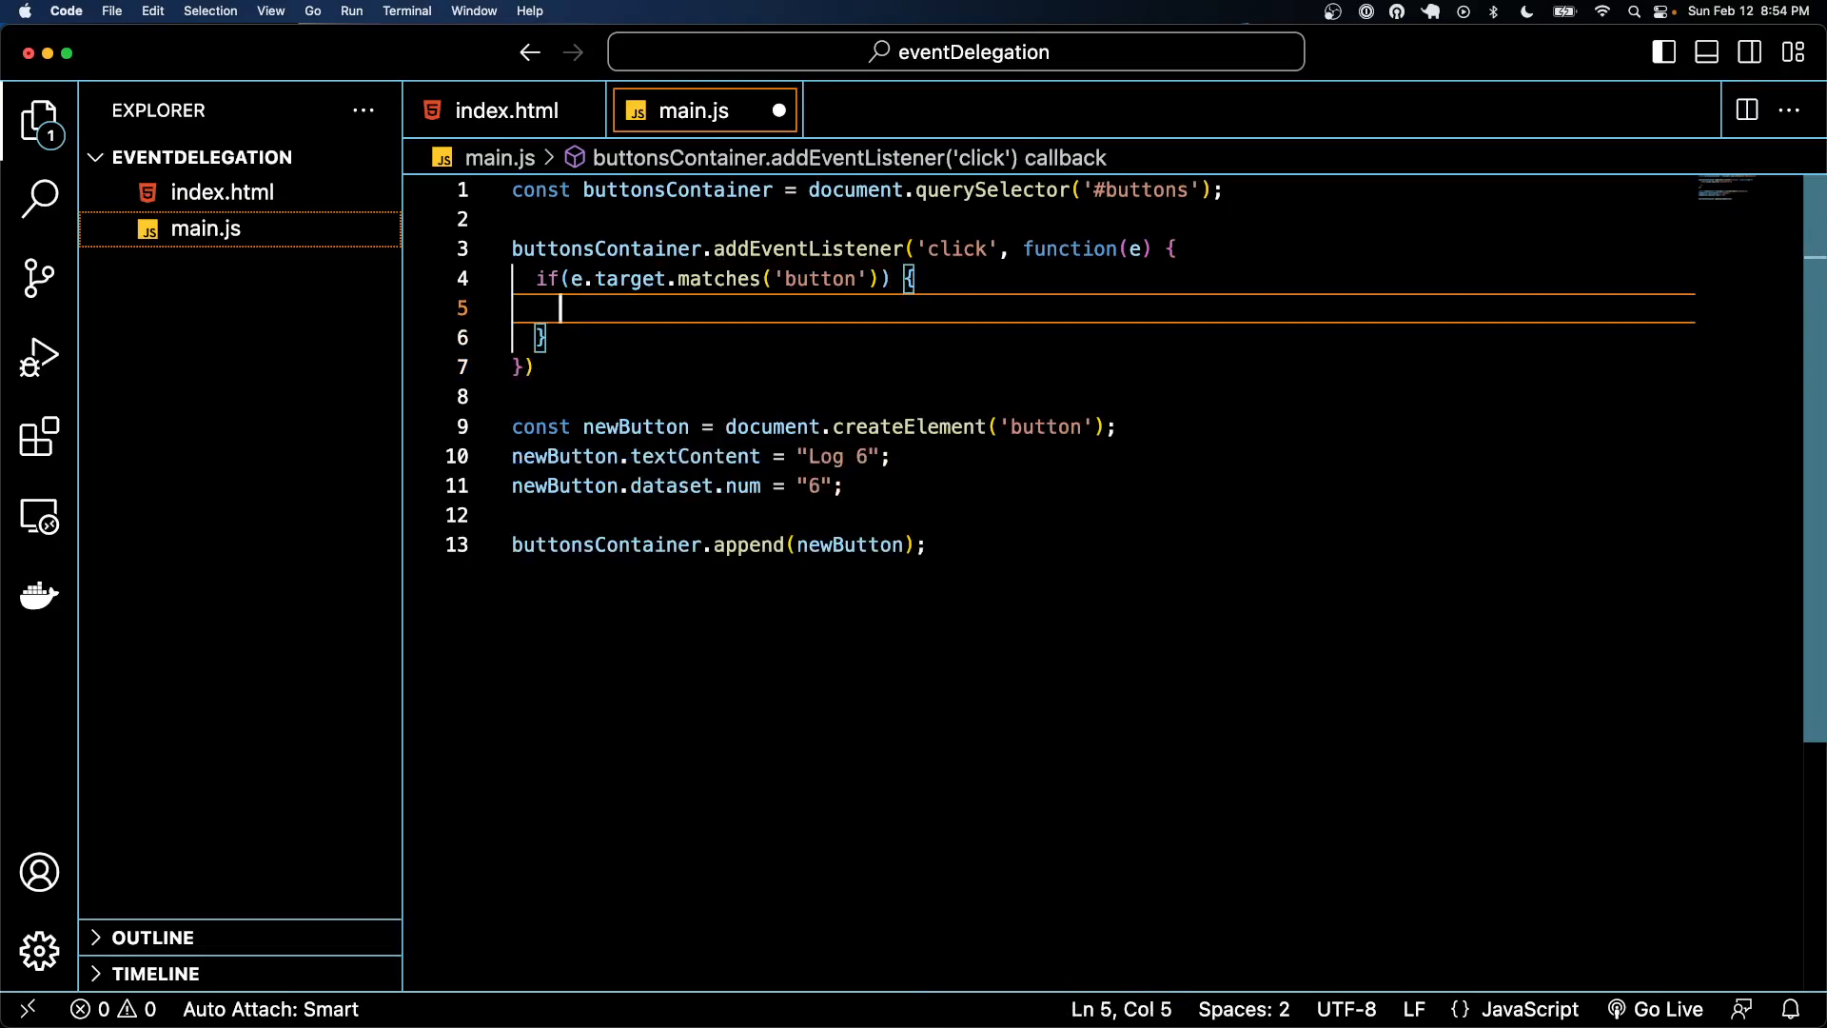
Inside the check, store e.target.dataset.num as const num and console.log(num)
type("const num =")
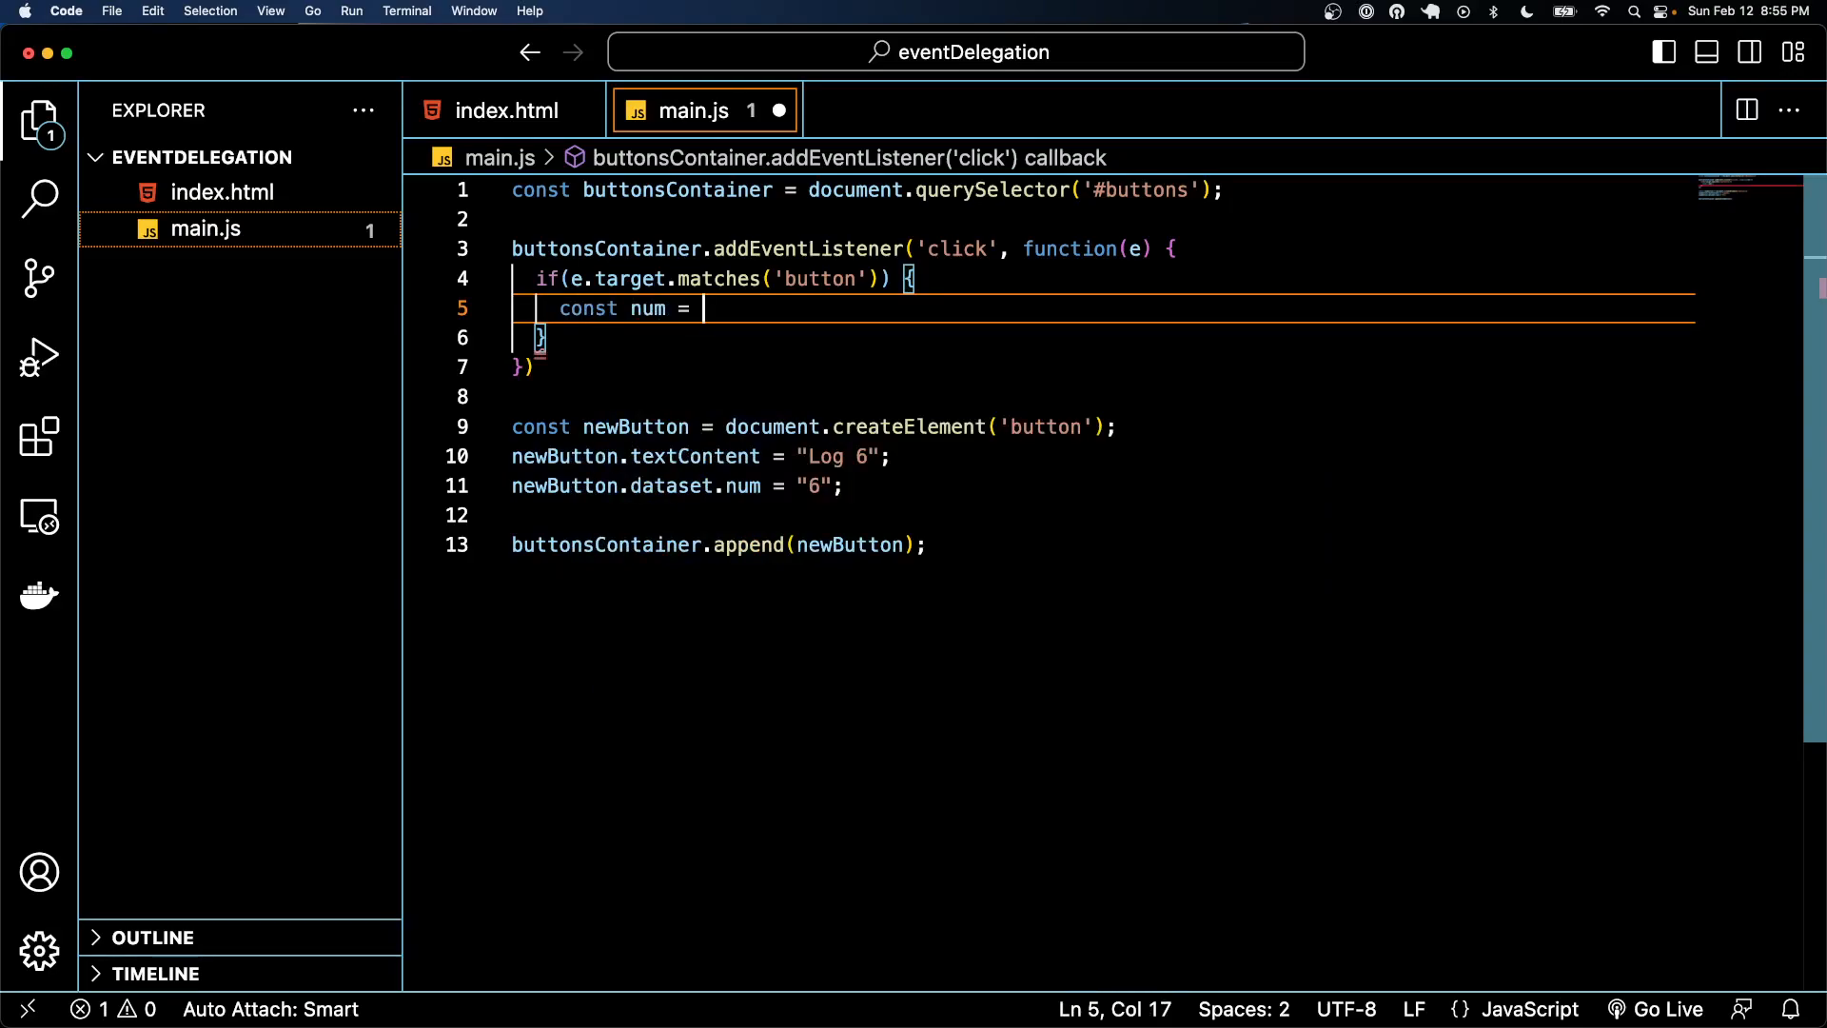
type("e.target.d")
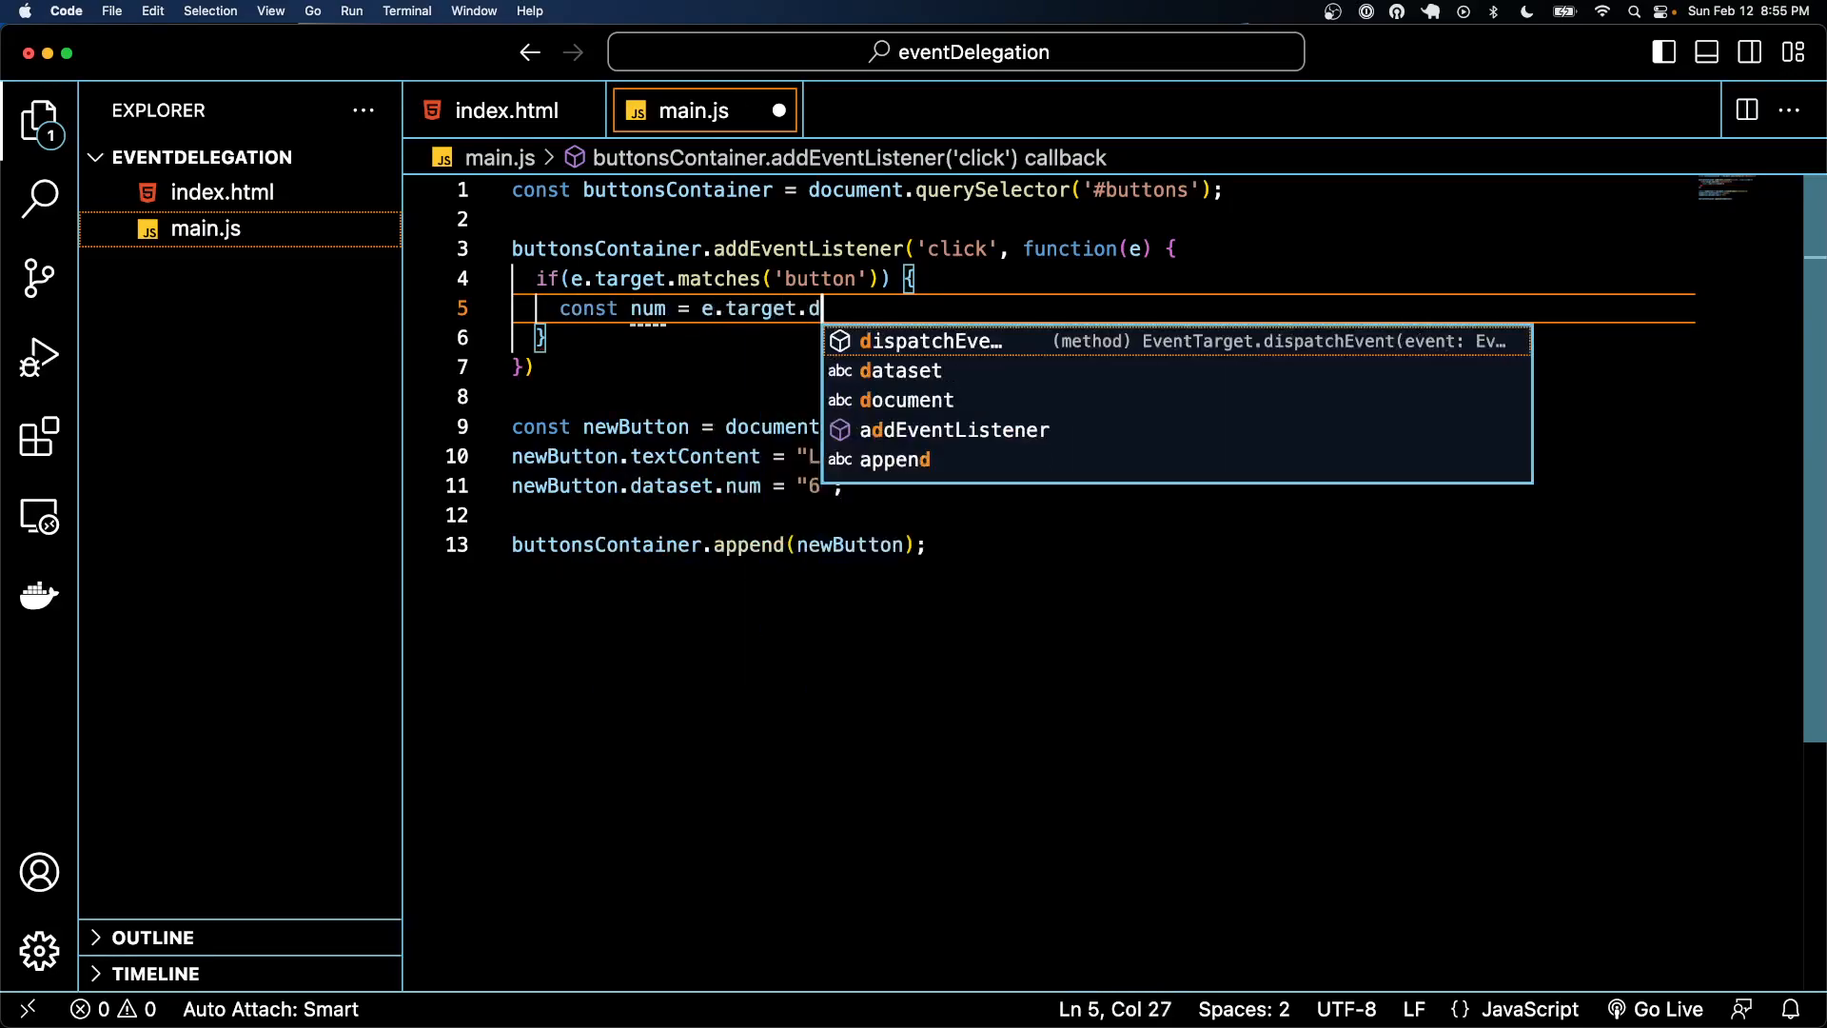
type("ataset.num;")
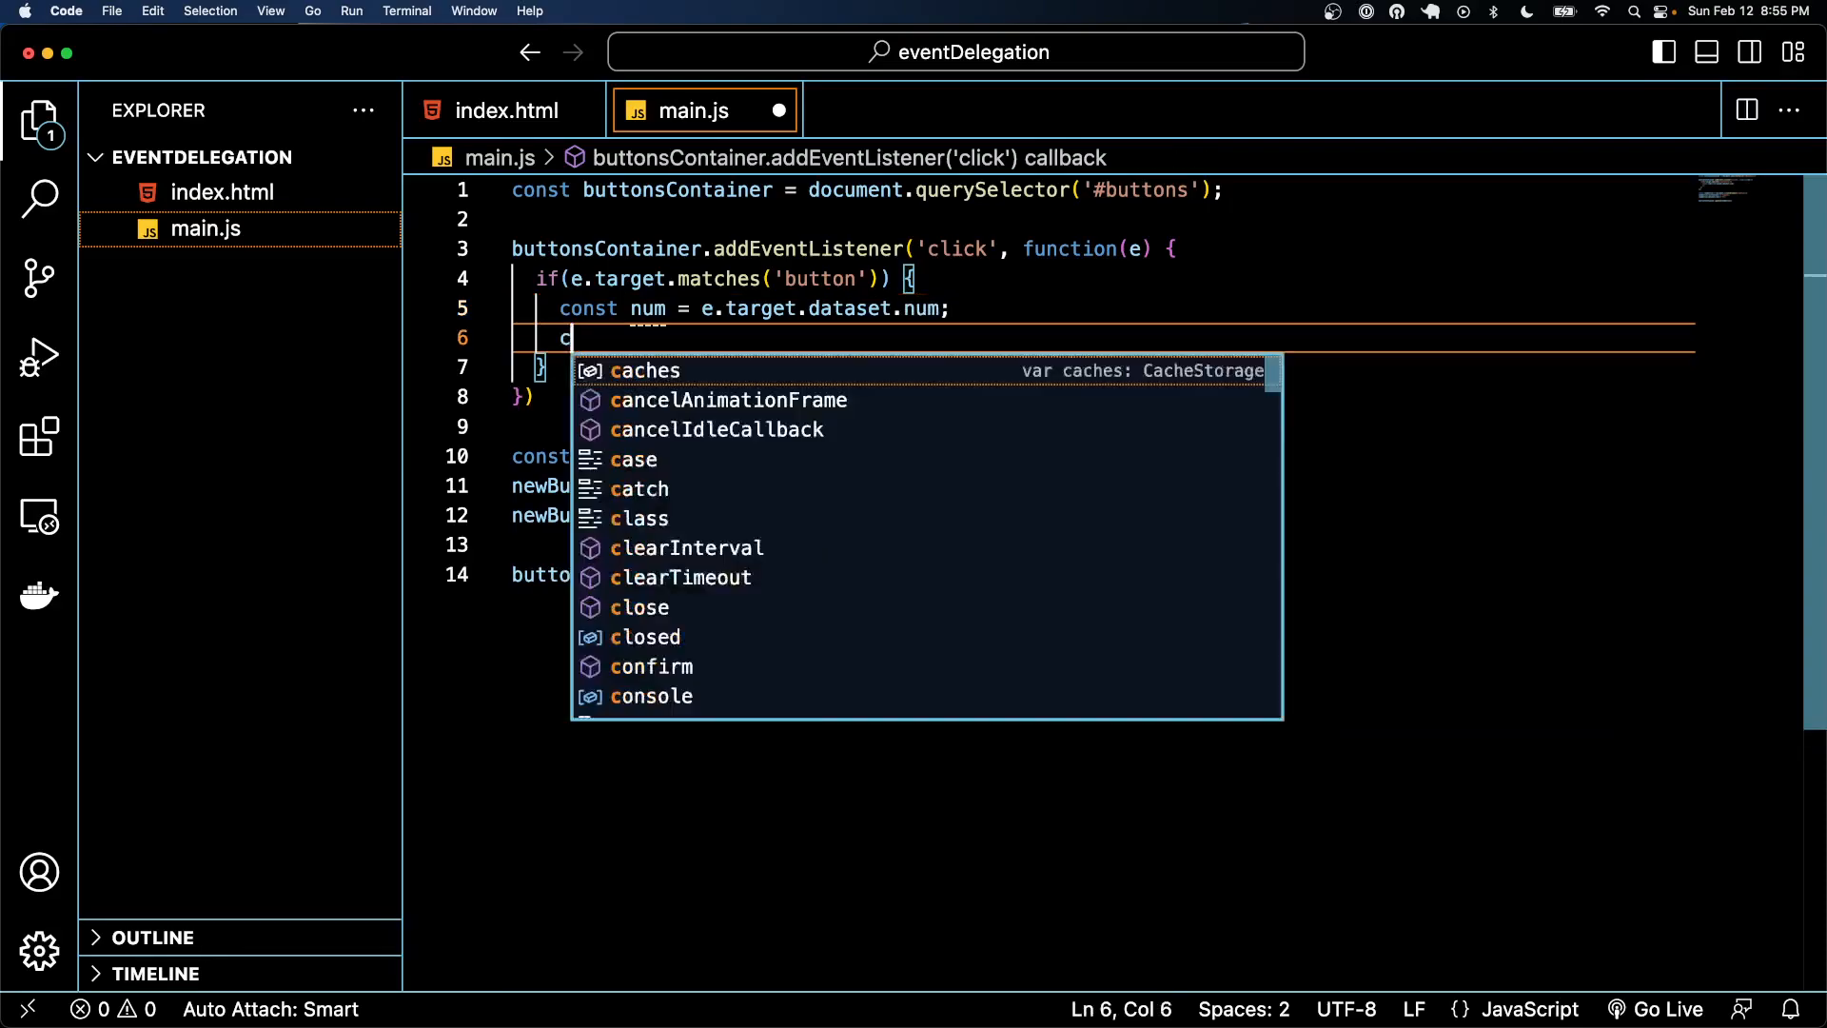
type("console.log(num)")
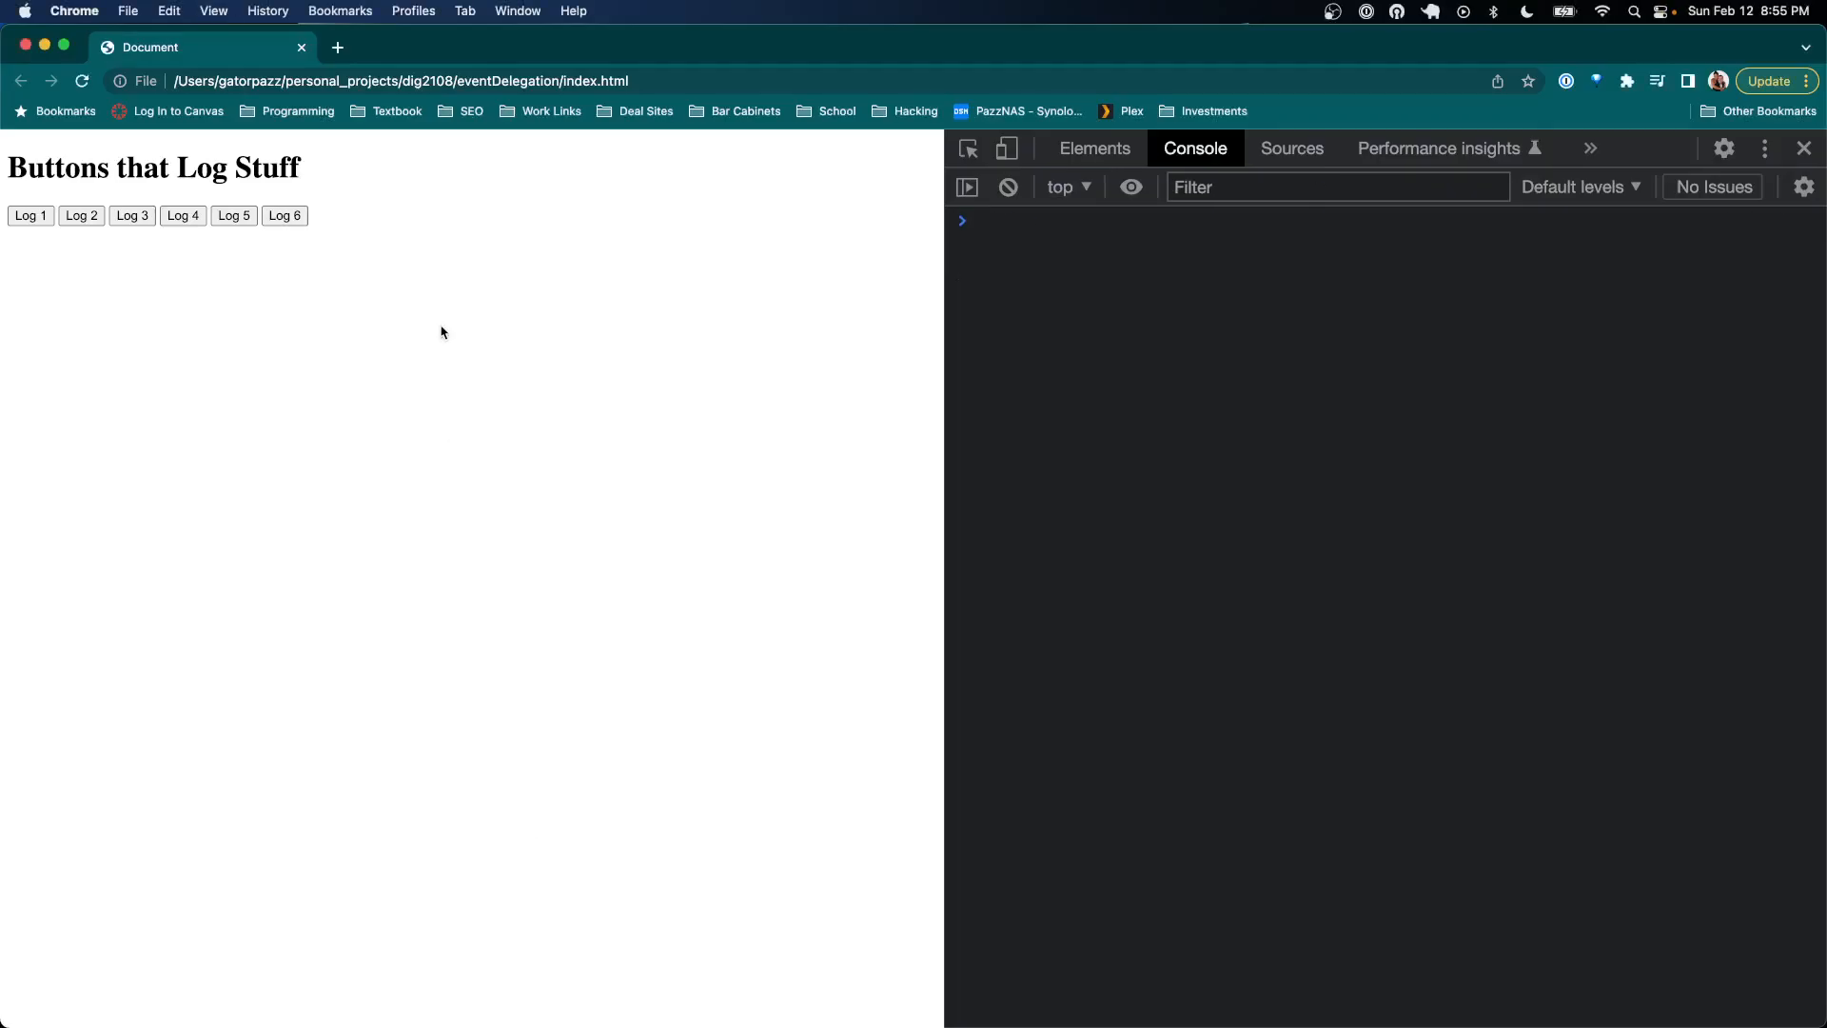
mouse_move(554, 221)
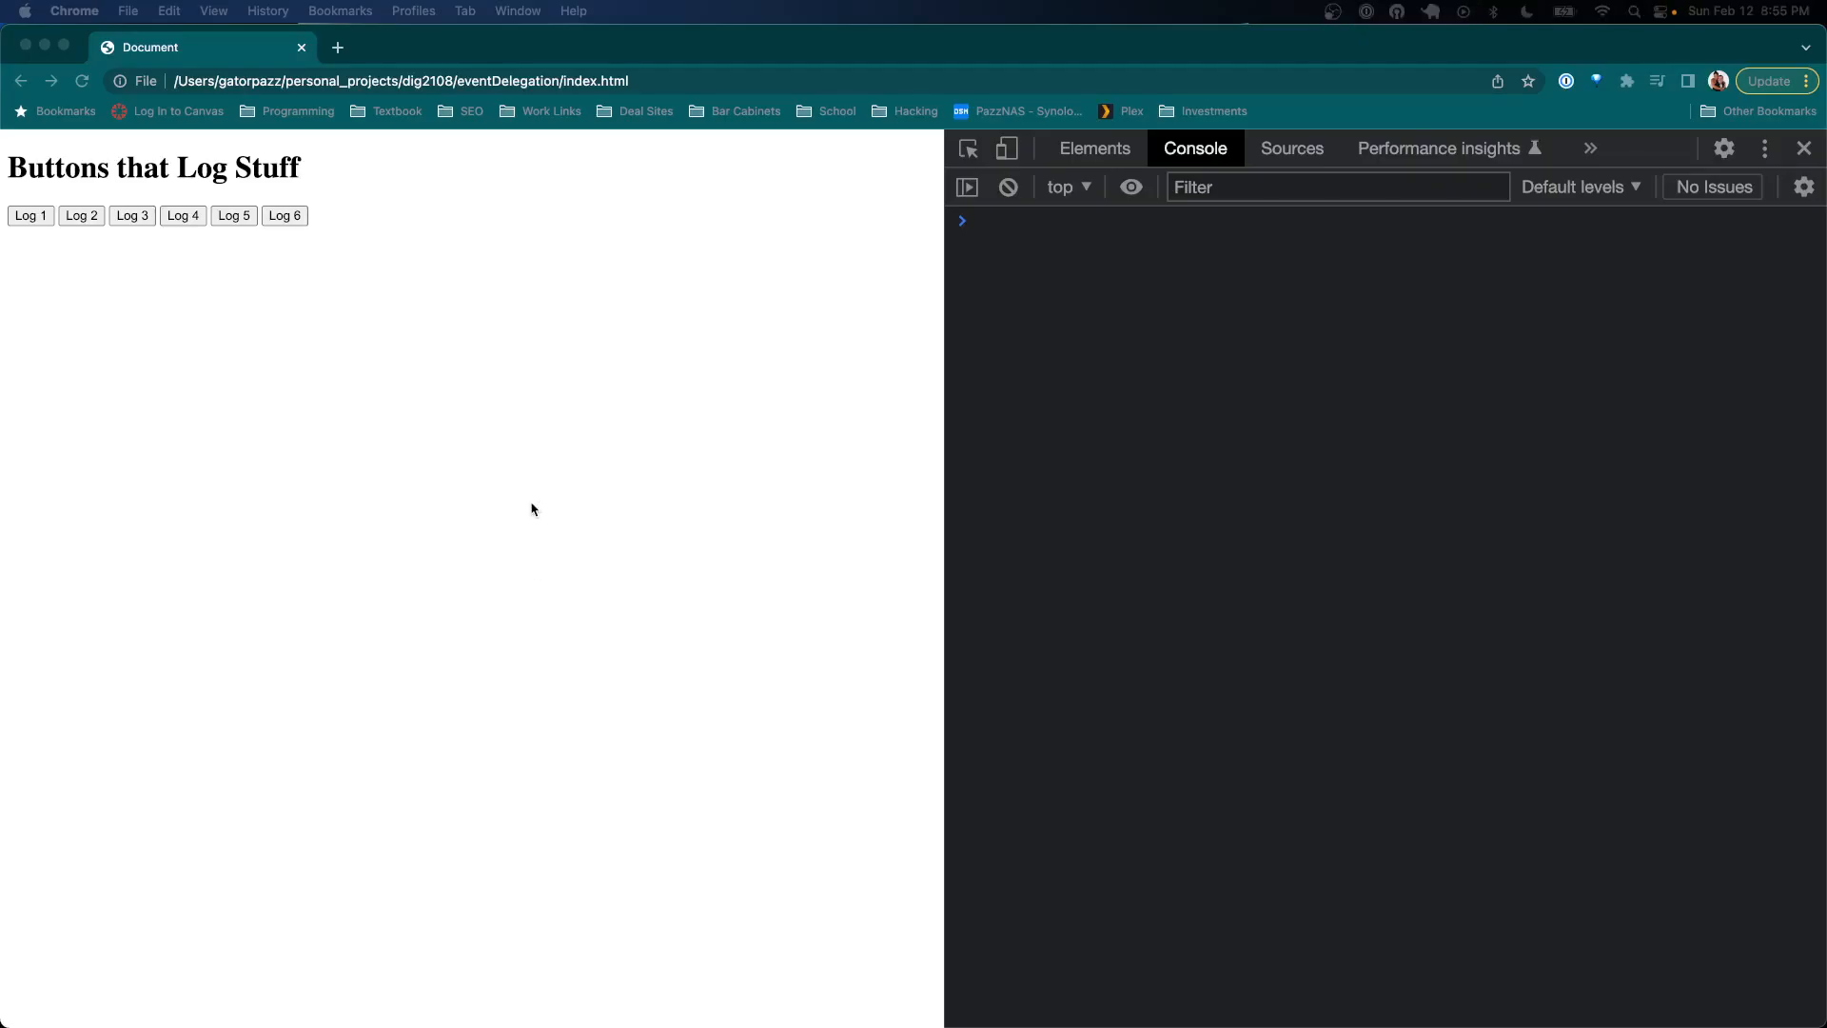
Click Log buttons to confirm each logs its number, then return to VS Code
left_click(80, 215)
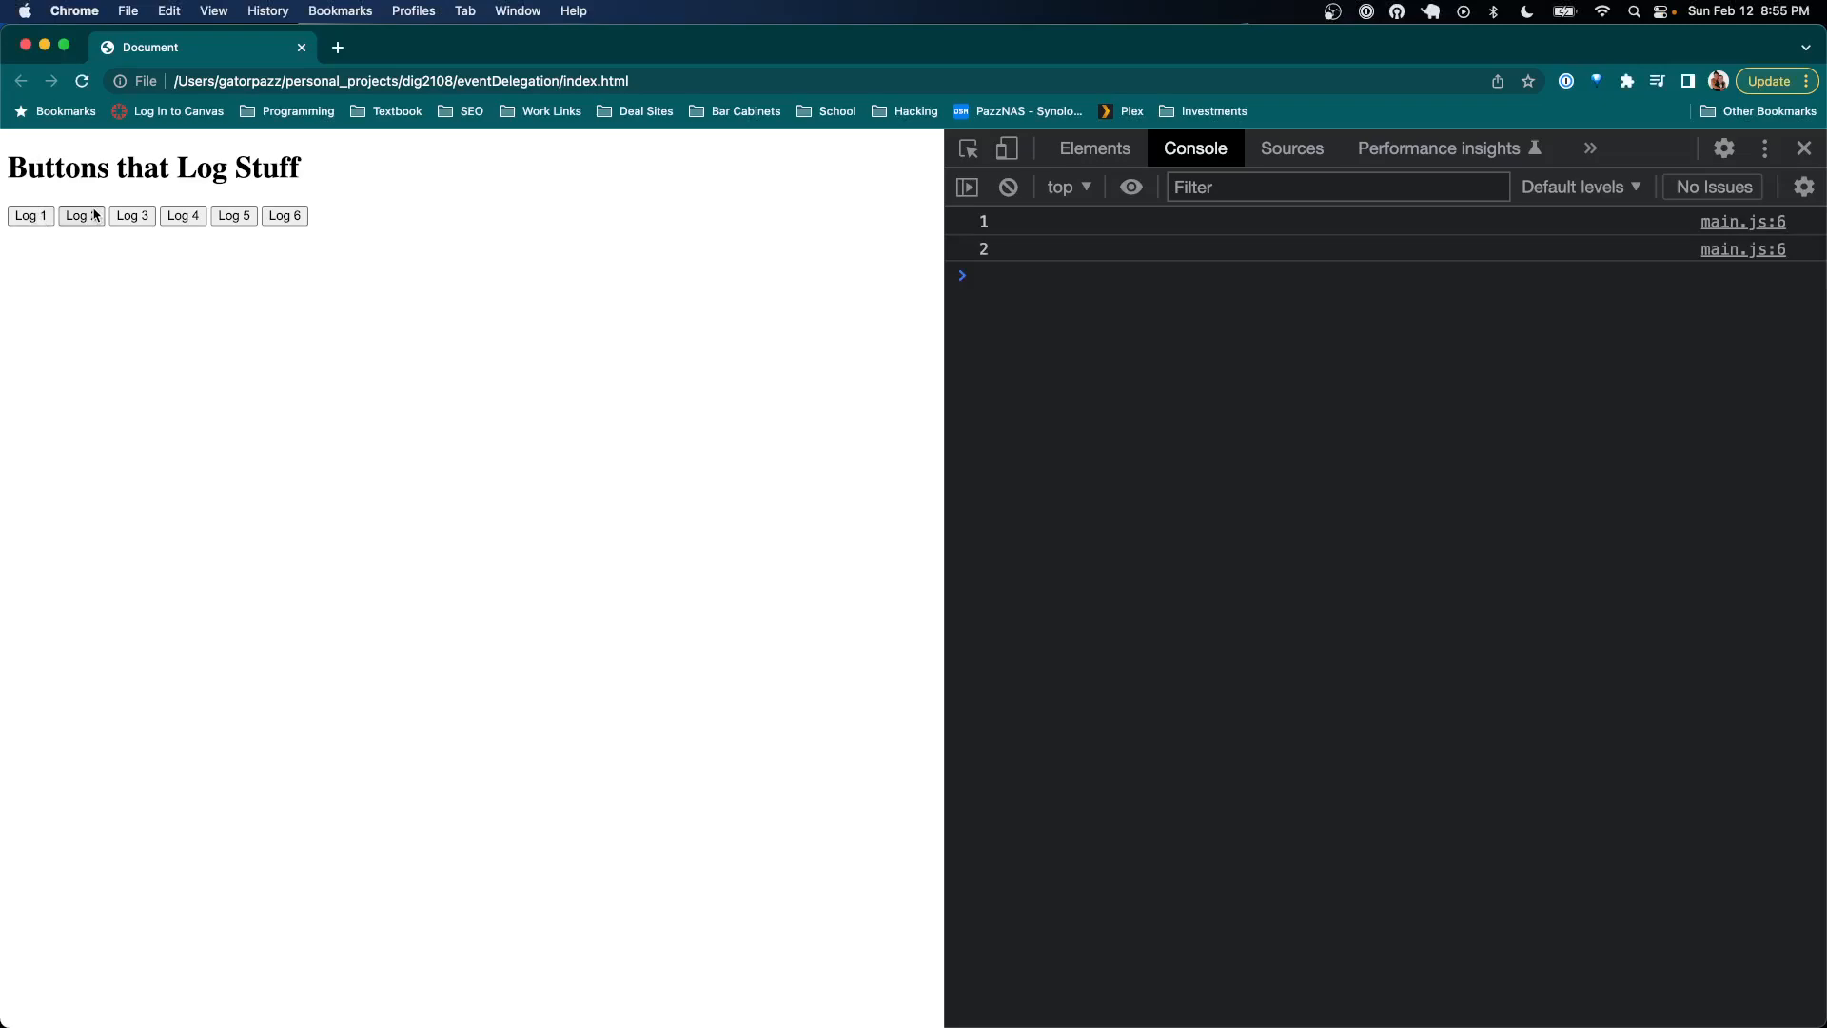
left_click(232, 215)
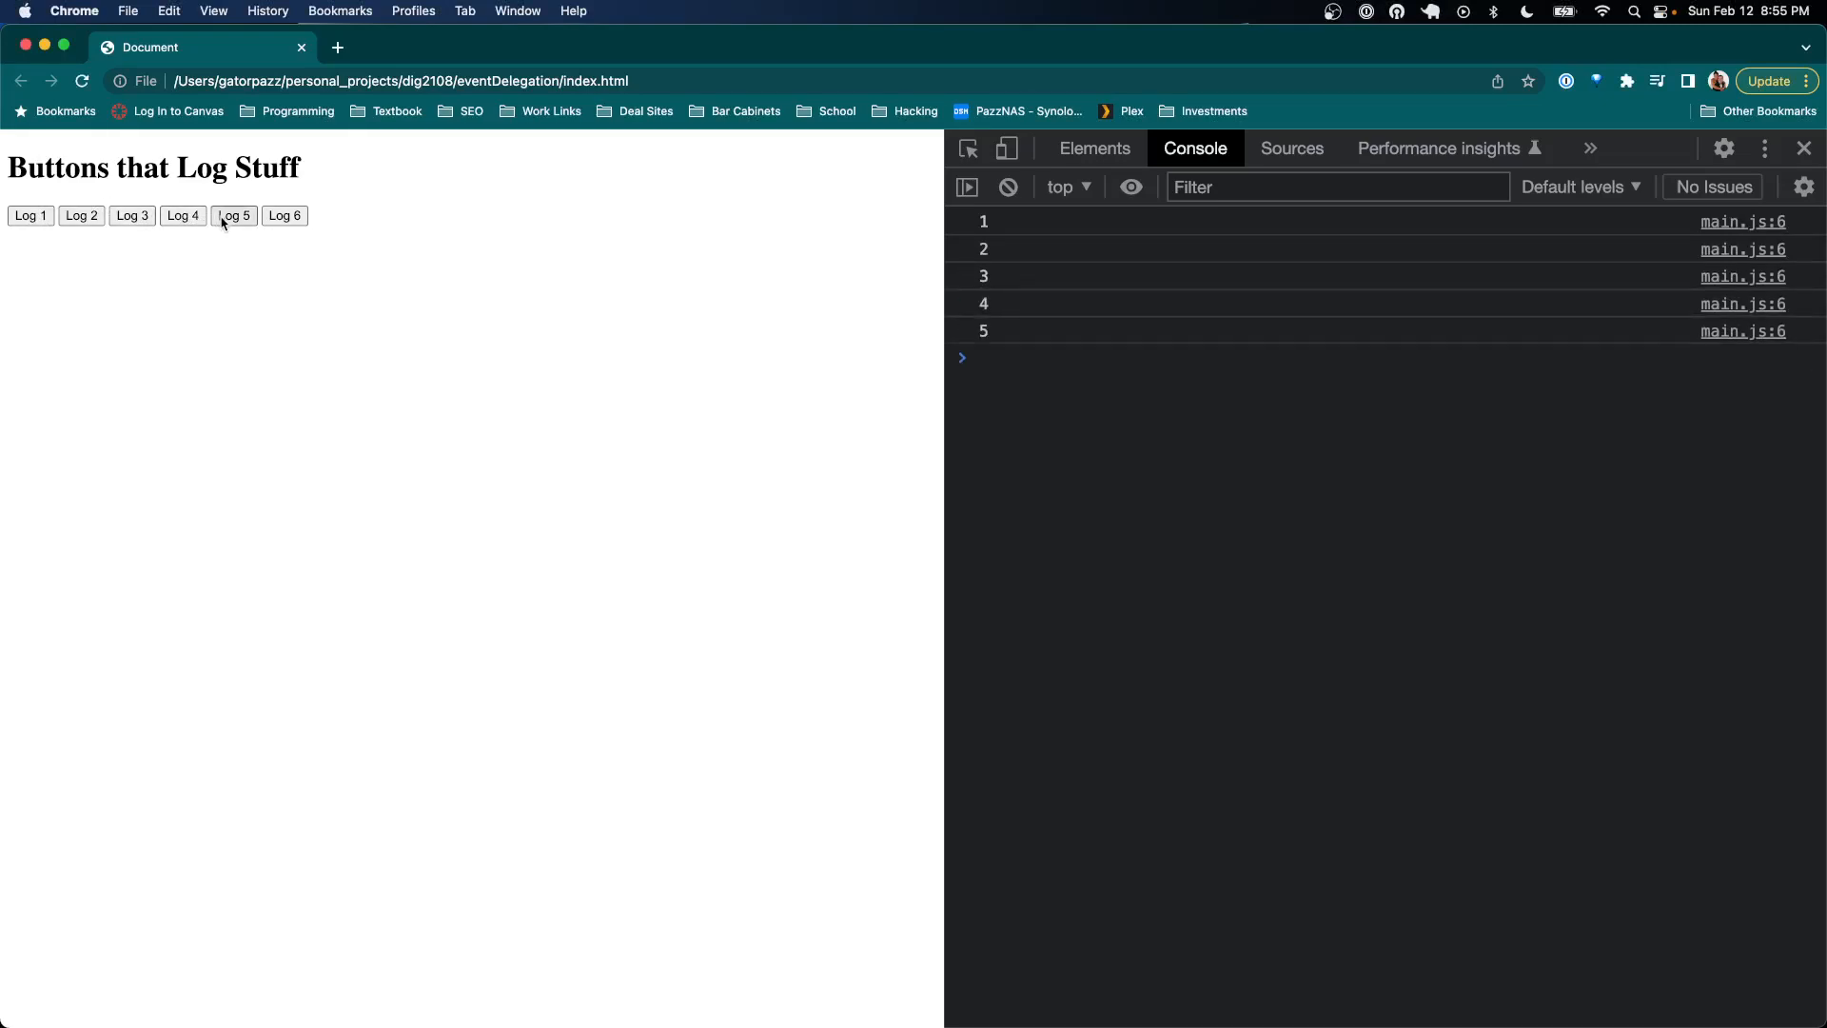
left_click(284, 215)
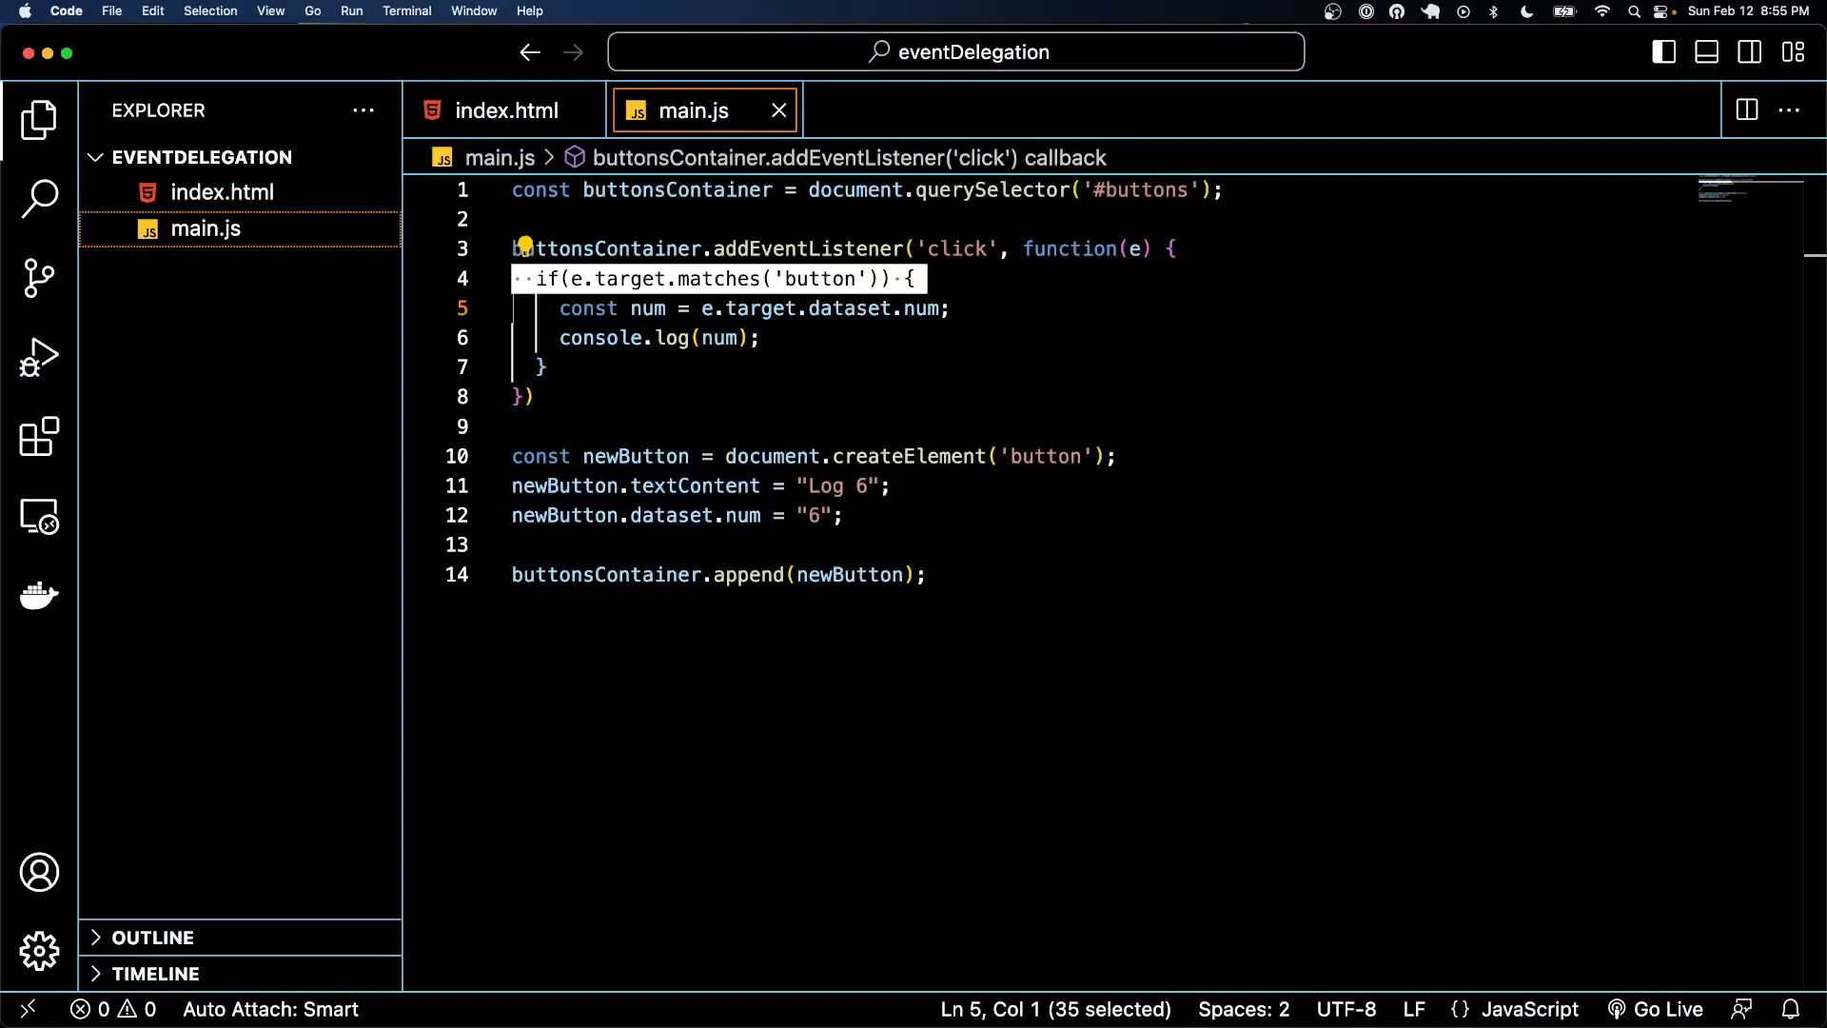
mouse_move(988, 645)
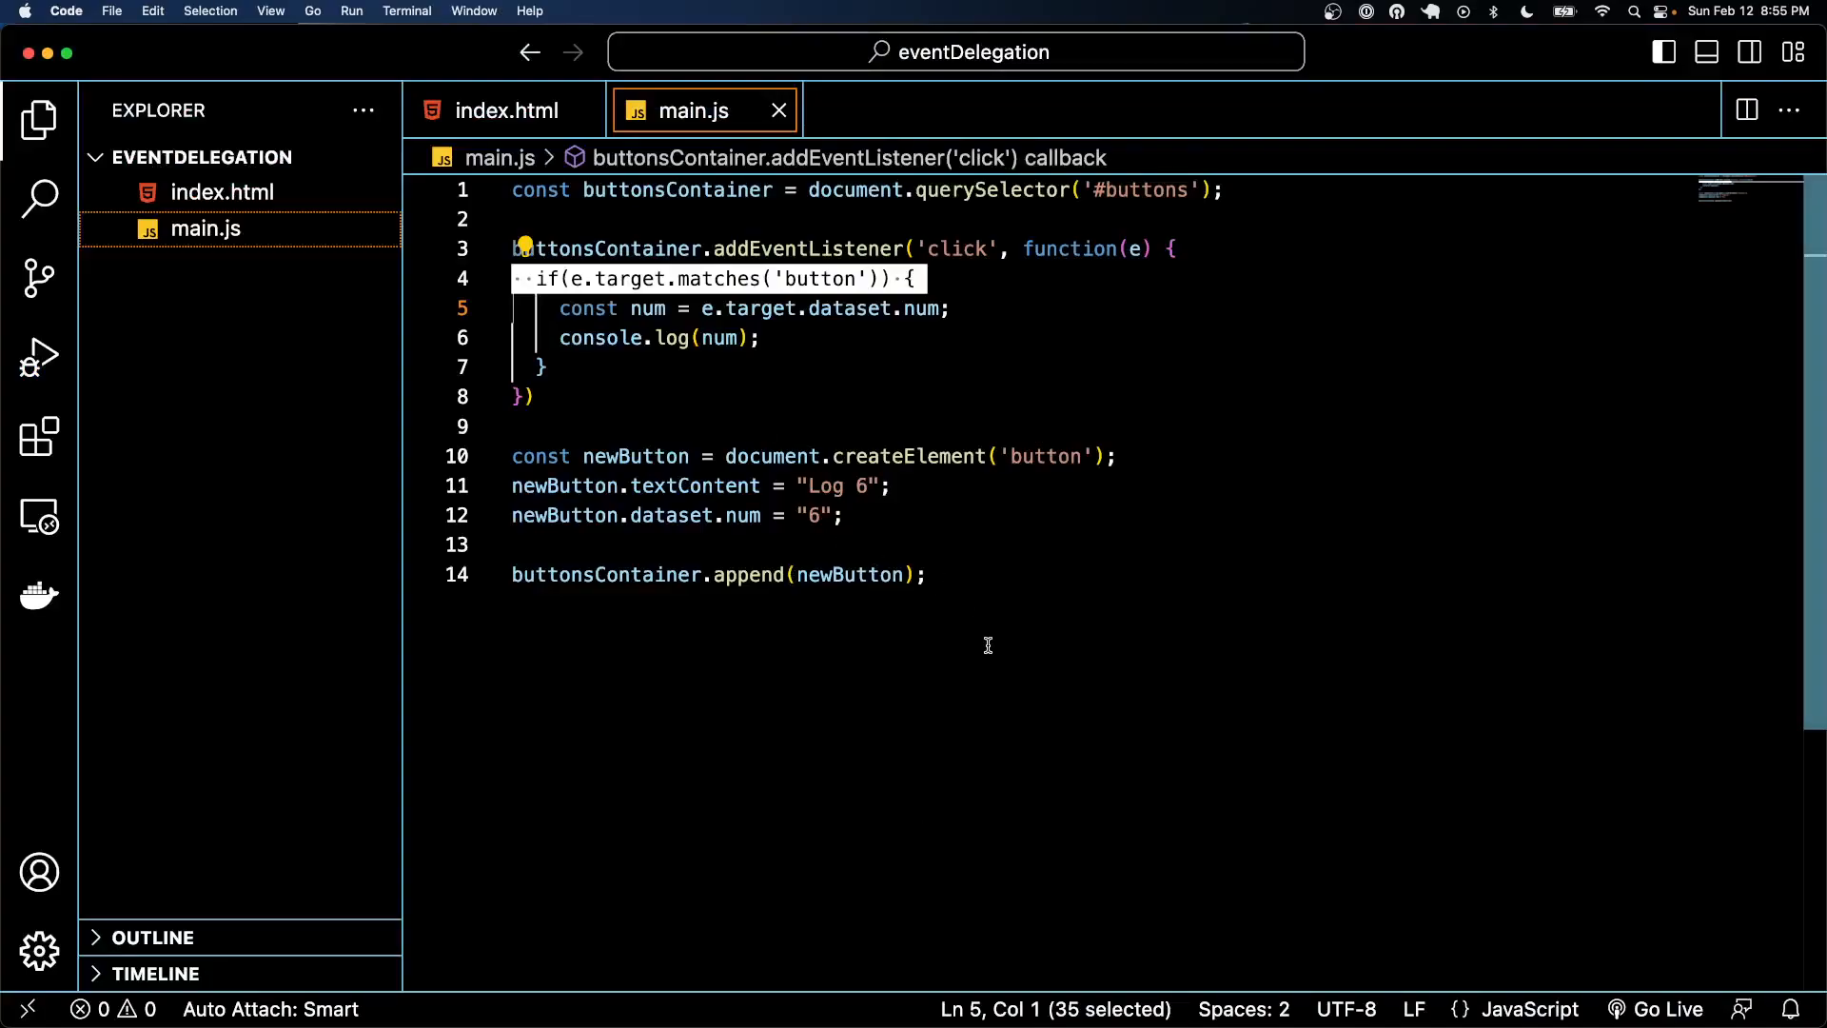